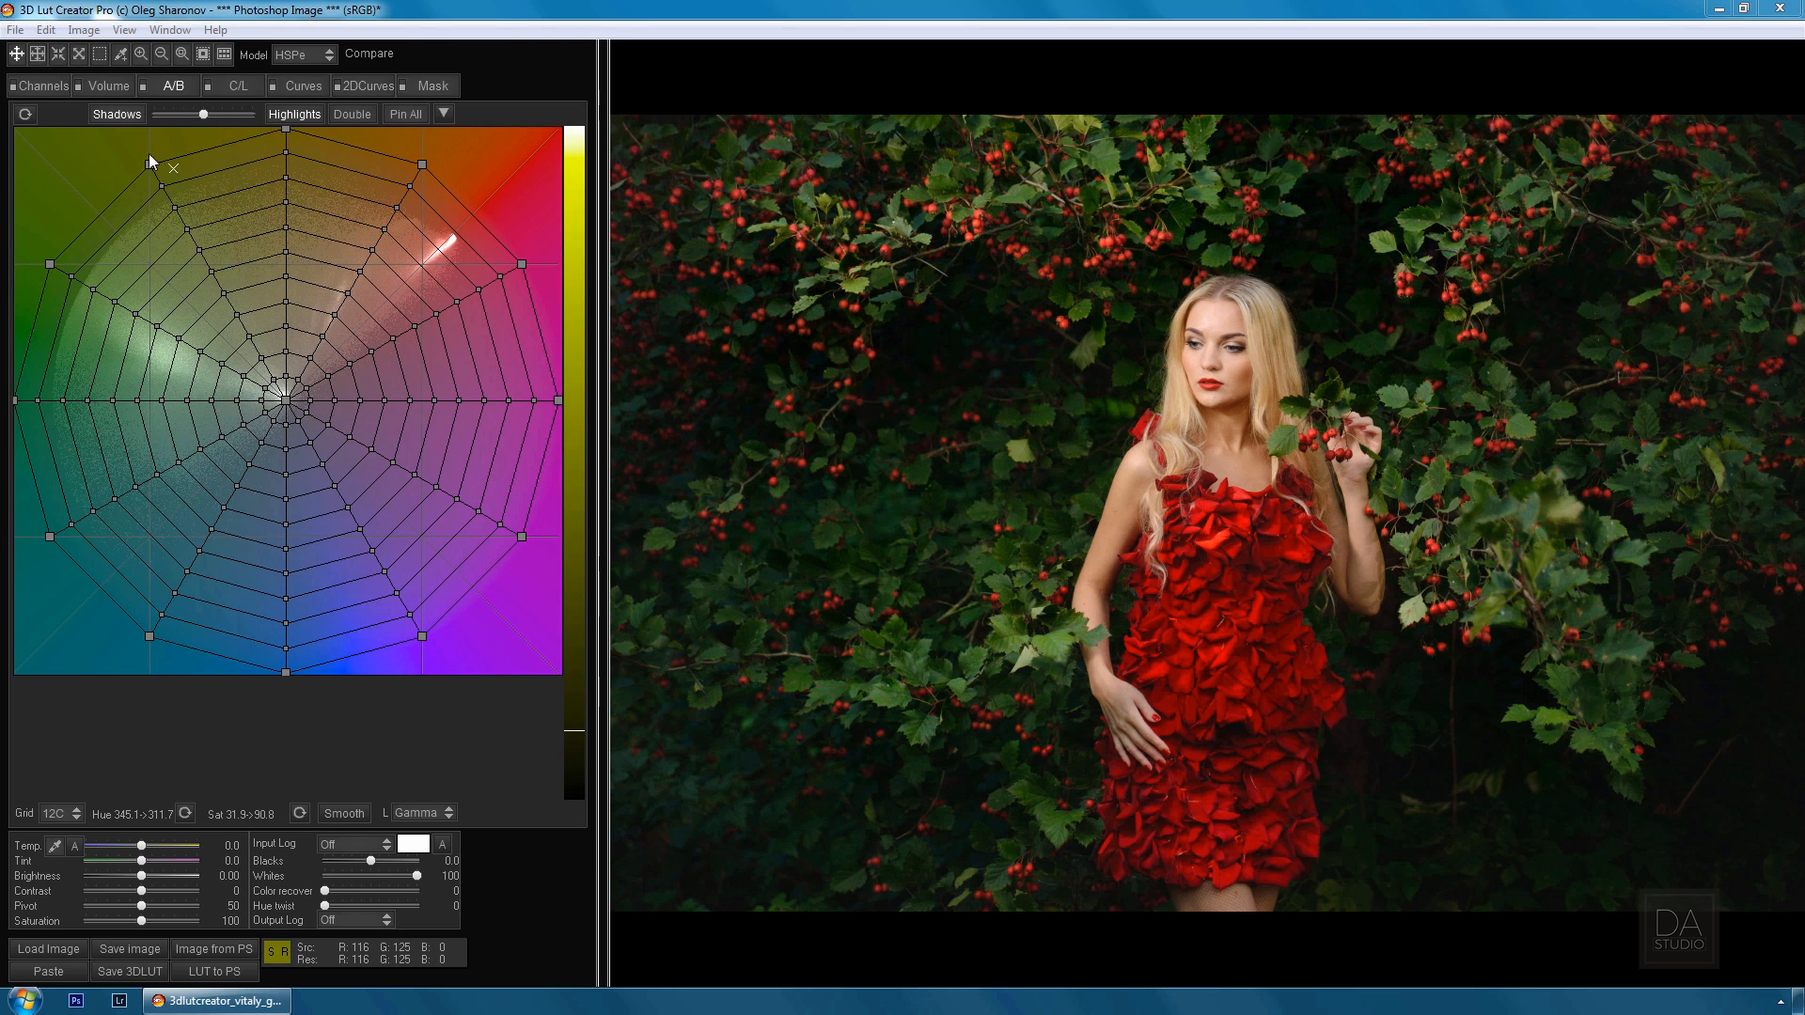
# Drag the green grid nodes so the leaves turn blue, then move on to the next grid view
pyautogui.moveTo(173, 167); pyautogui.dragTo(49, 253)
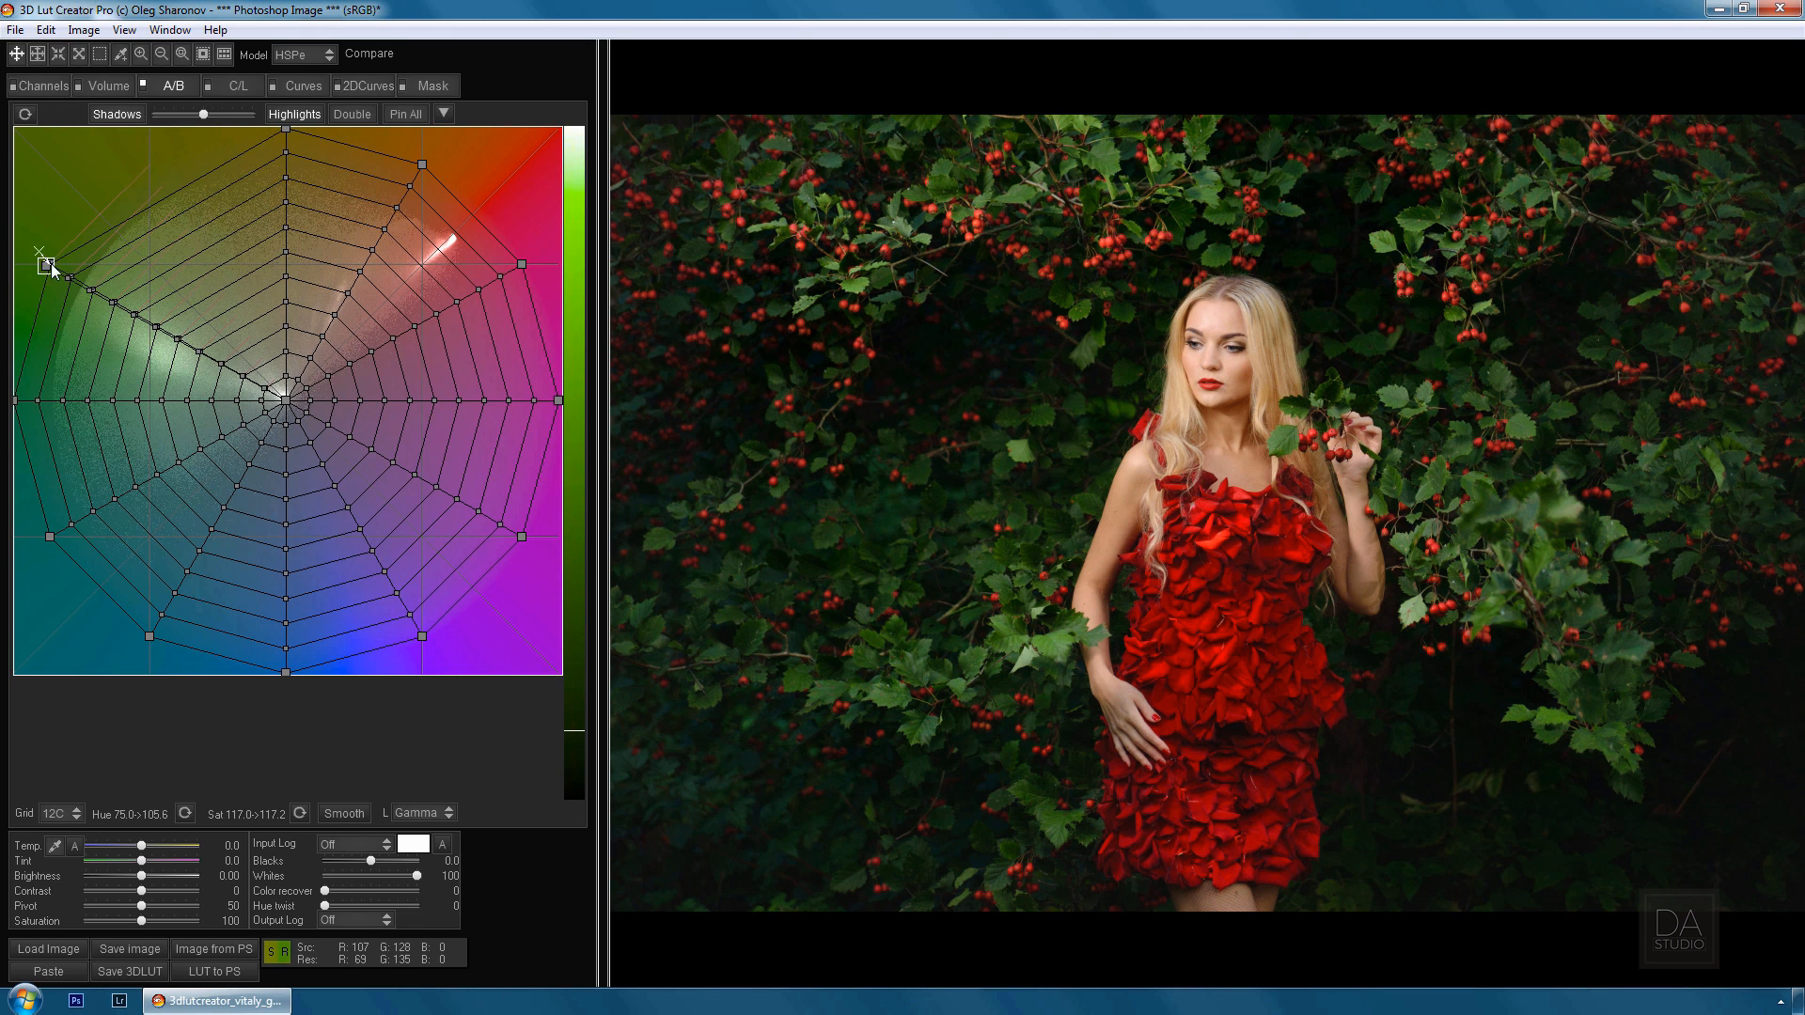
pyautogui.moveTo(45, 256); pyautogui.dragTo(17, 401)
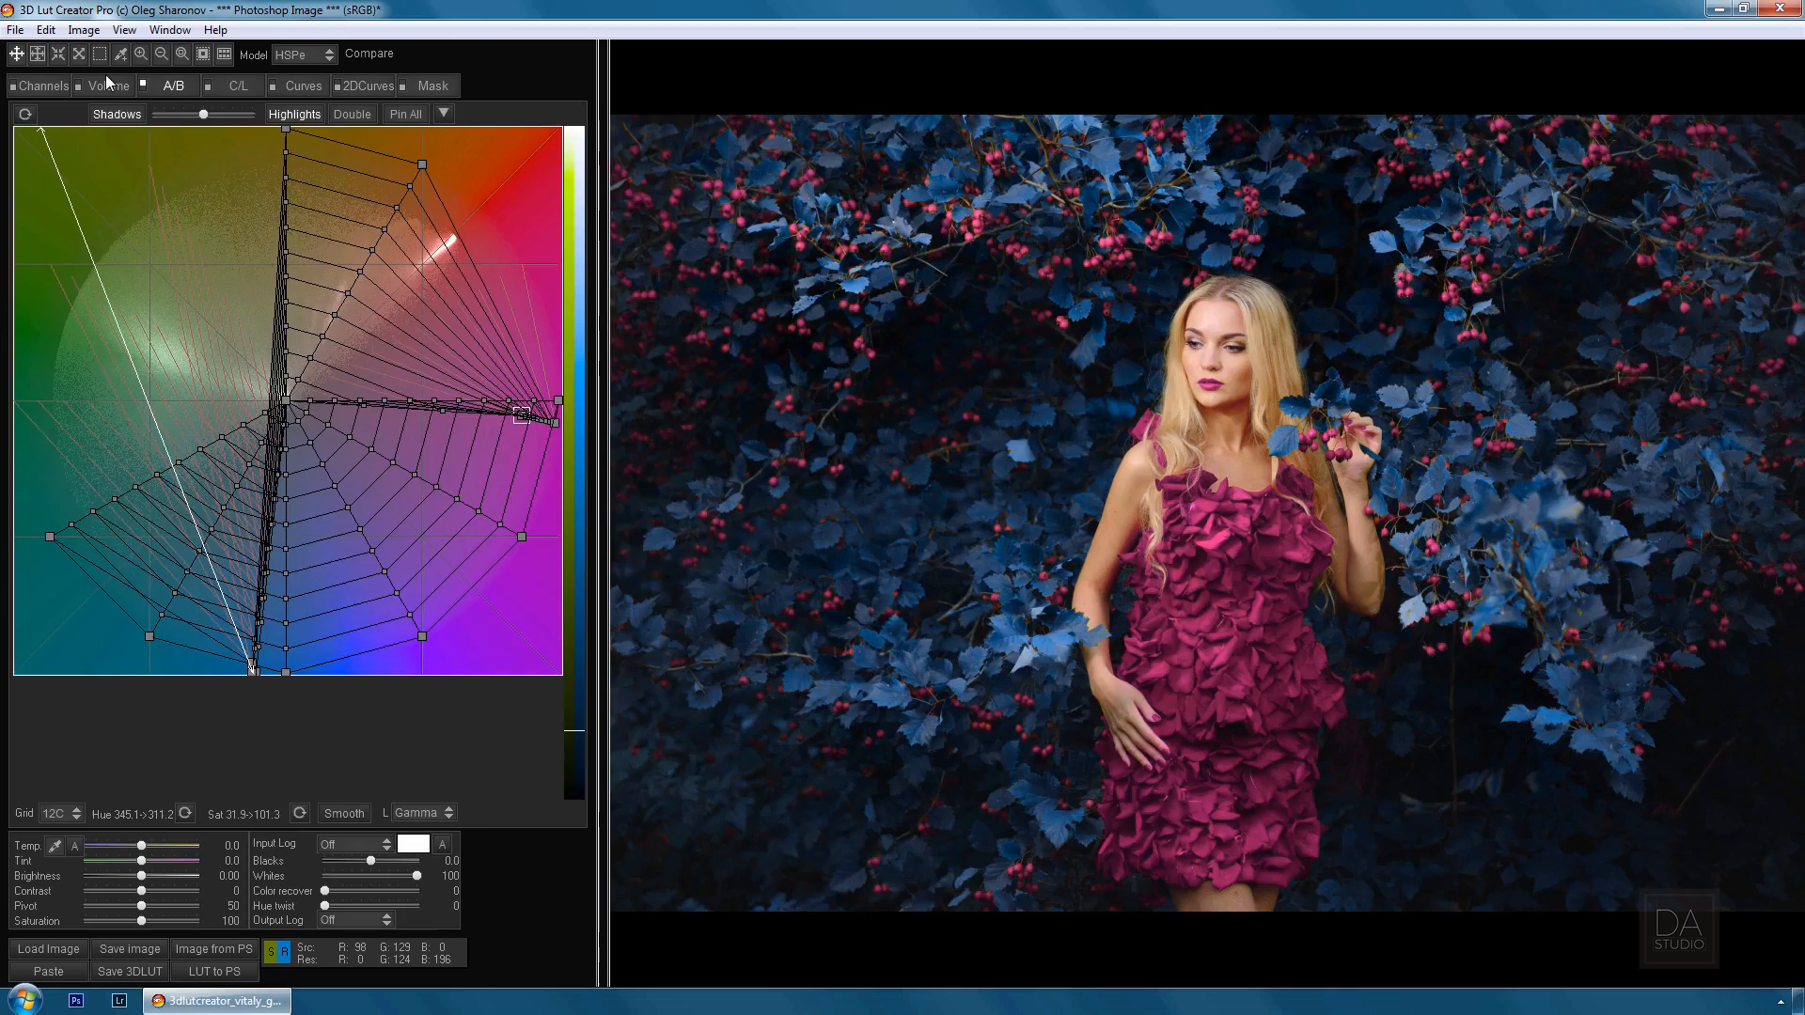
pyautogui.click(238, 85)
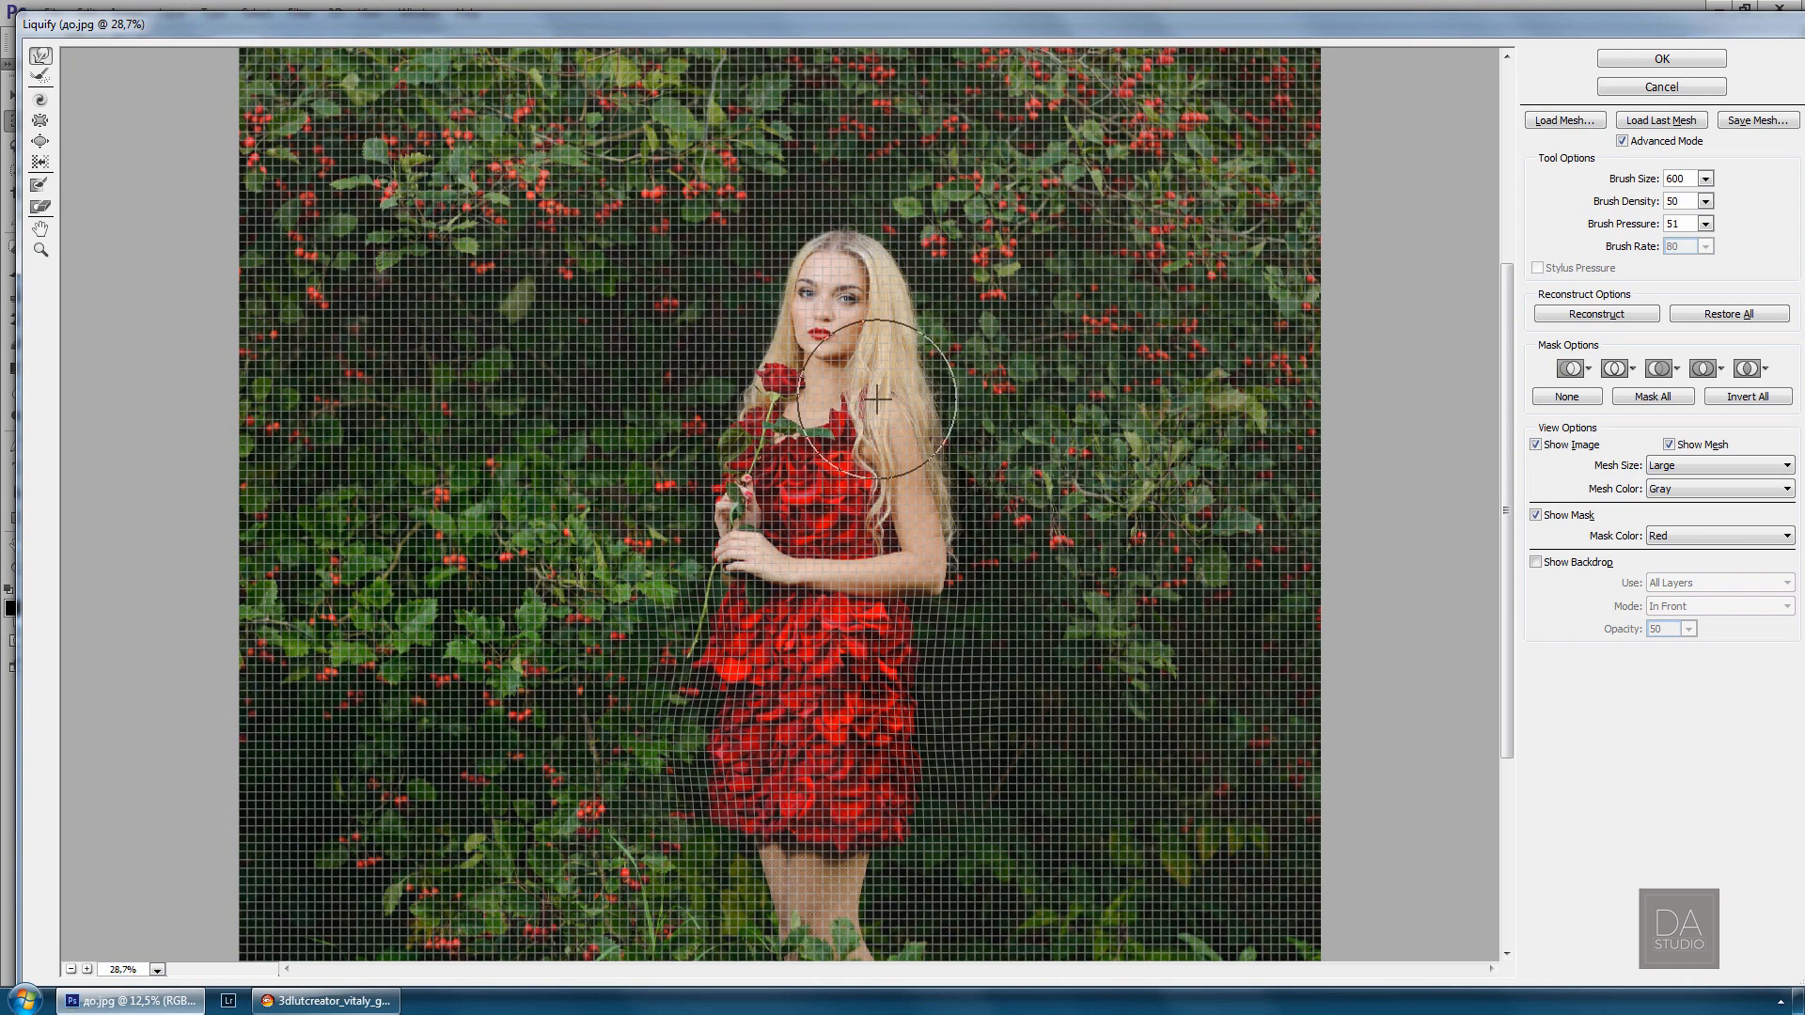
# Load the edited full-length red-dress photo from Photoshop into 3D LUT Creator
pyautogui.click(325, 1000)
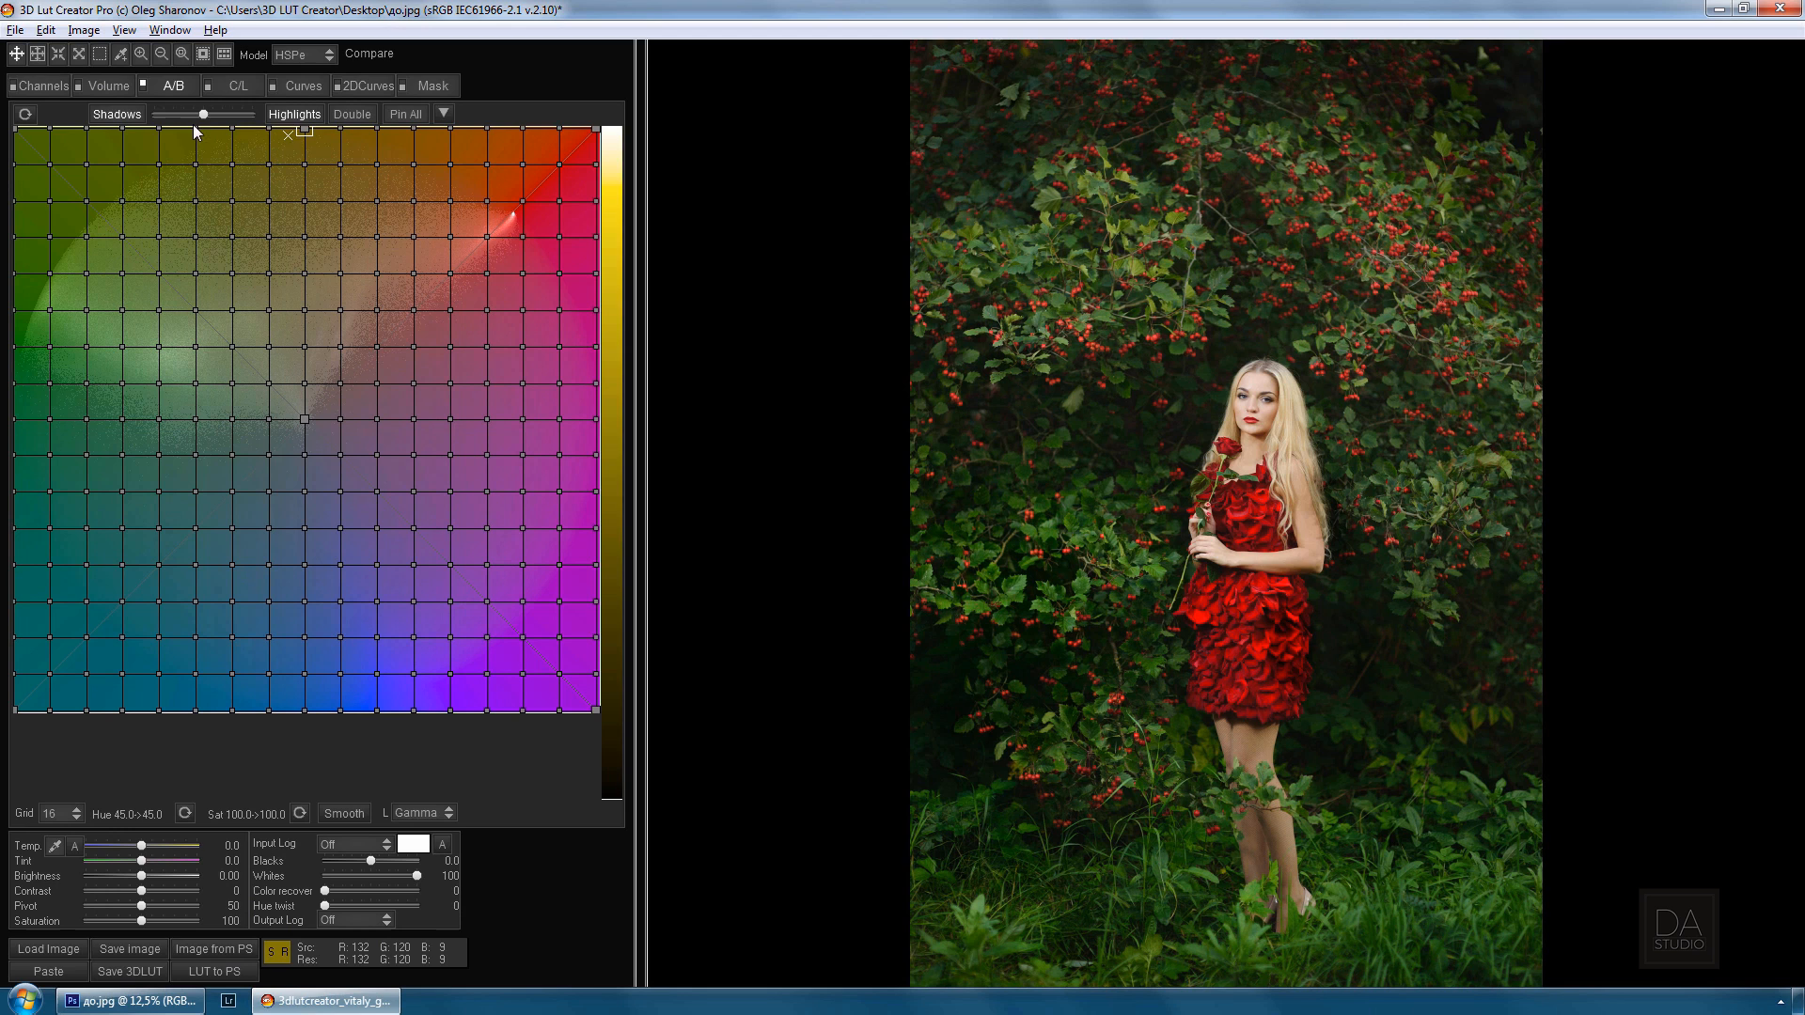
# Boost the red cloak's saturation, then drag its node across the A/B grid to olive green
pyautogui.moveTo(183, 131); pyautogui.dragTo(182, 327)
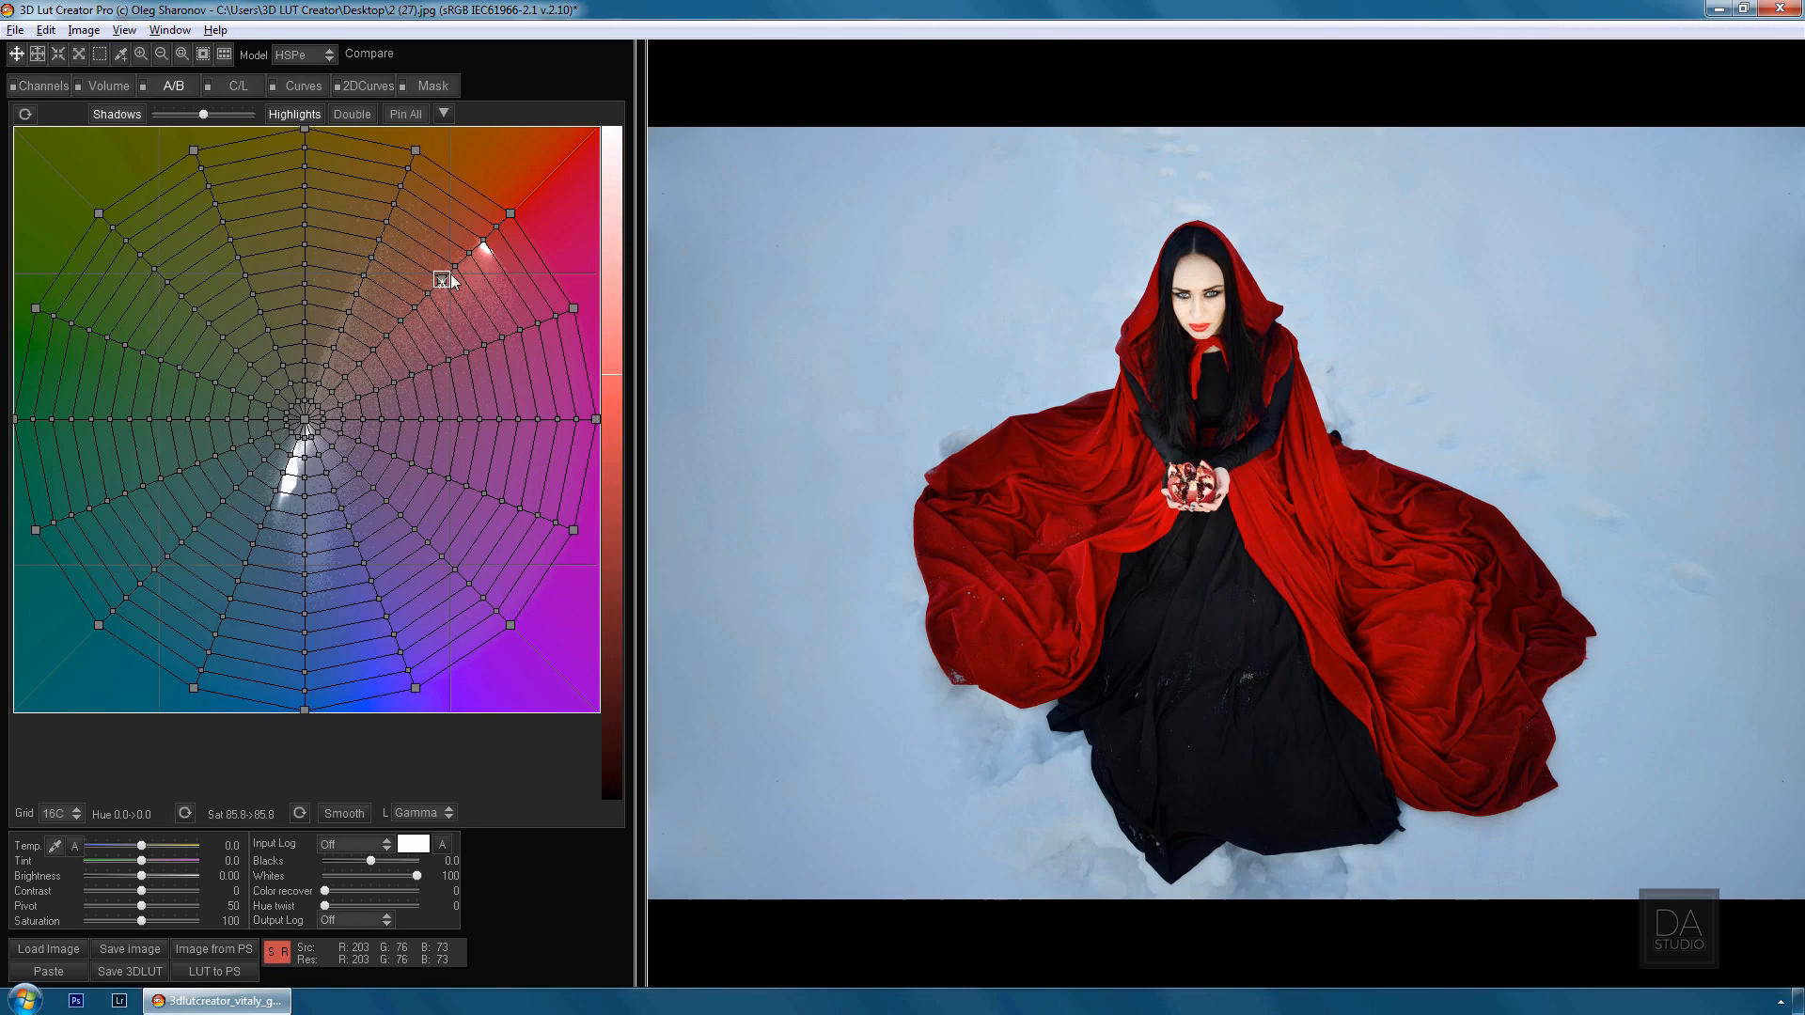
pyautogui.moveTo(440, 280); pyautogui.dragTo(510, 216)
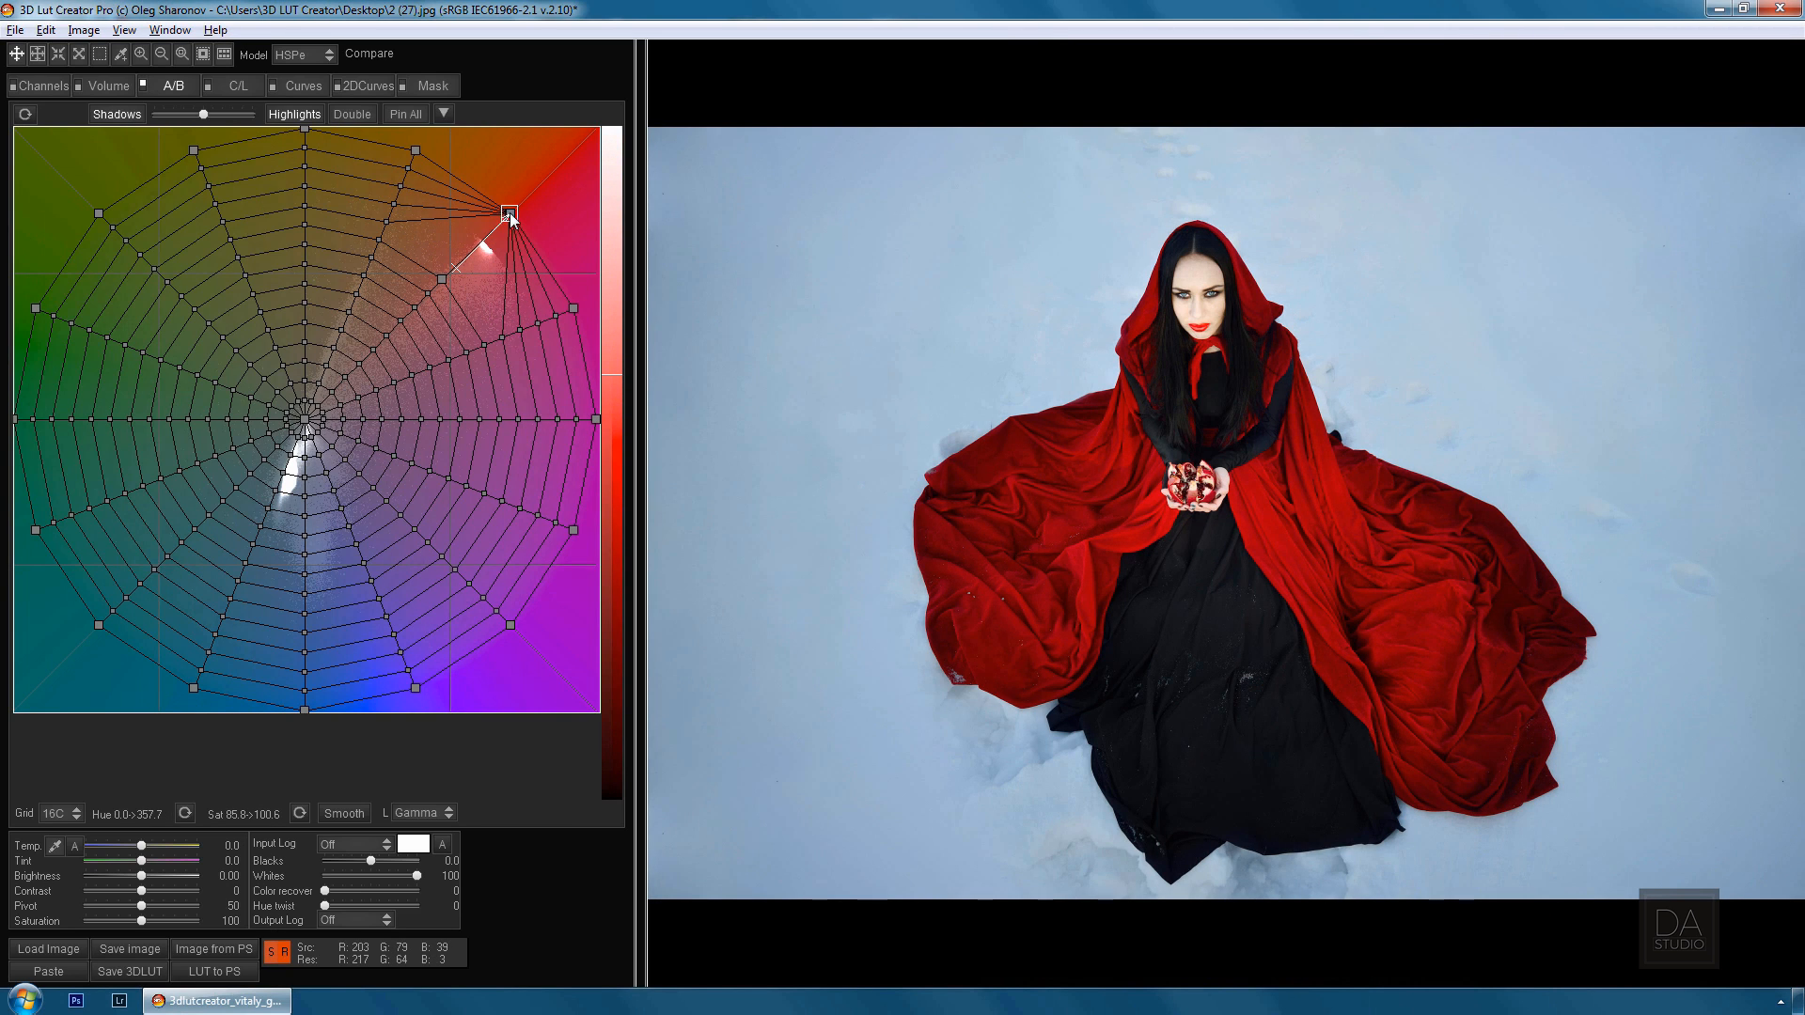
pyautogui.moveTo(509, 216); pyautogui.dragTo(496, 205)
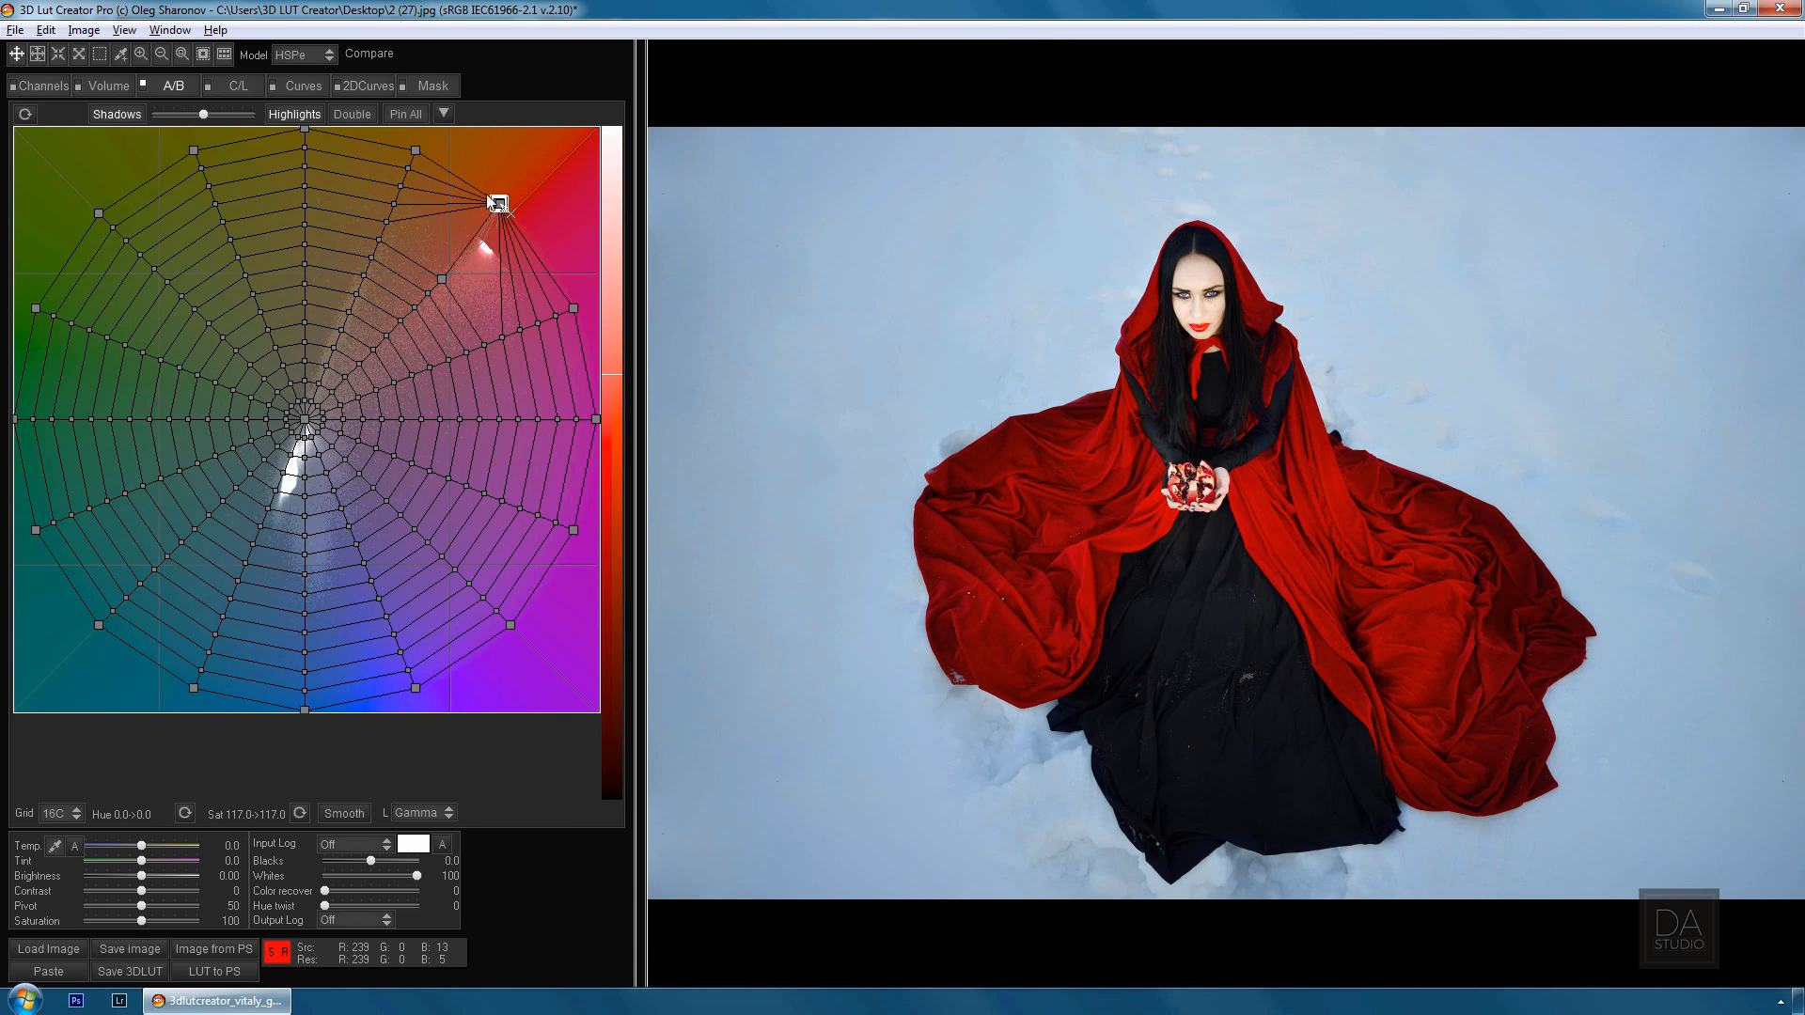
pyautogui.moveTo(497, 205); pyautogui.dragTo(102, 293)
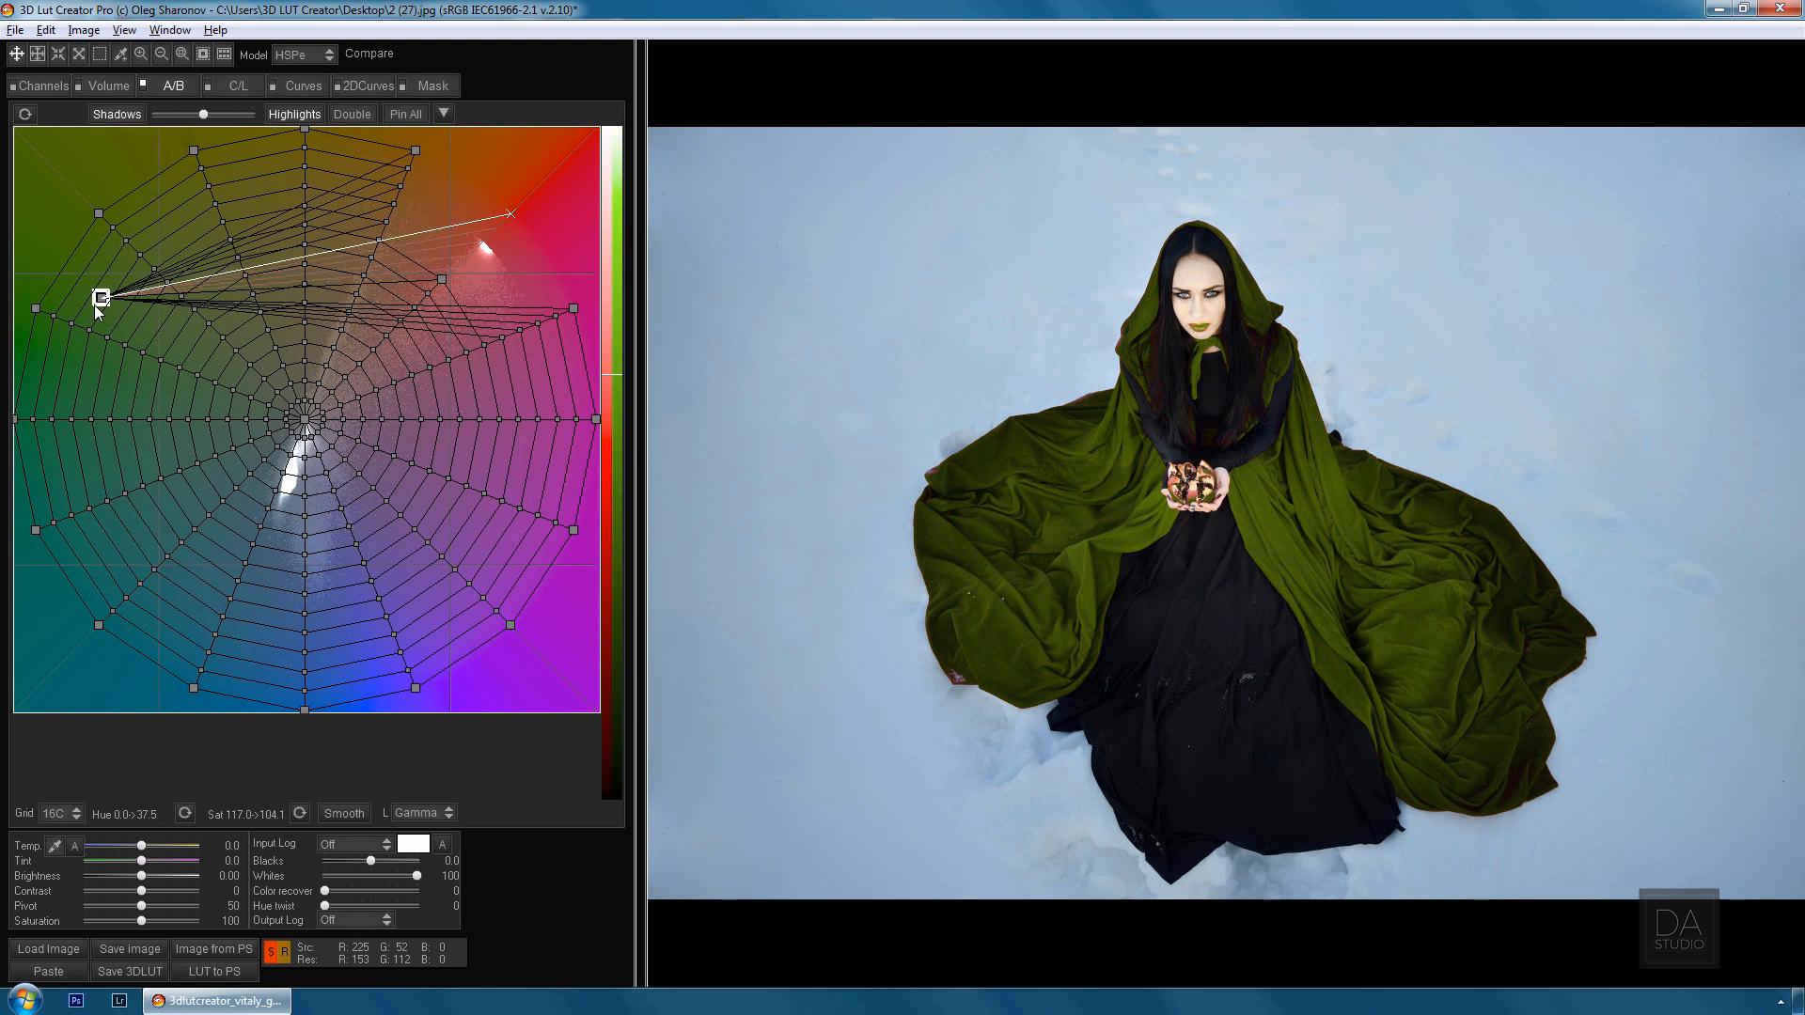
pyautogui.click(109, 84)
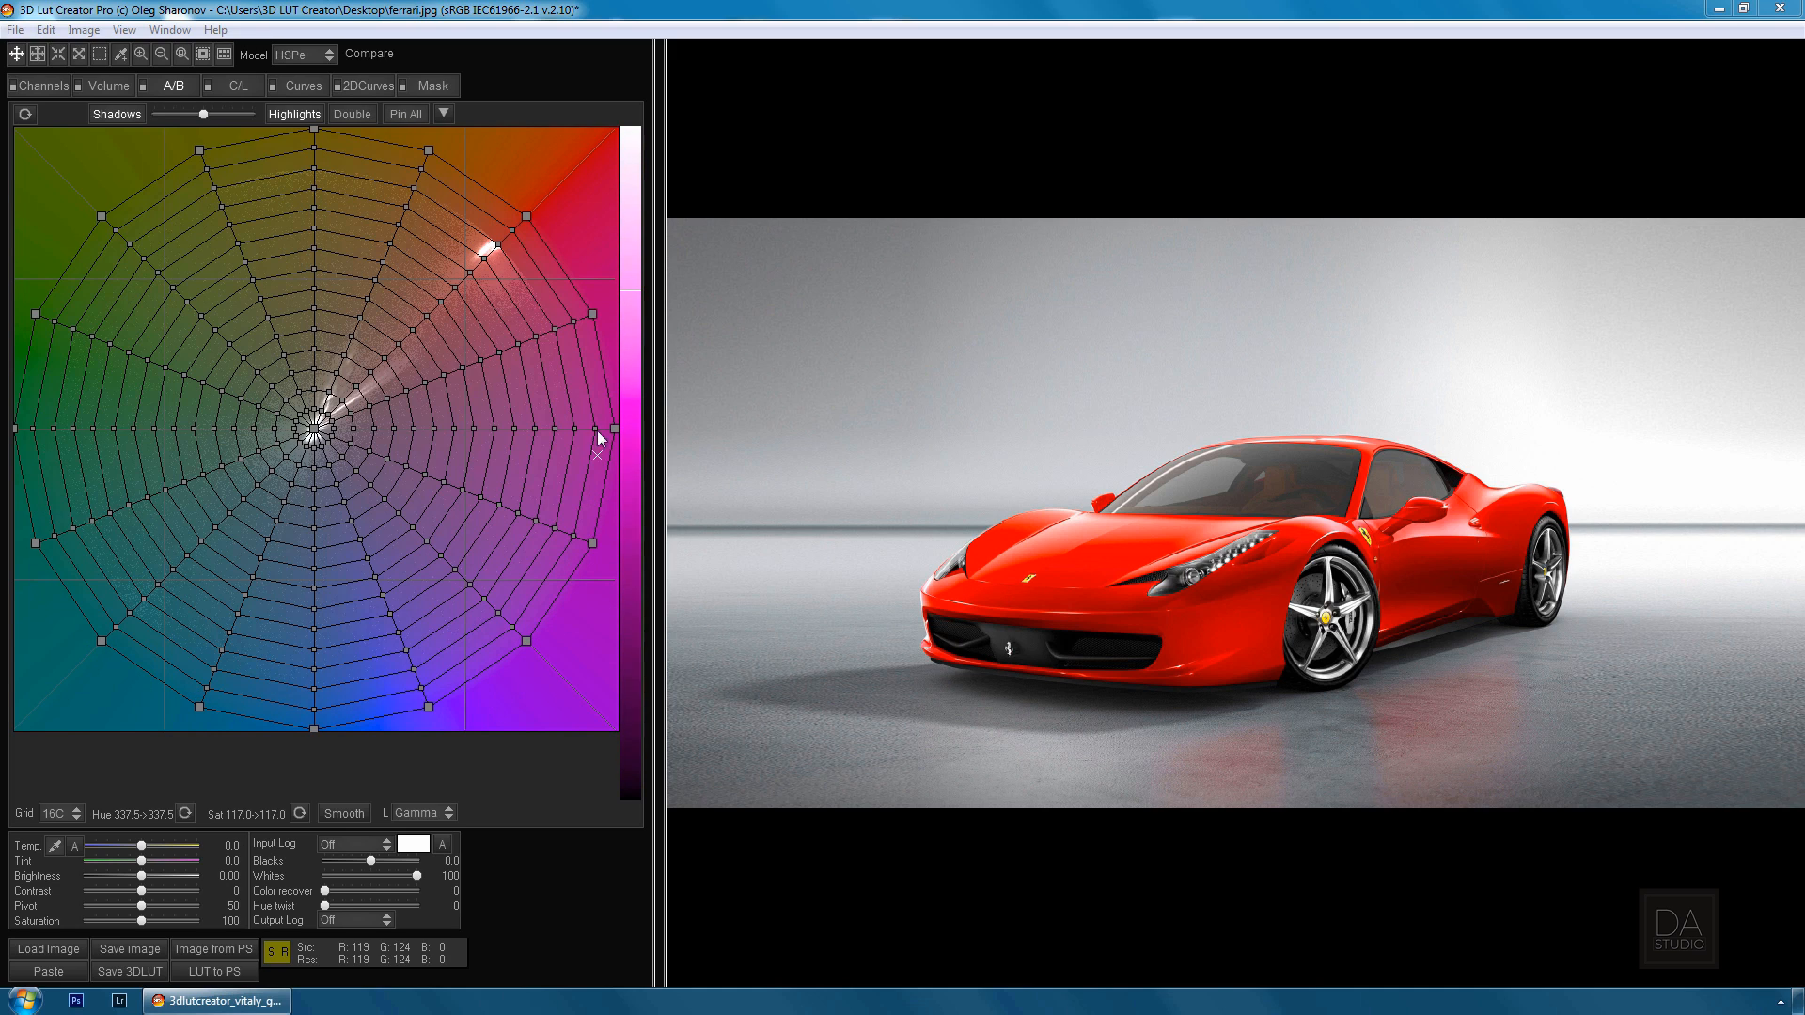
pyautogui.moveTo(585, 368)
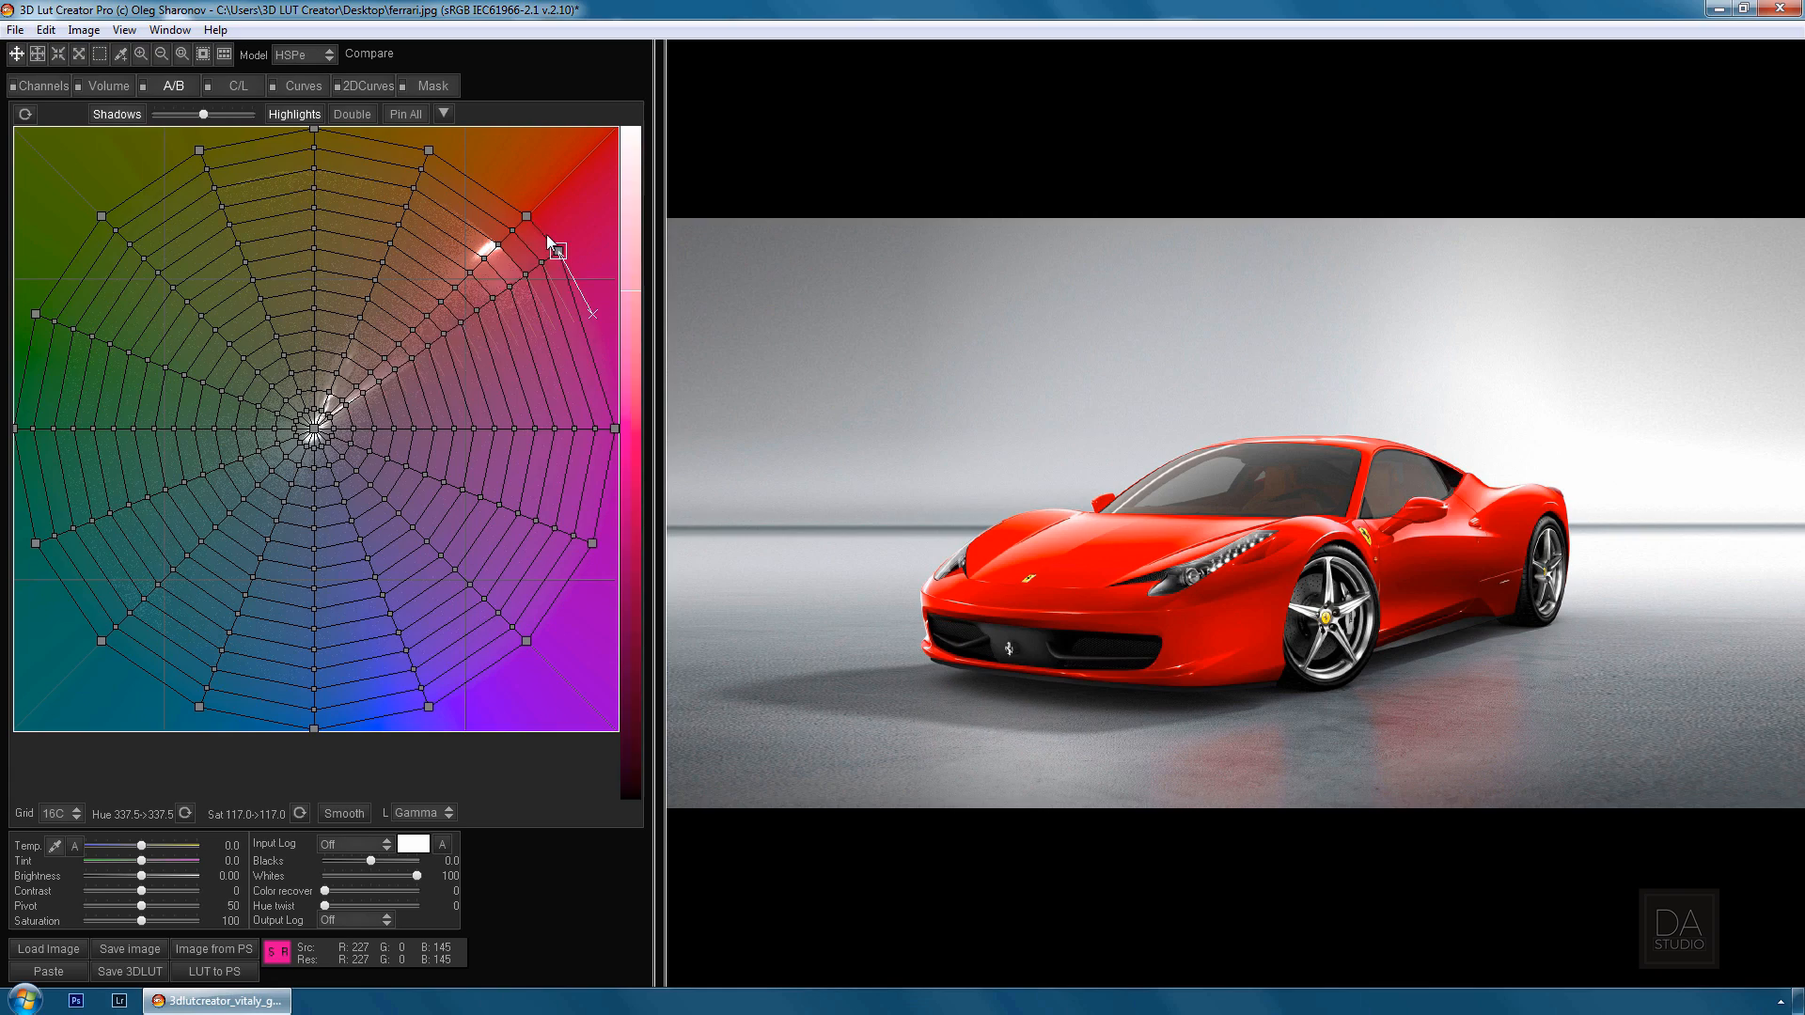
# Drag the red node to retune the Ferrari's paint hue and pull back its saturation
pyautogui.moveTo(557, 250); pyautogui.dragTo(525, 218)
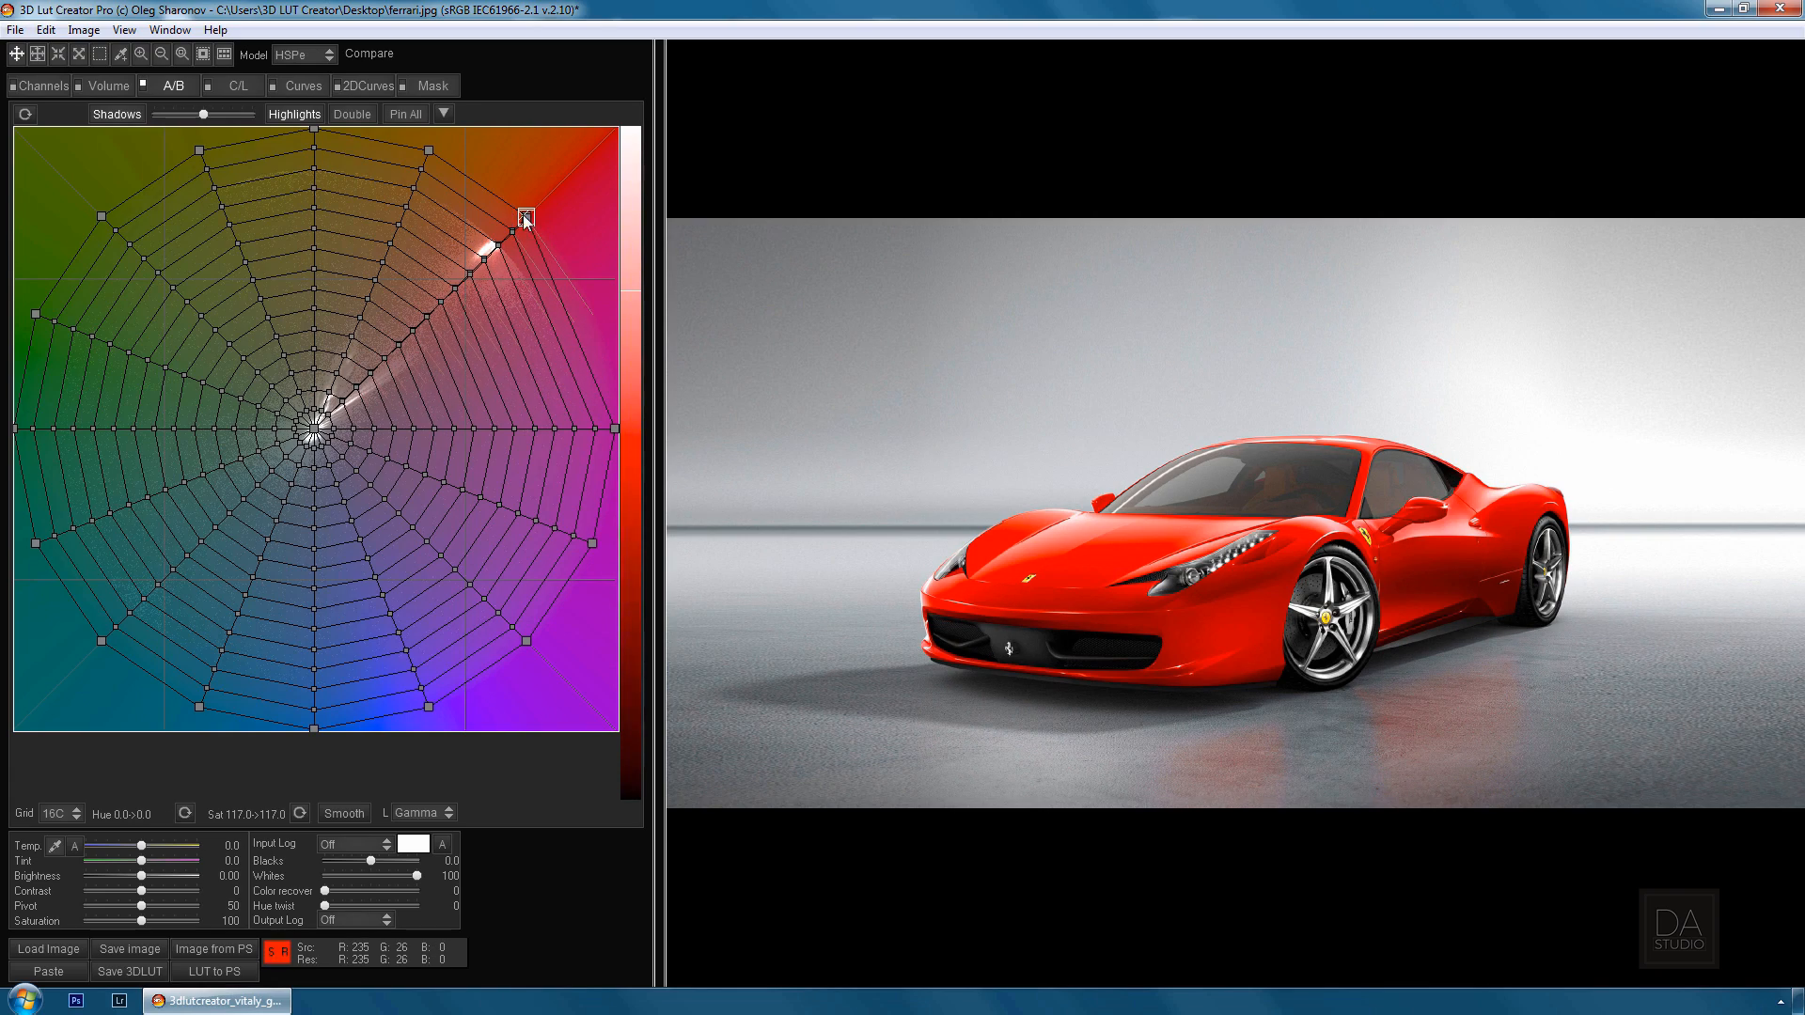
pyautogui.moveTo(525, 218); pyautogui.dragTo(38, 381)
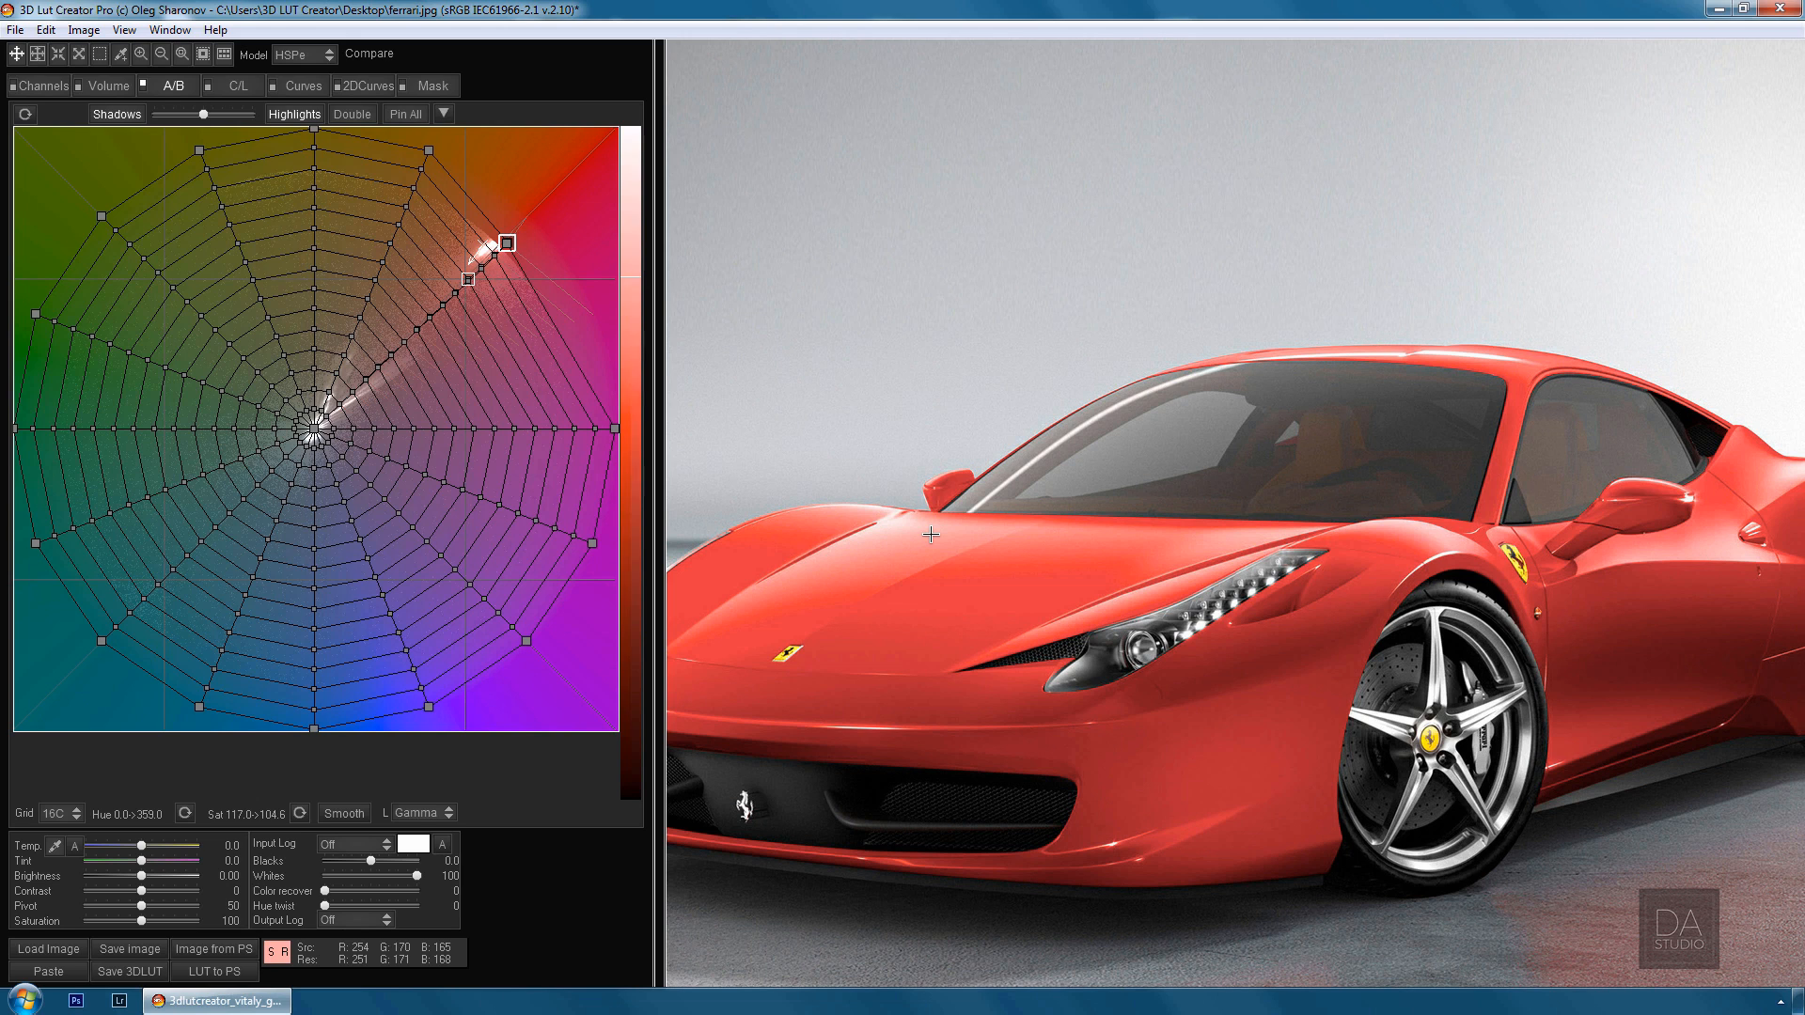
pyautogui.moveTo(500, 242); pyautogui.dragTo(434, 197)
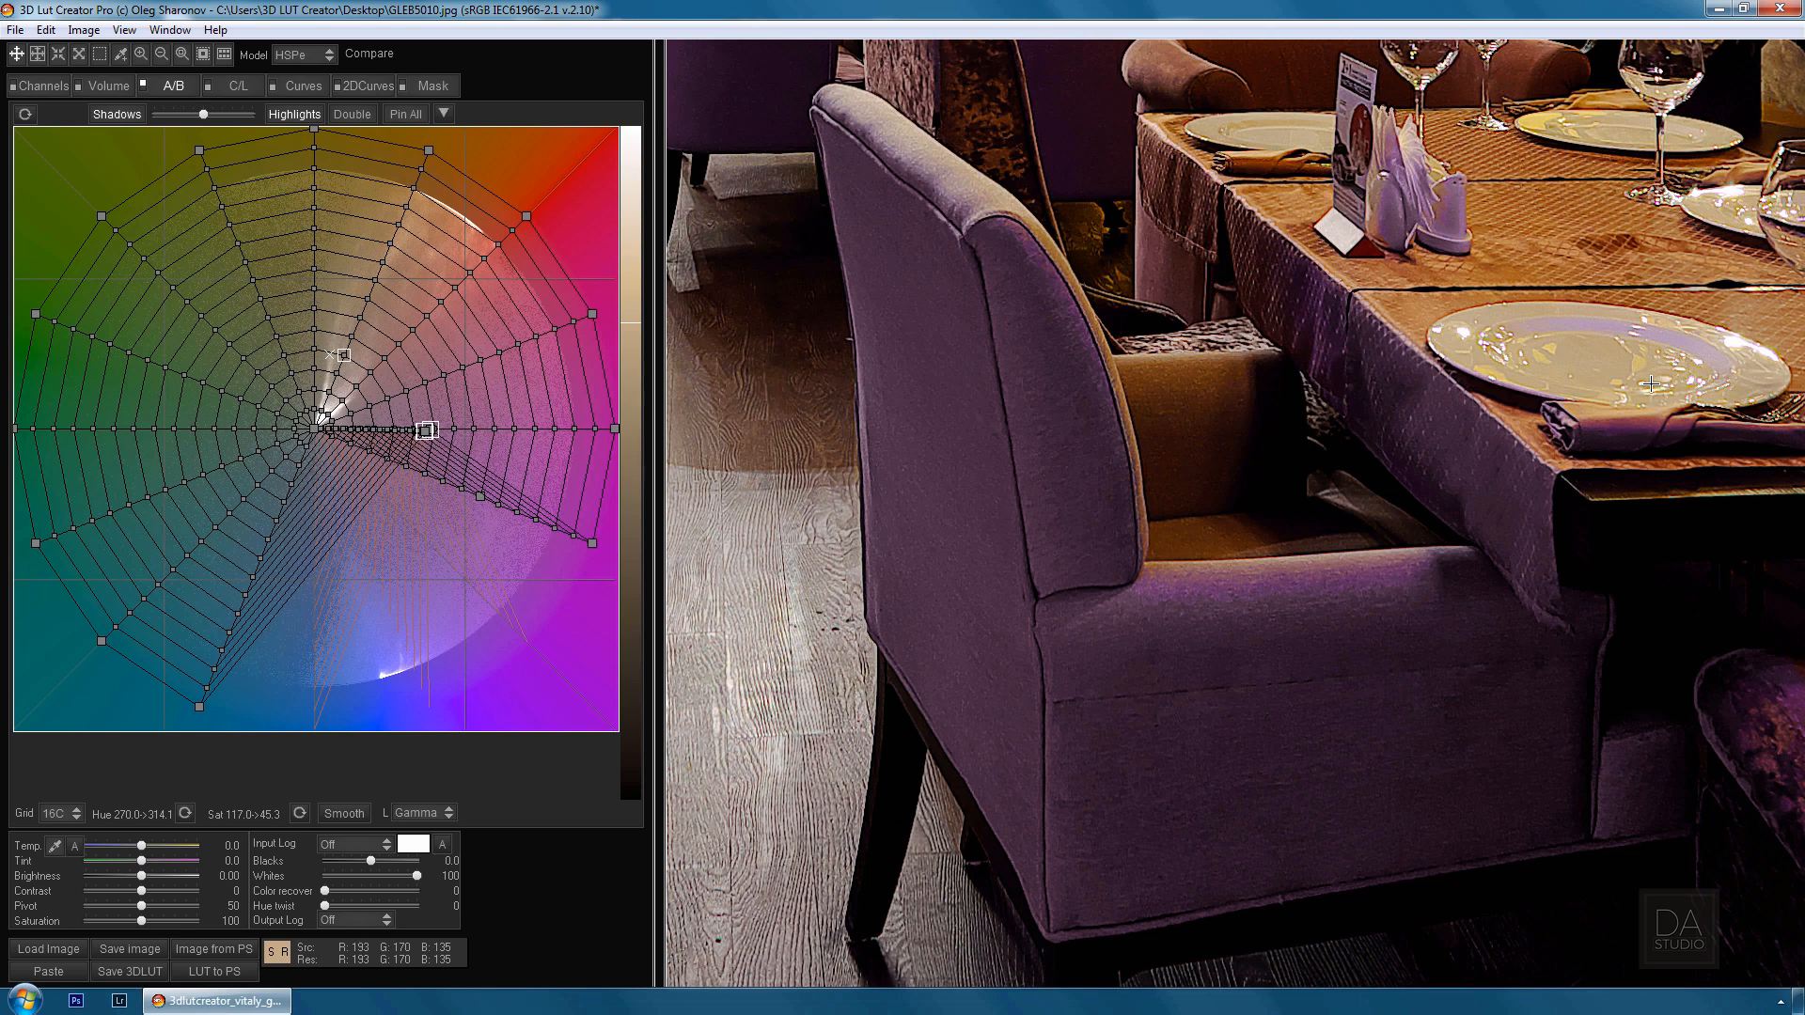
# Pull the purple-magenta nodes toward the grid centre to desaturate the armchair tones
pyautogui.click(370, 53)
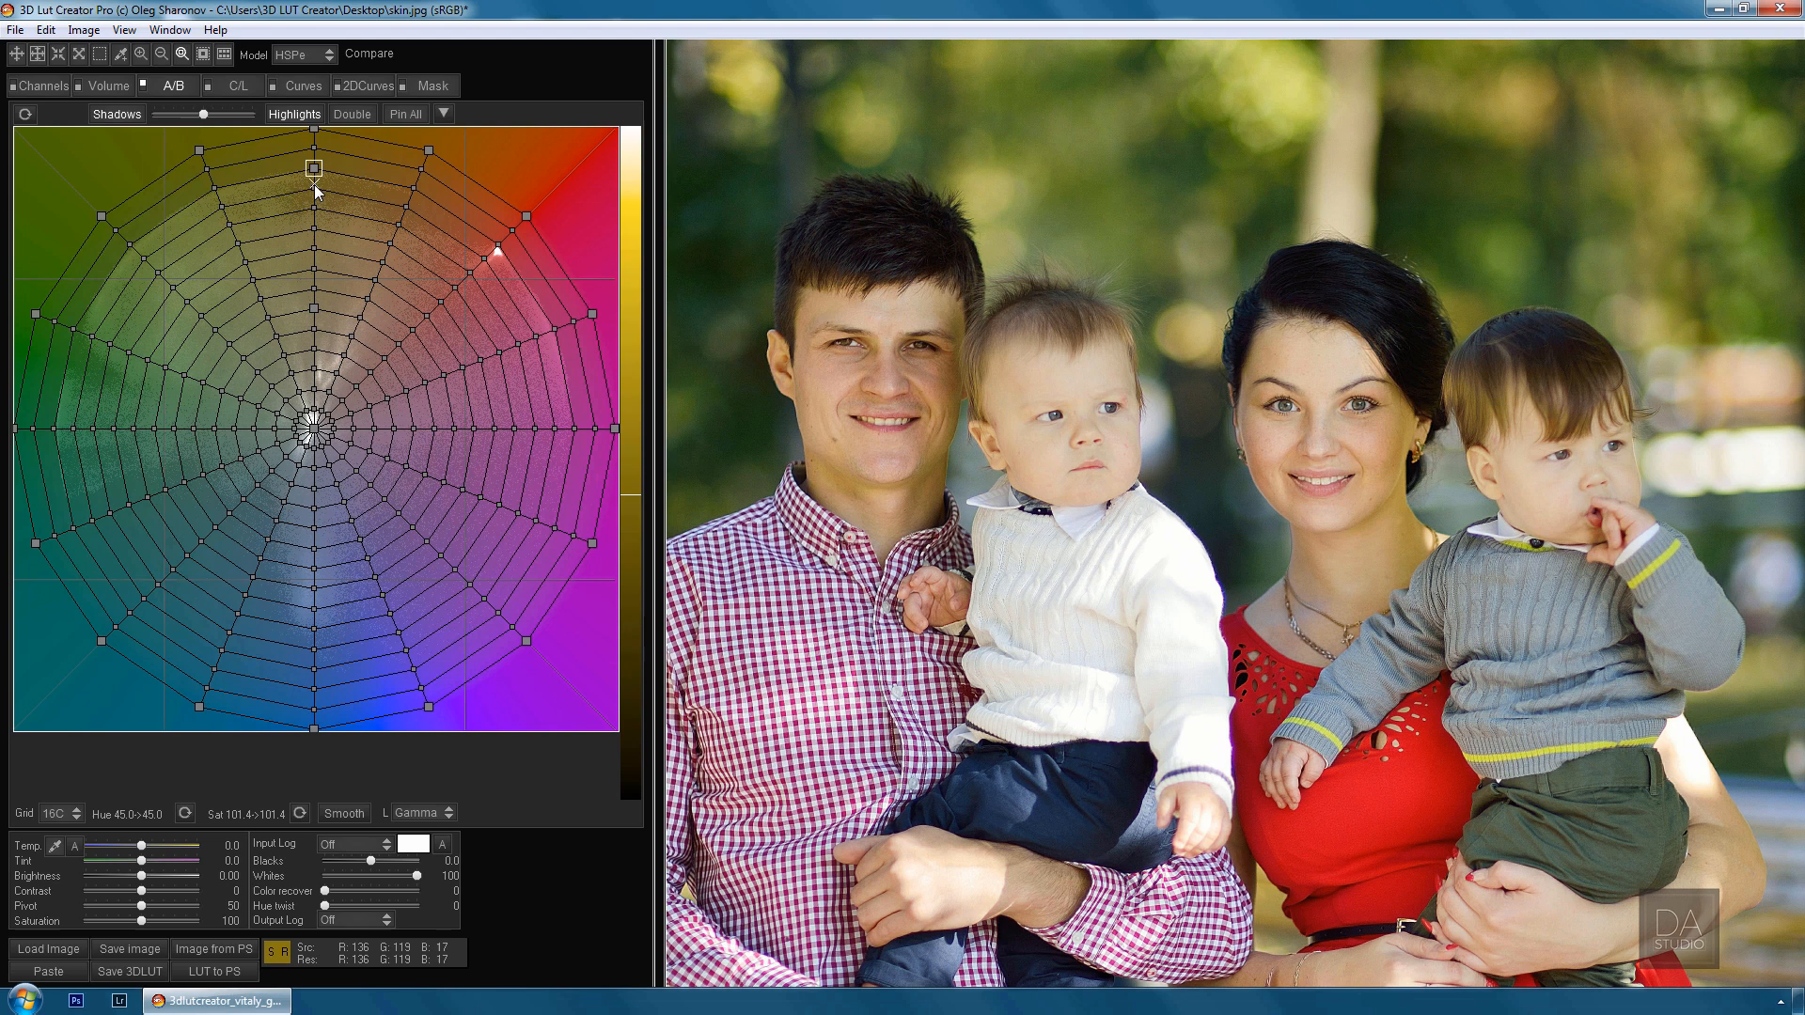
# Drag the yellow nodes toward orange to warm the family's skin tones
pyautogui.moveTo(314, 168); pyautogui.dragTo(396, 216)
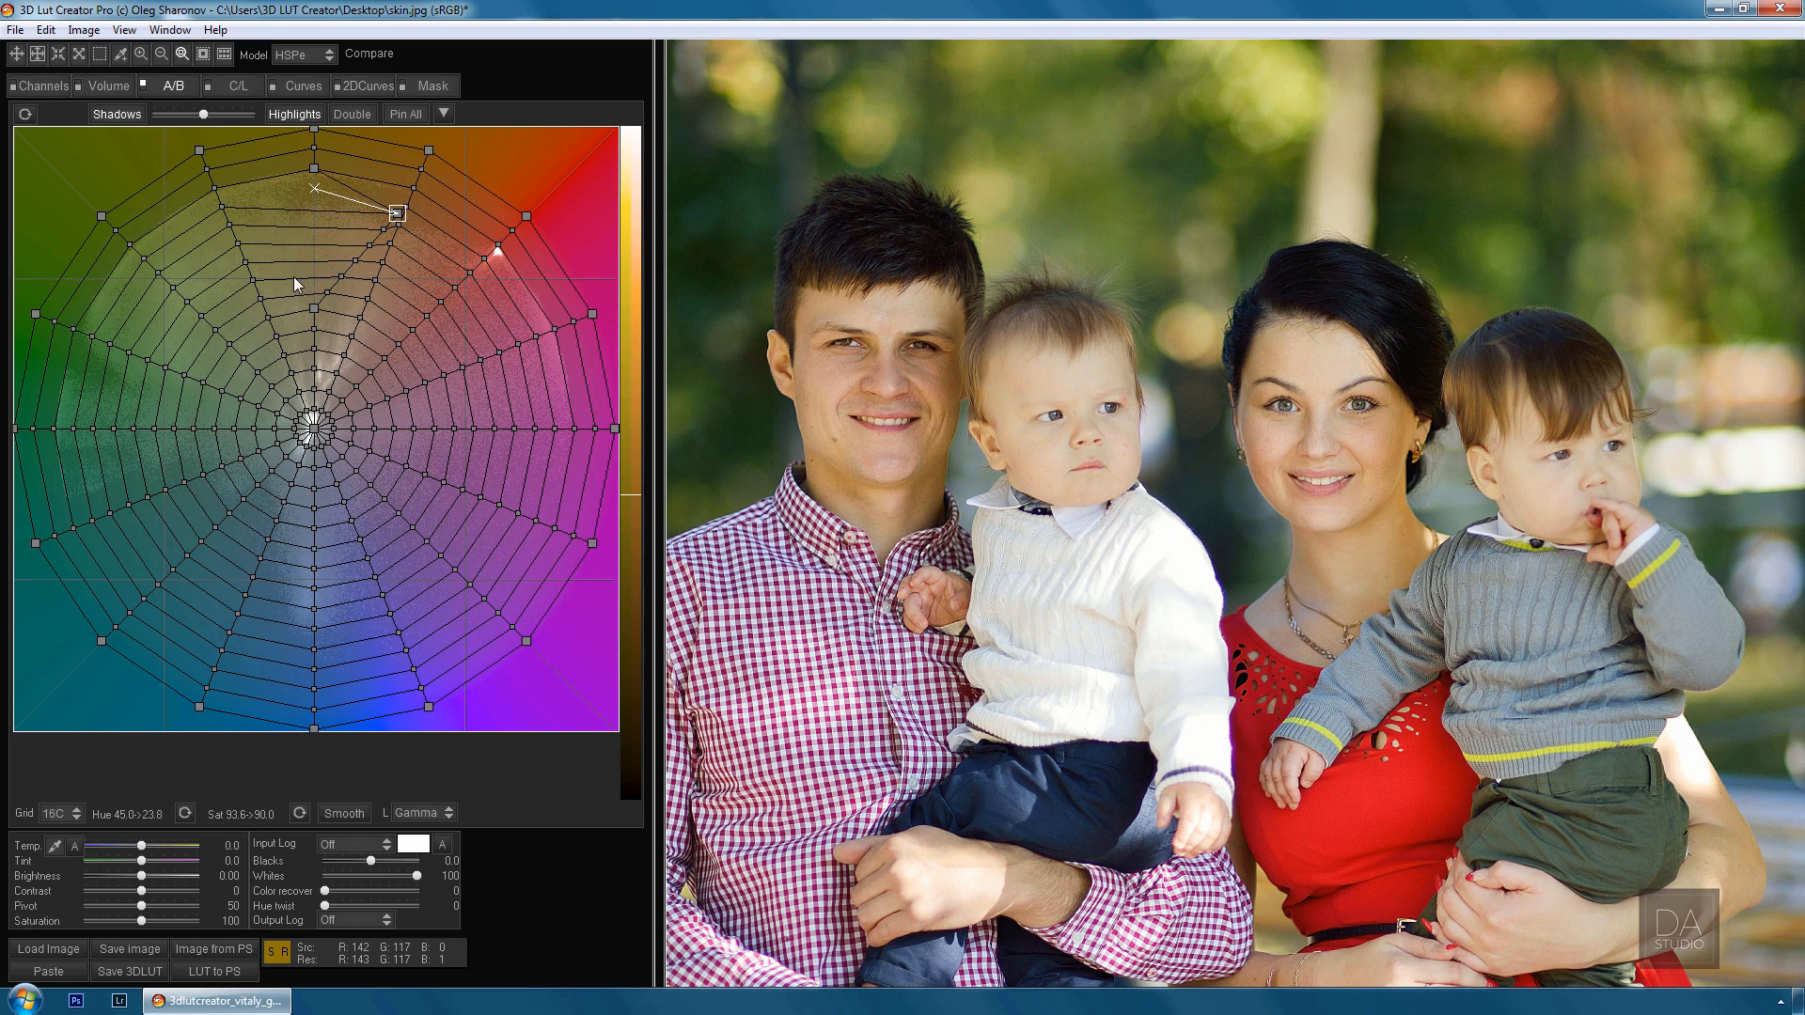
pyautogui.moveTo(397, 217); pyautogui.dragTo(358, 299)
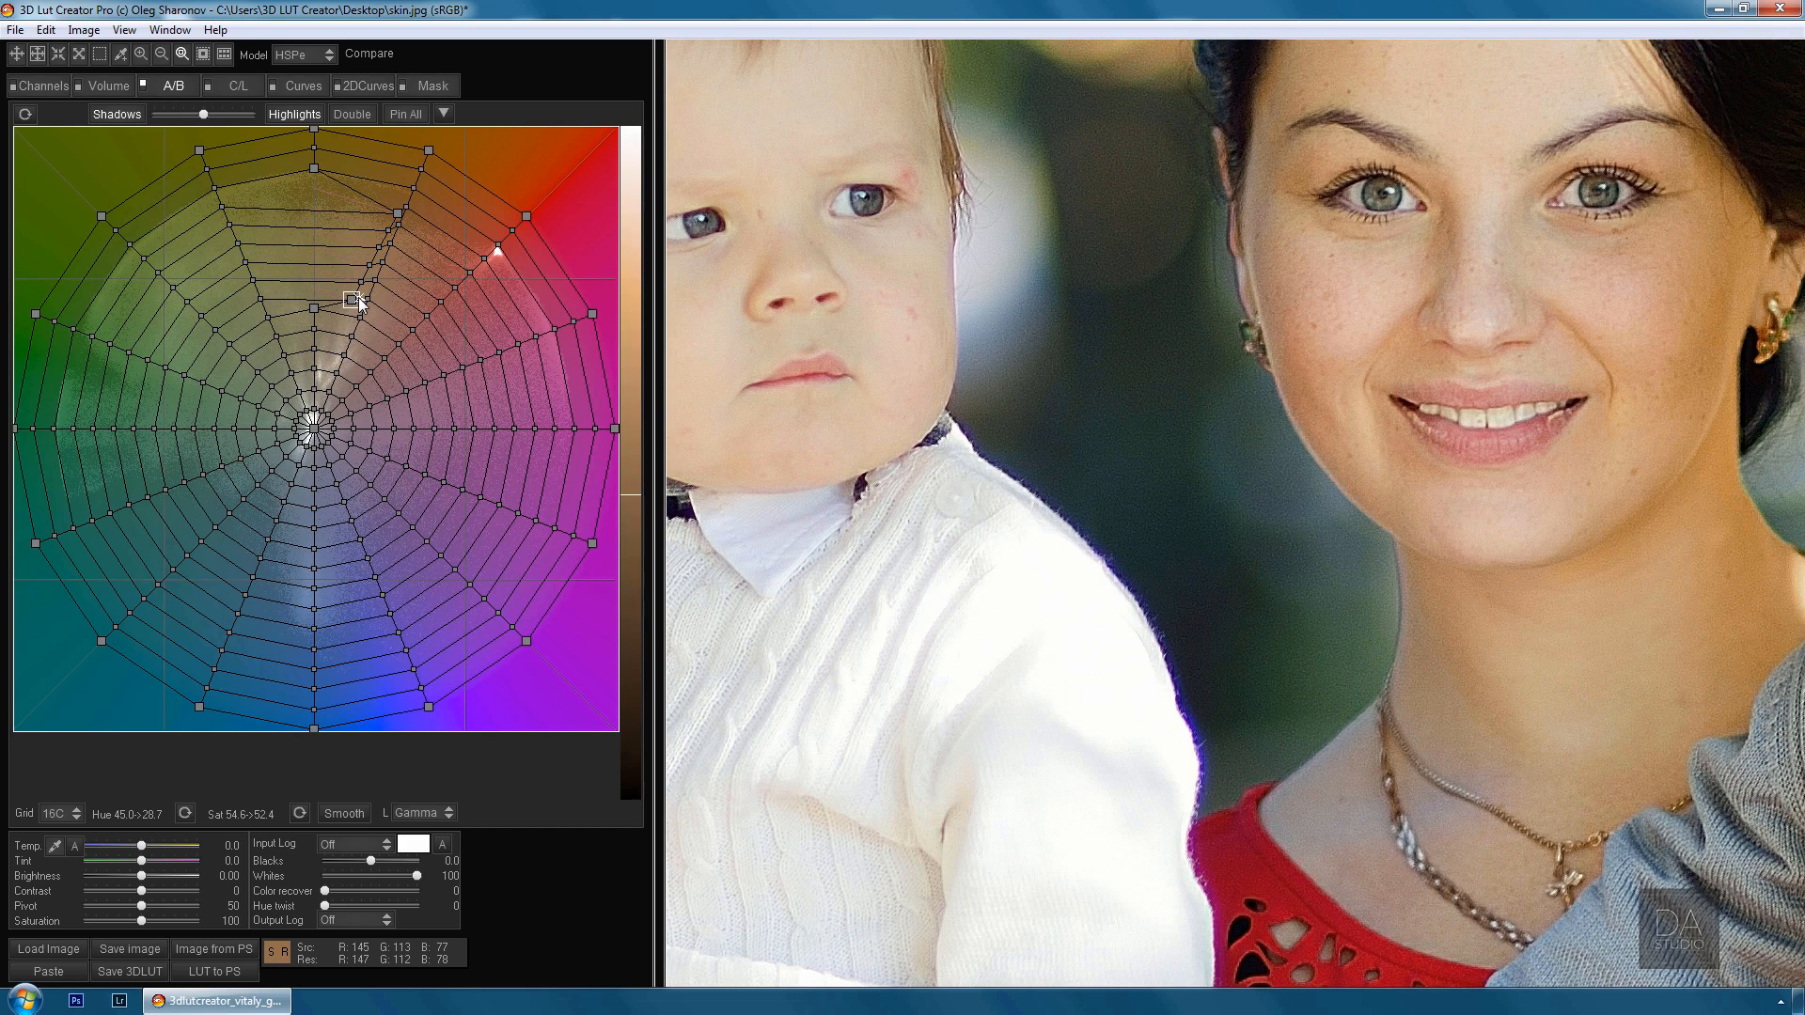
pyautogui.moveTo(1203, 720)
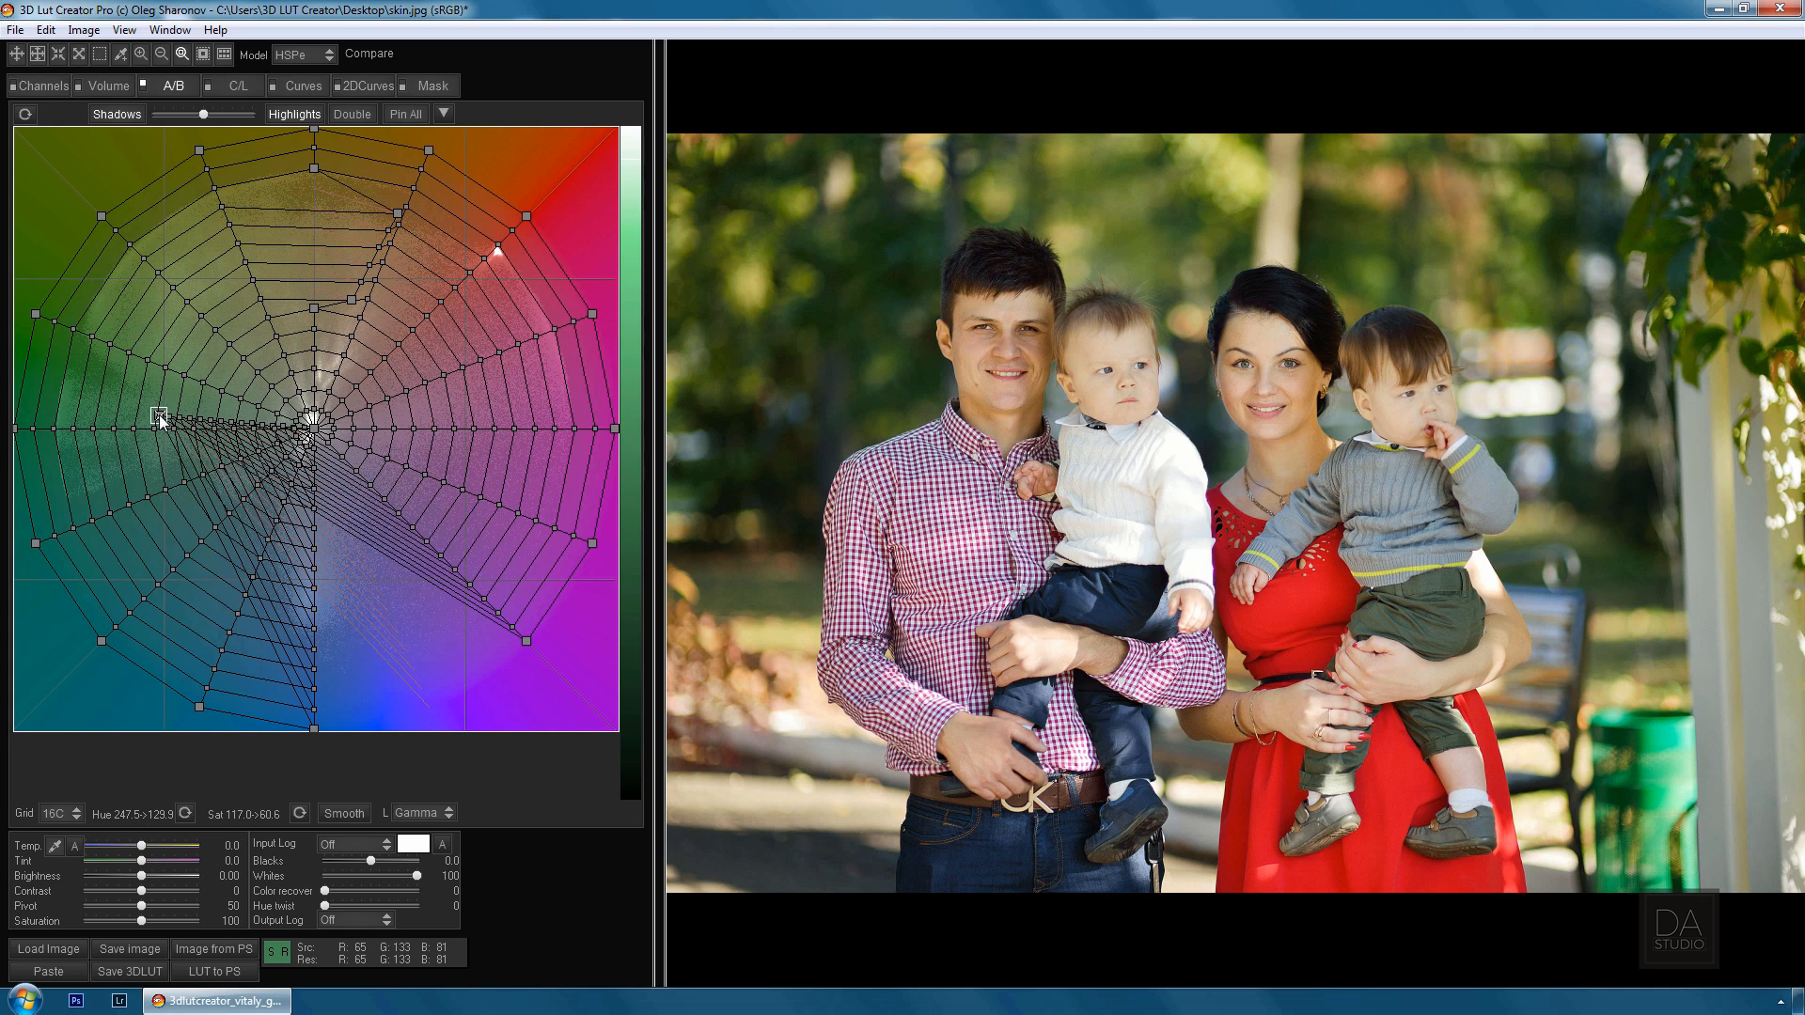
pyautogui.click(47, 947)
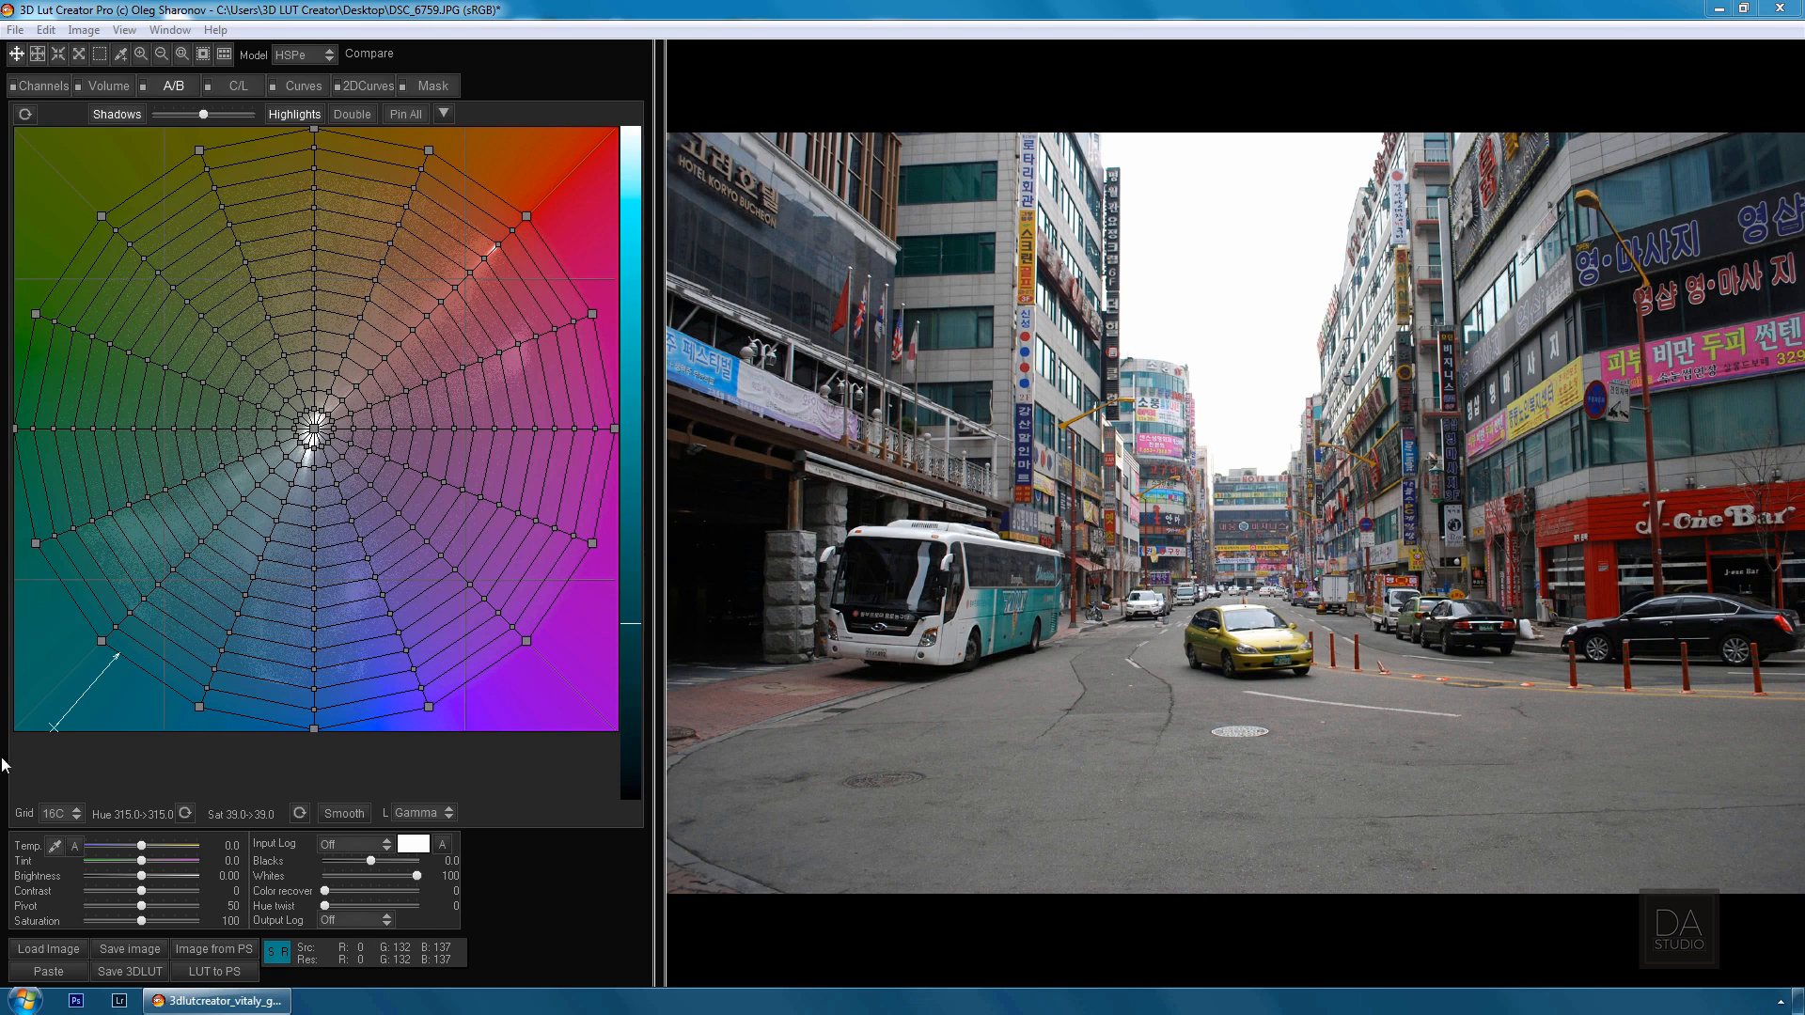
# Switch the Grid to 8C and drag the top red node so the signage shifts toward orange
pyautogui.click(60, 814)
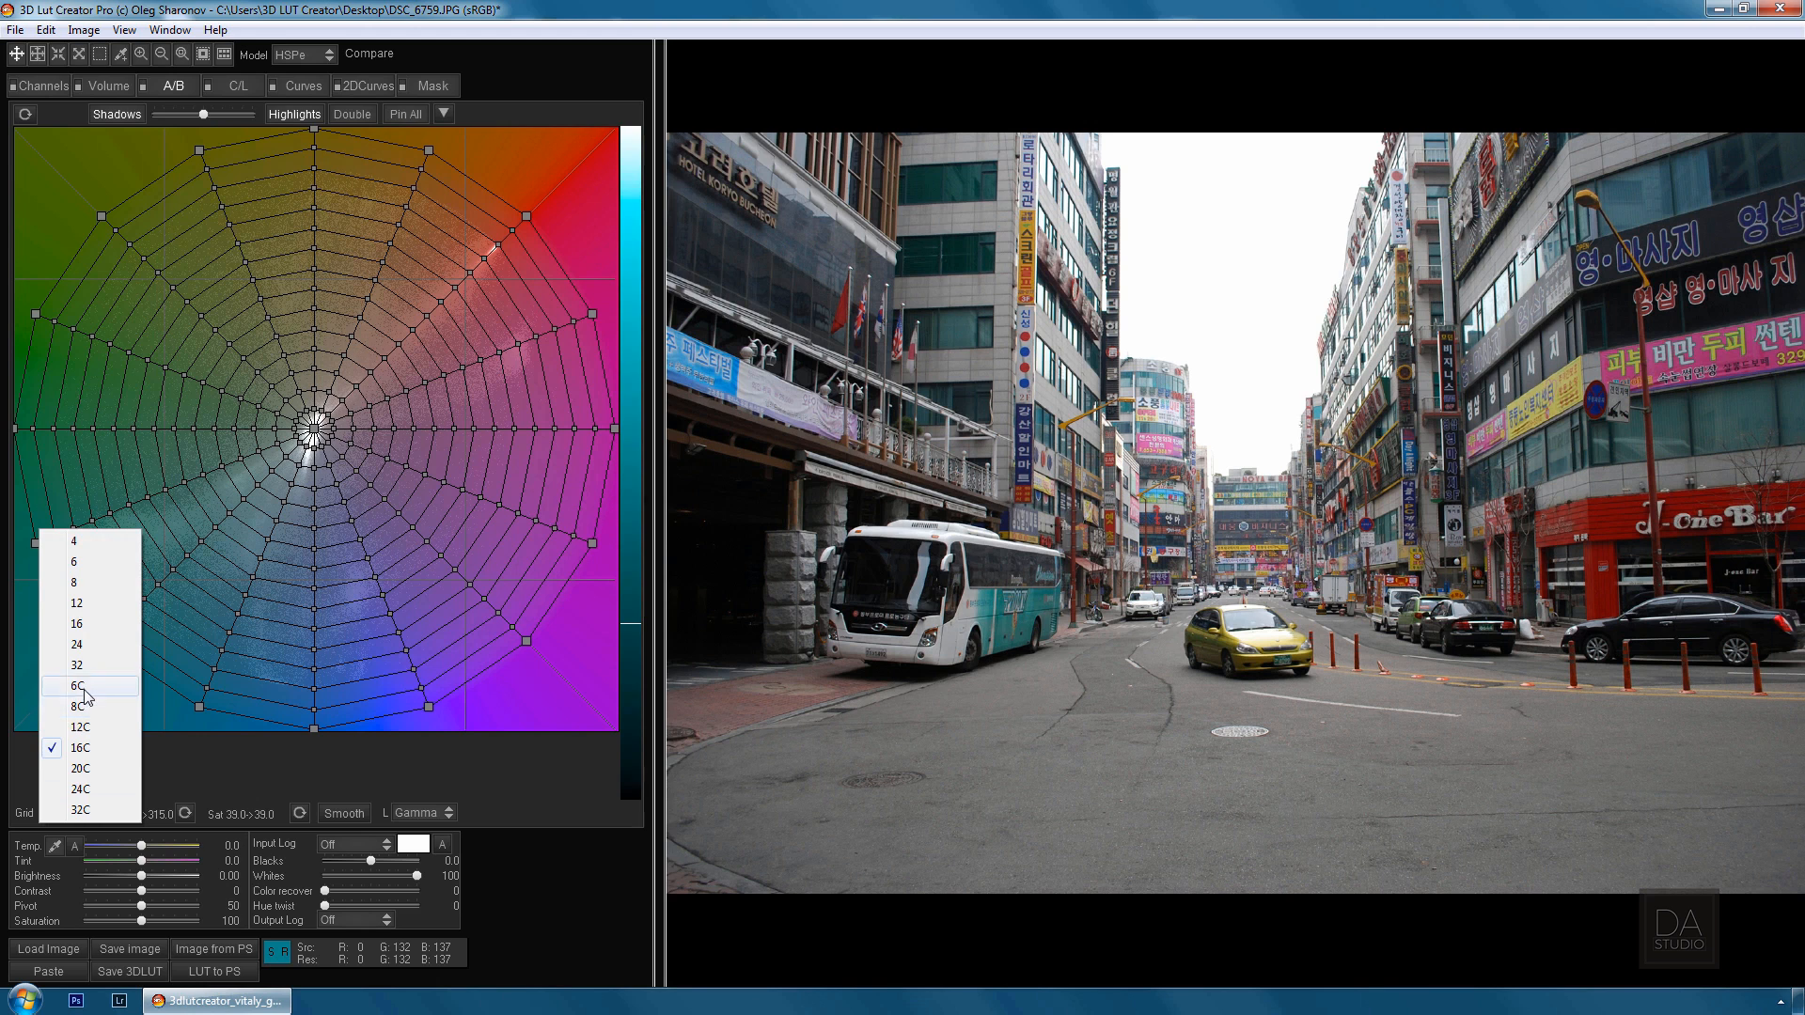
pyautogui.click(79, 685)
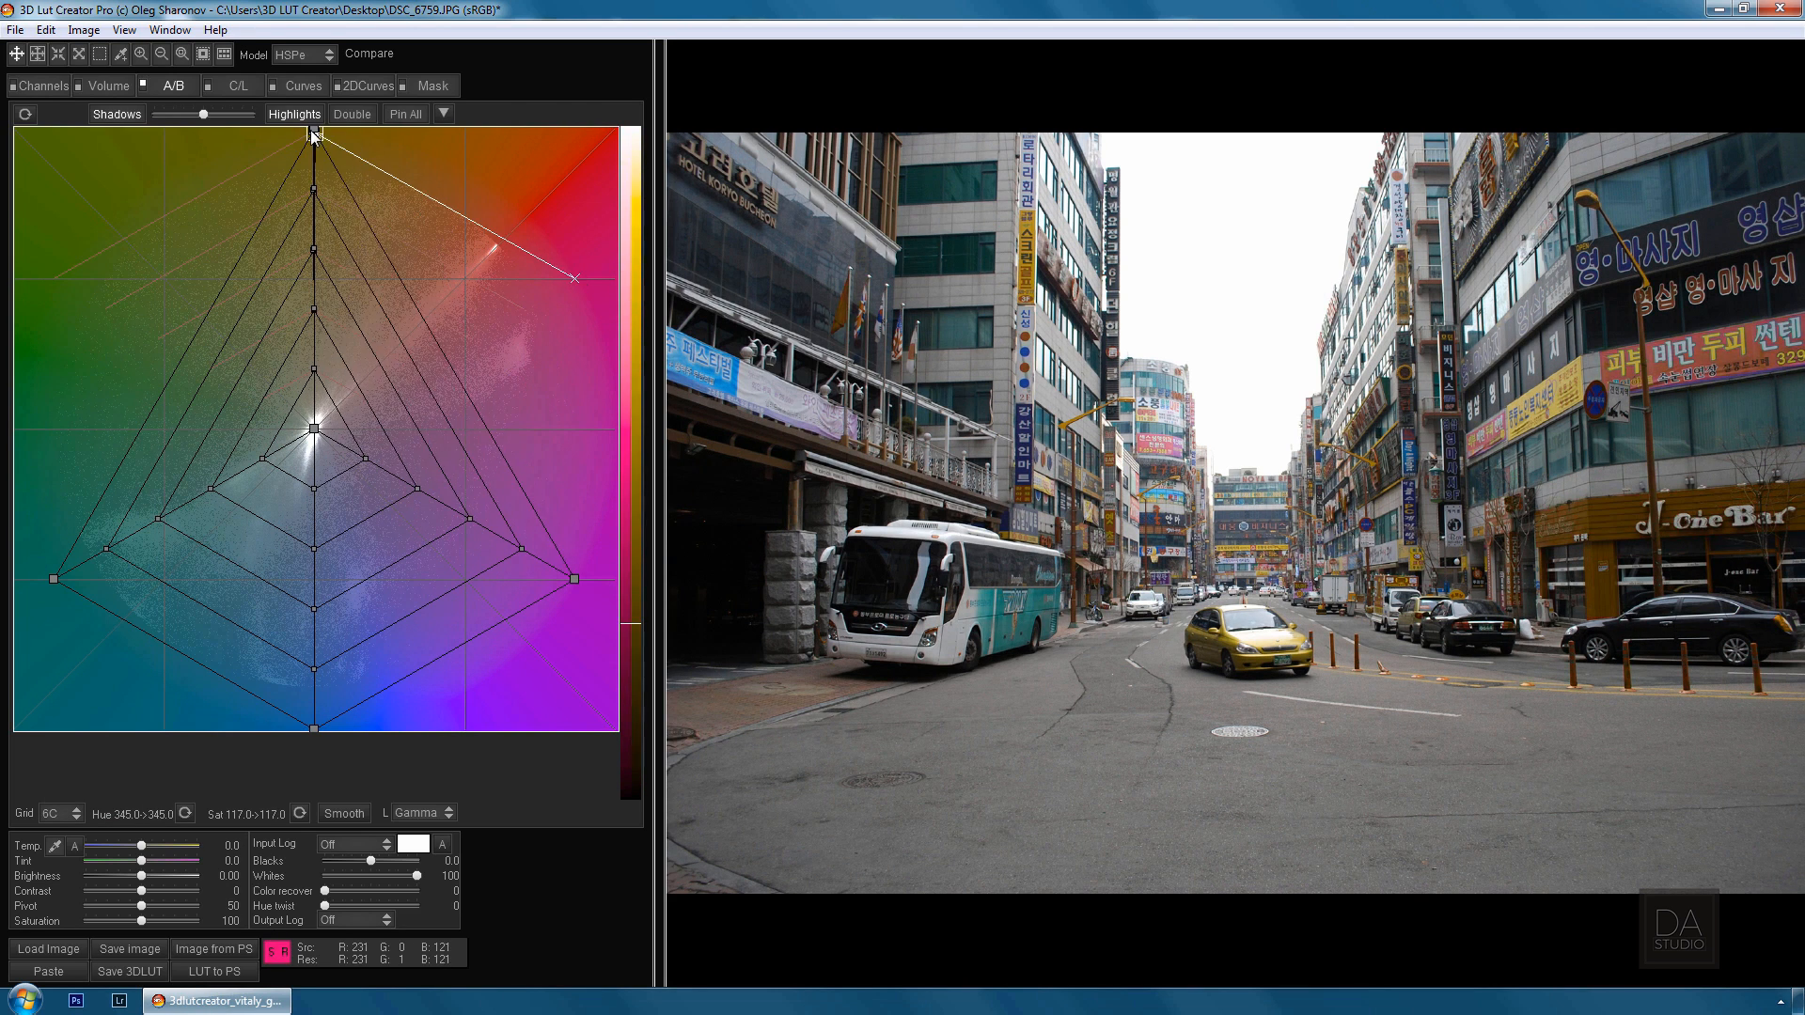
pyautogui.moveTo(571, 278); pyautogui.dragTo(567, 571)
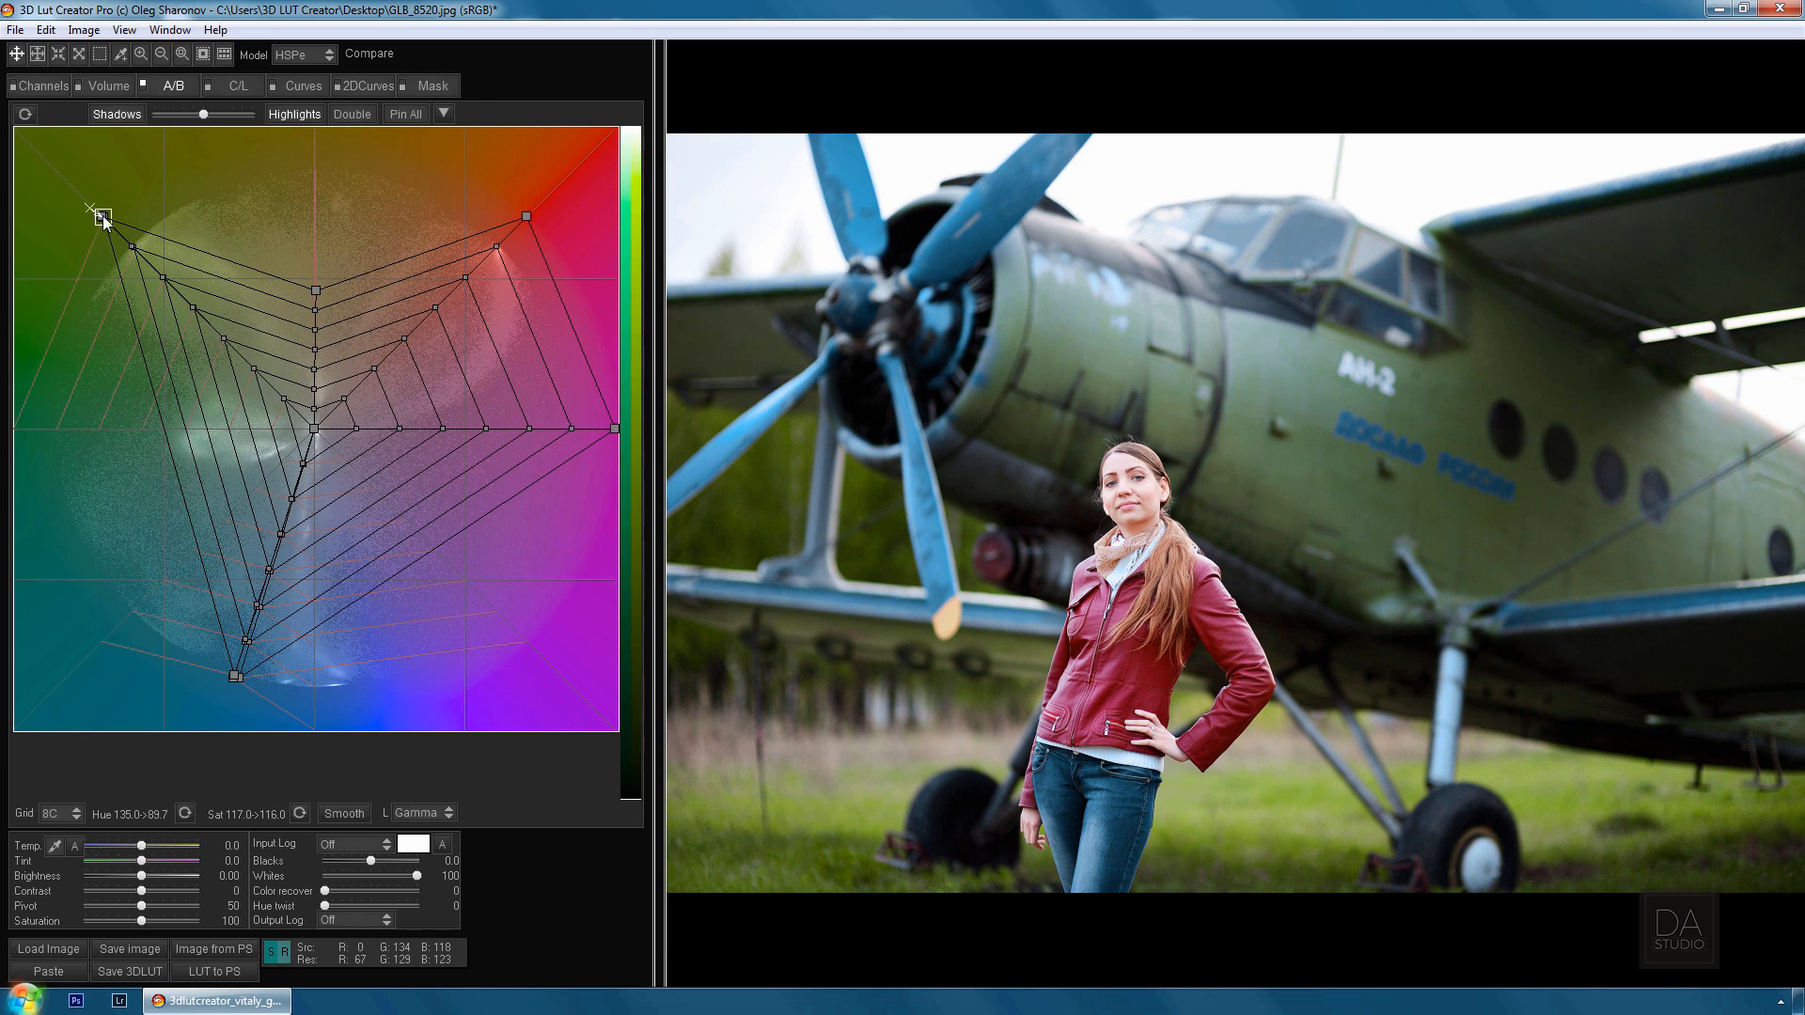
# Neutralise the yellow-greens and drag the red node inward so the jacket reads brown
pyautogui.moveTo(96, 214); pyautogui.dragTo(188, 298)
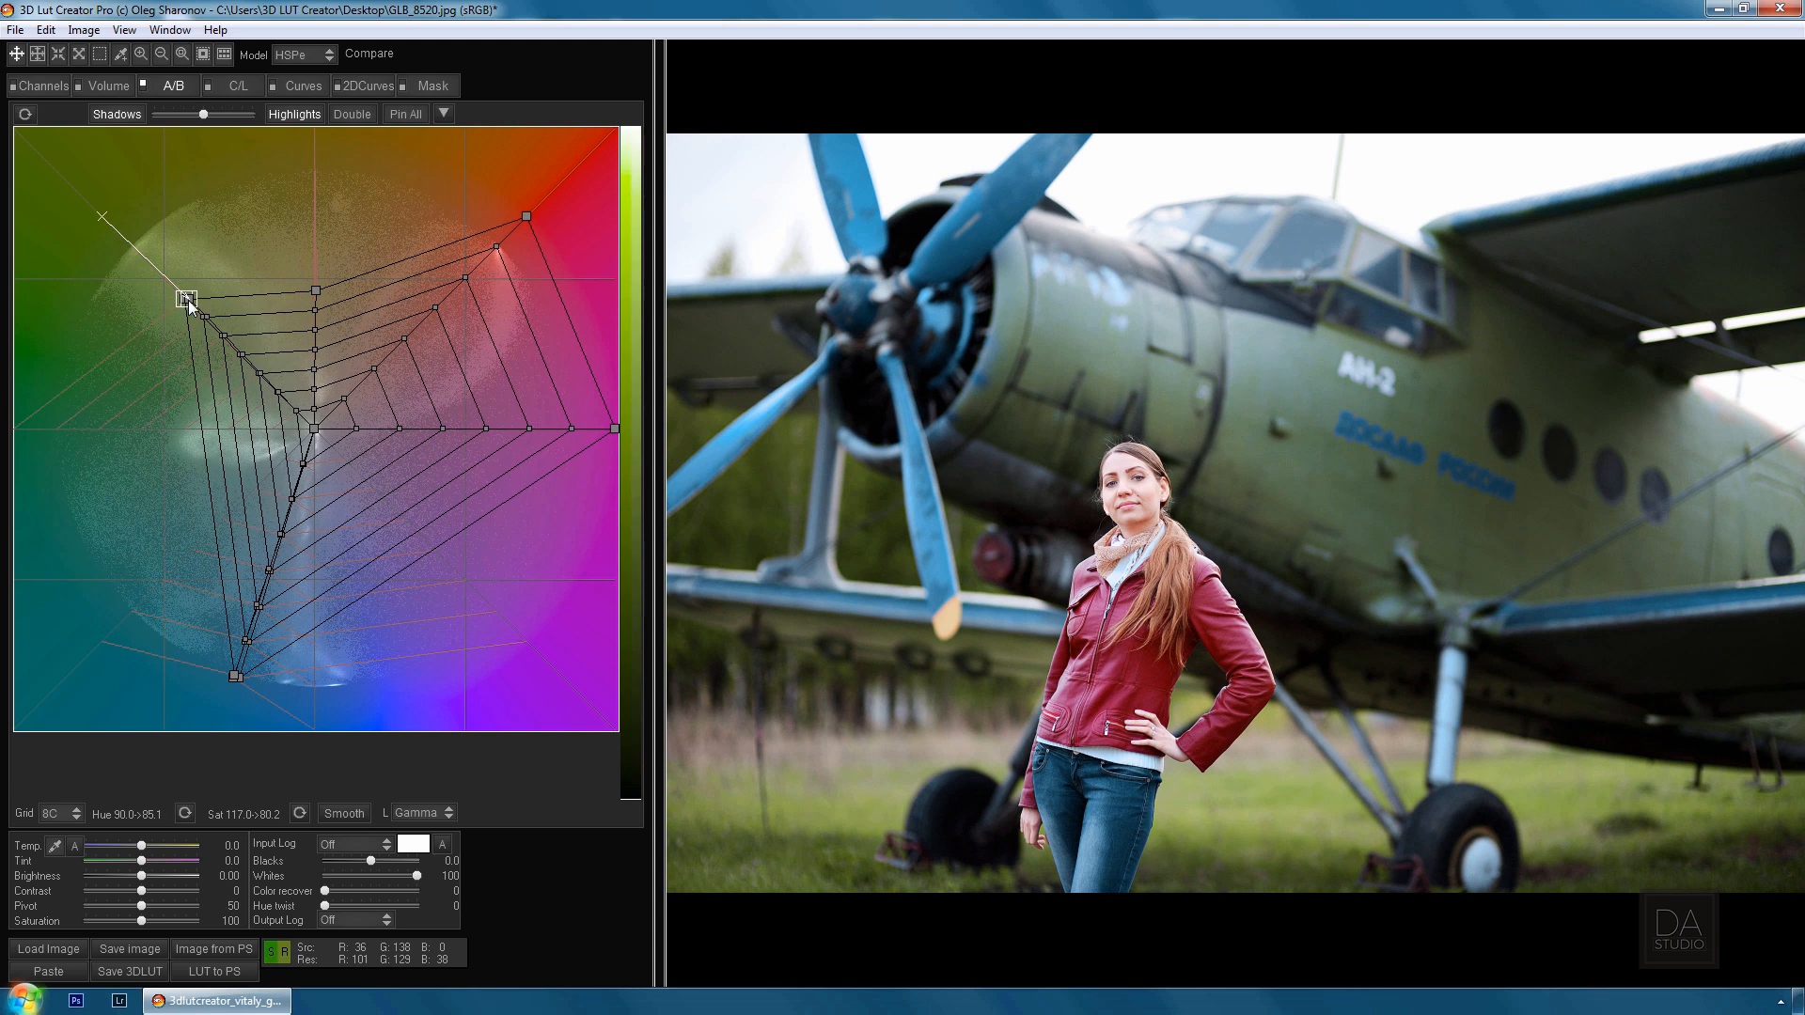
pyautogui.moveTo(186, 297); pyautogui.dragTo(524, 221)
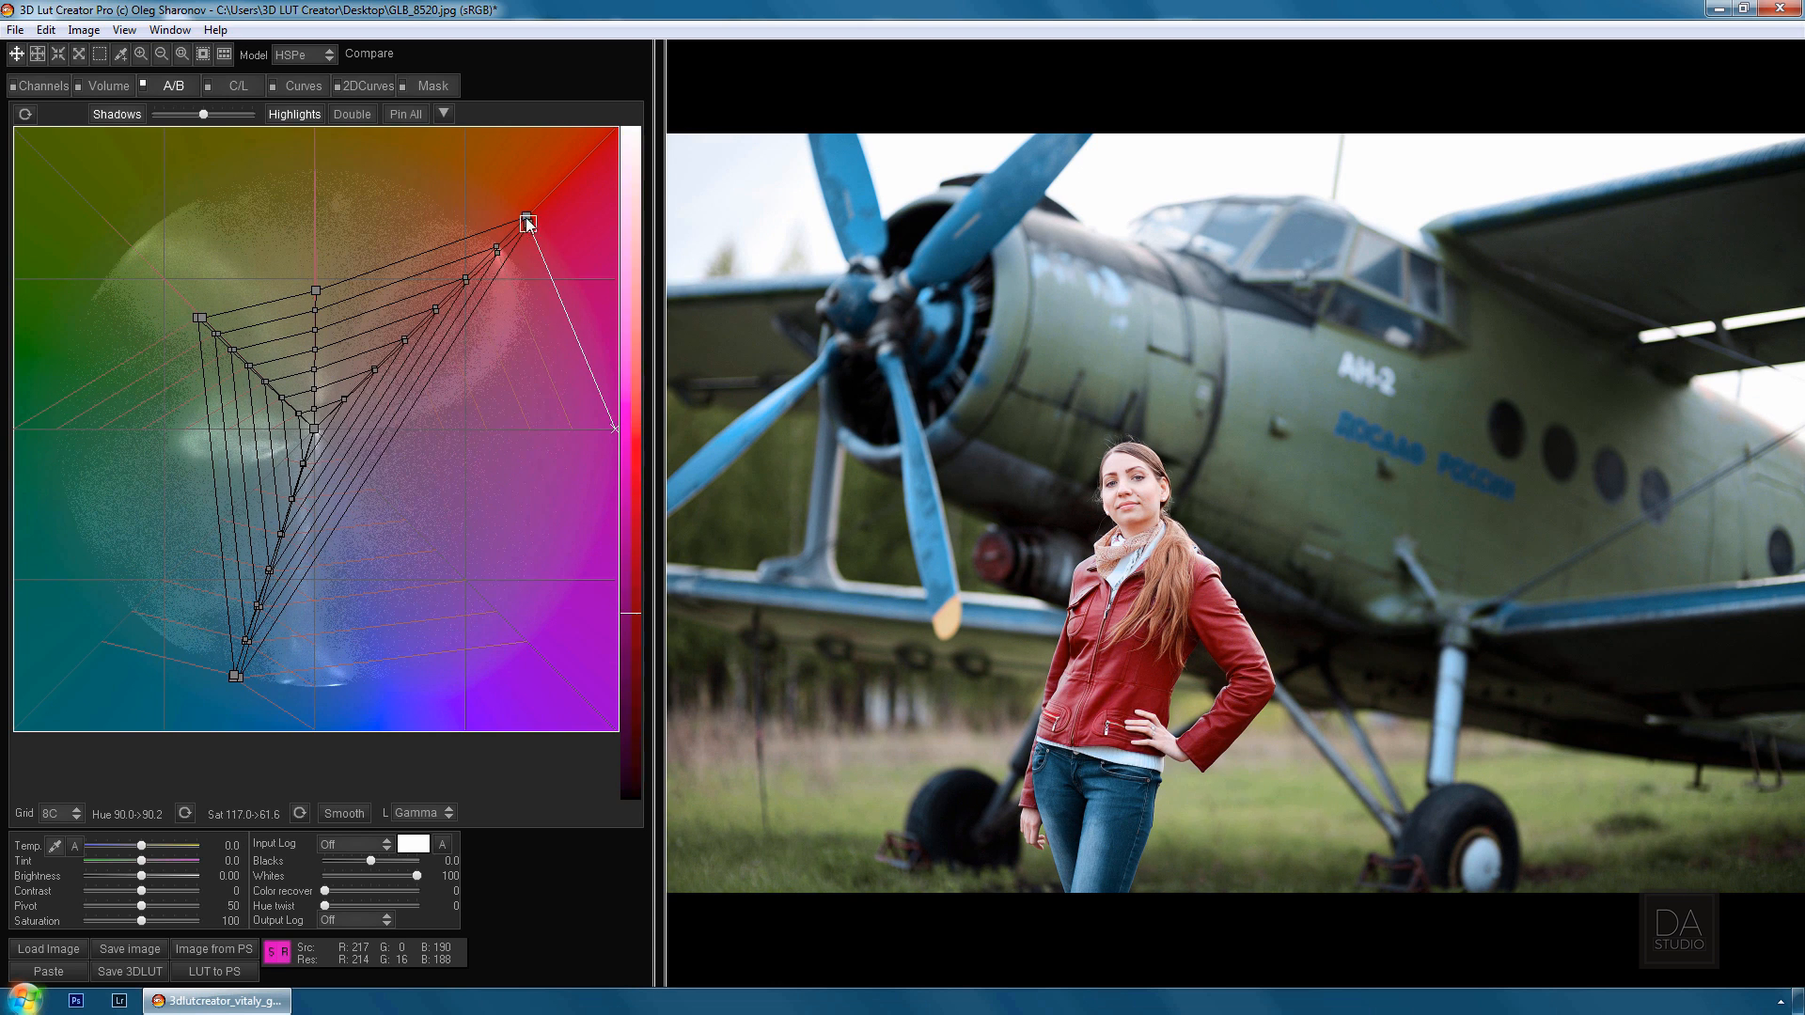
pyautogui.moveTo(526, 222); pyautogui.dragTo(465, 285)
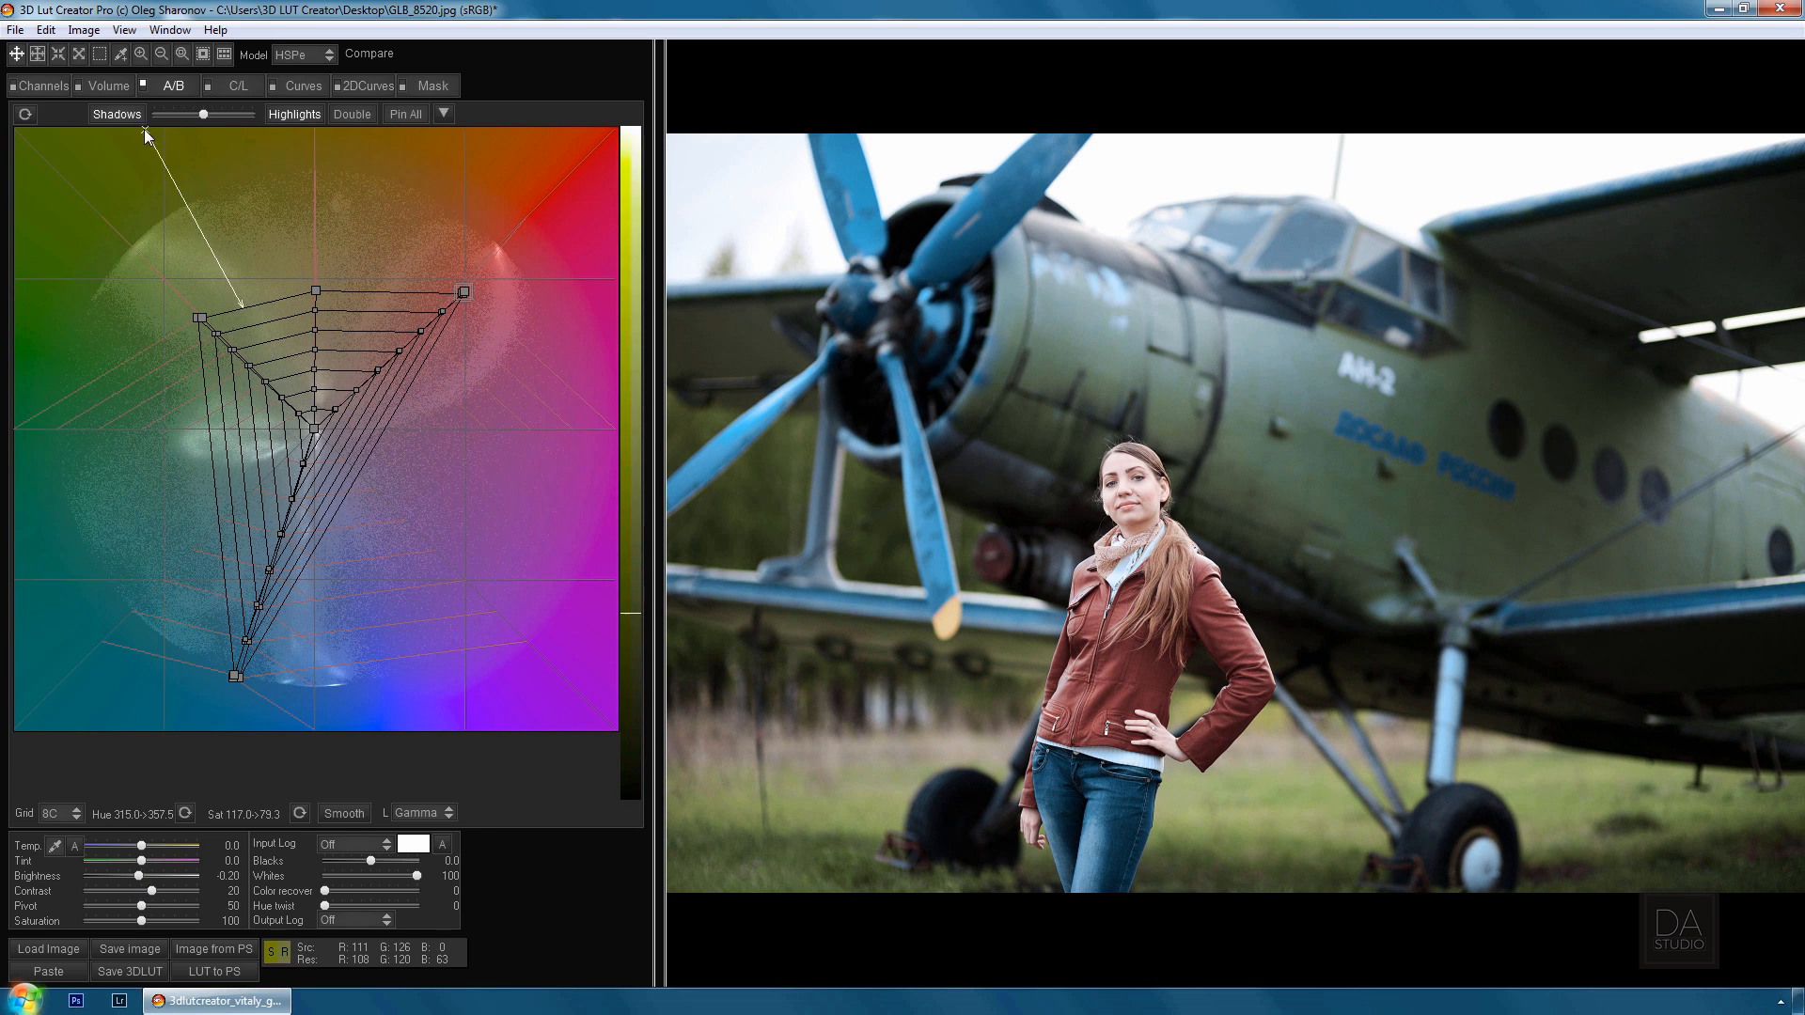
pyautogui.click(109, 84)
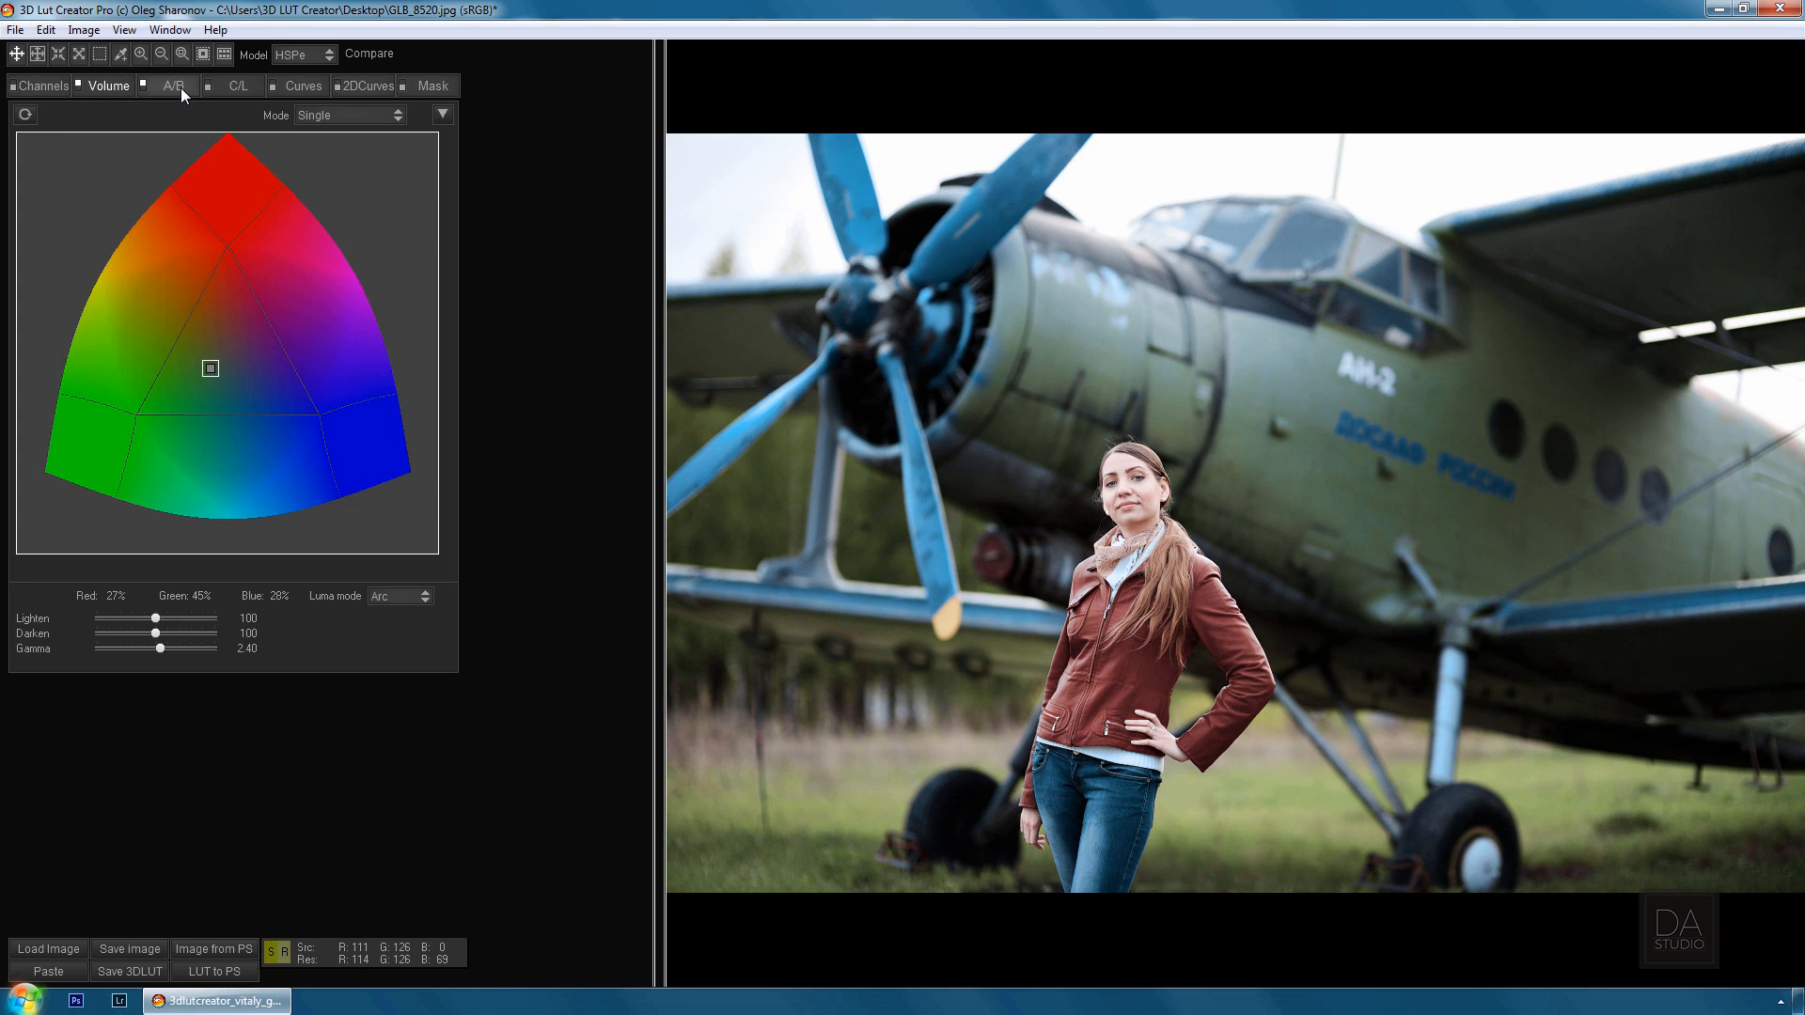
pyautogui.click(171, 85)
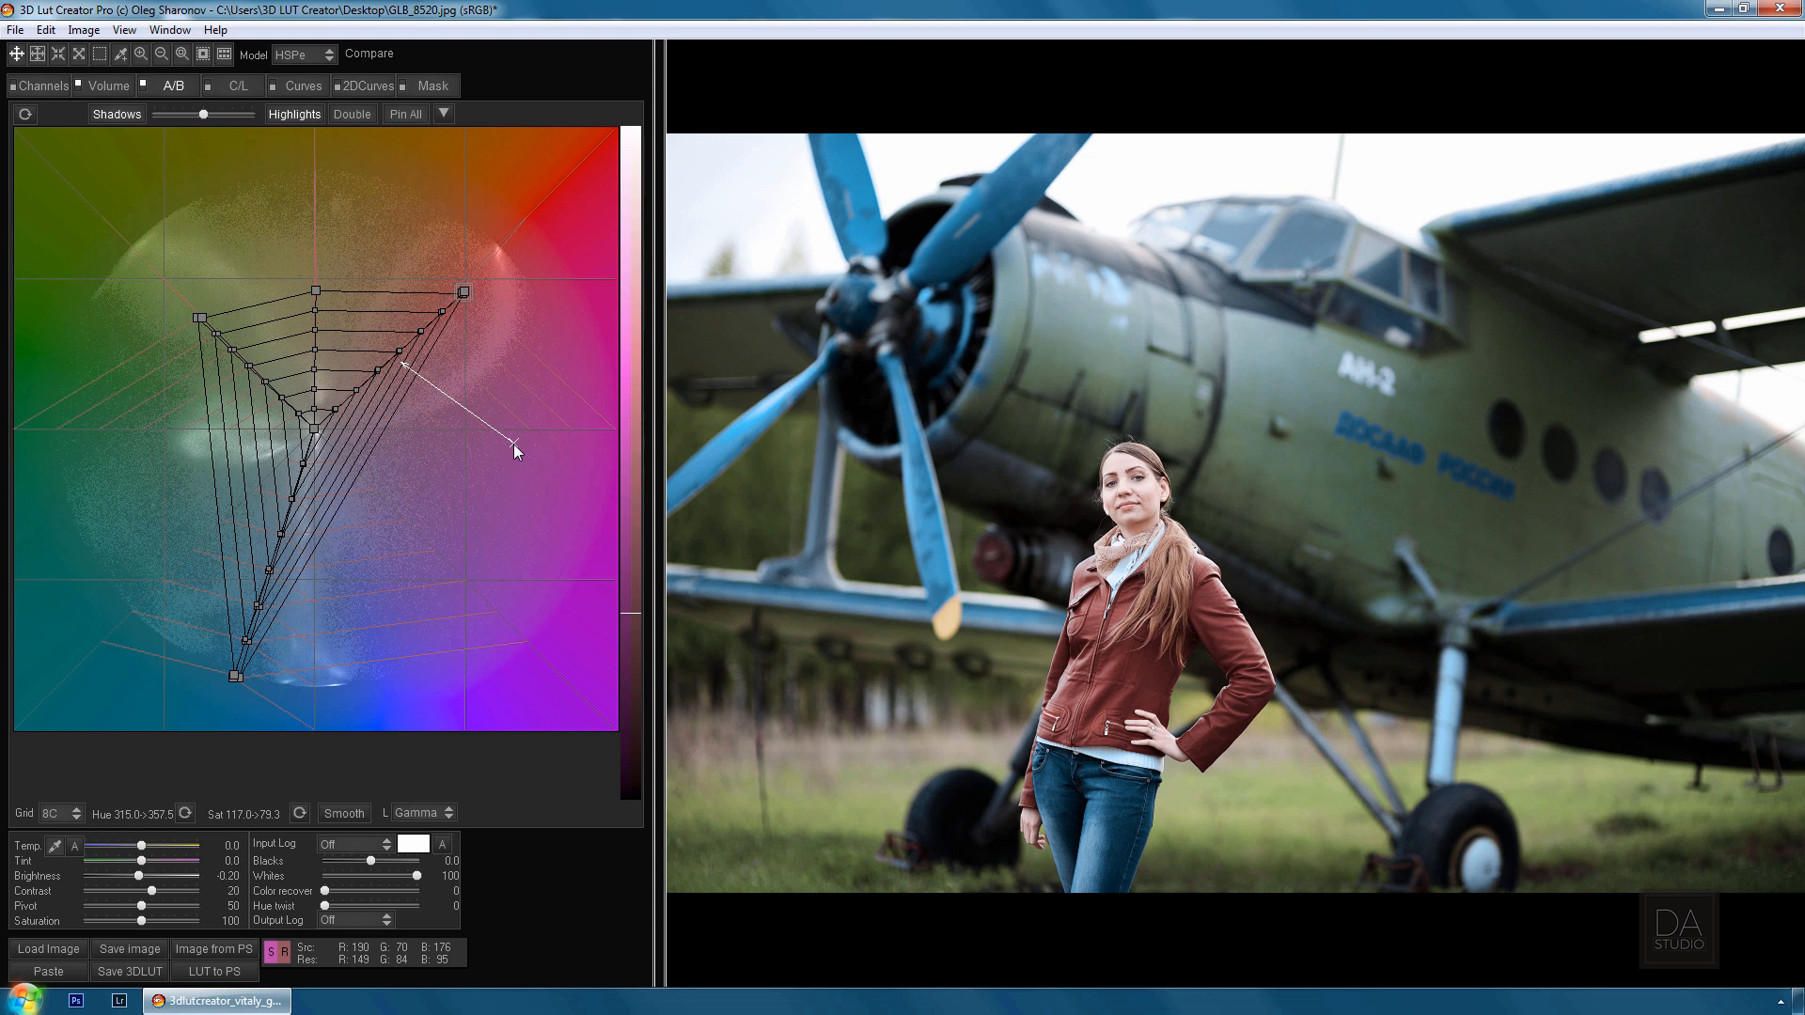
pyautogui.click(47, 948)
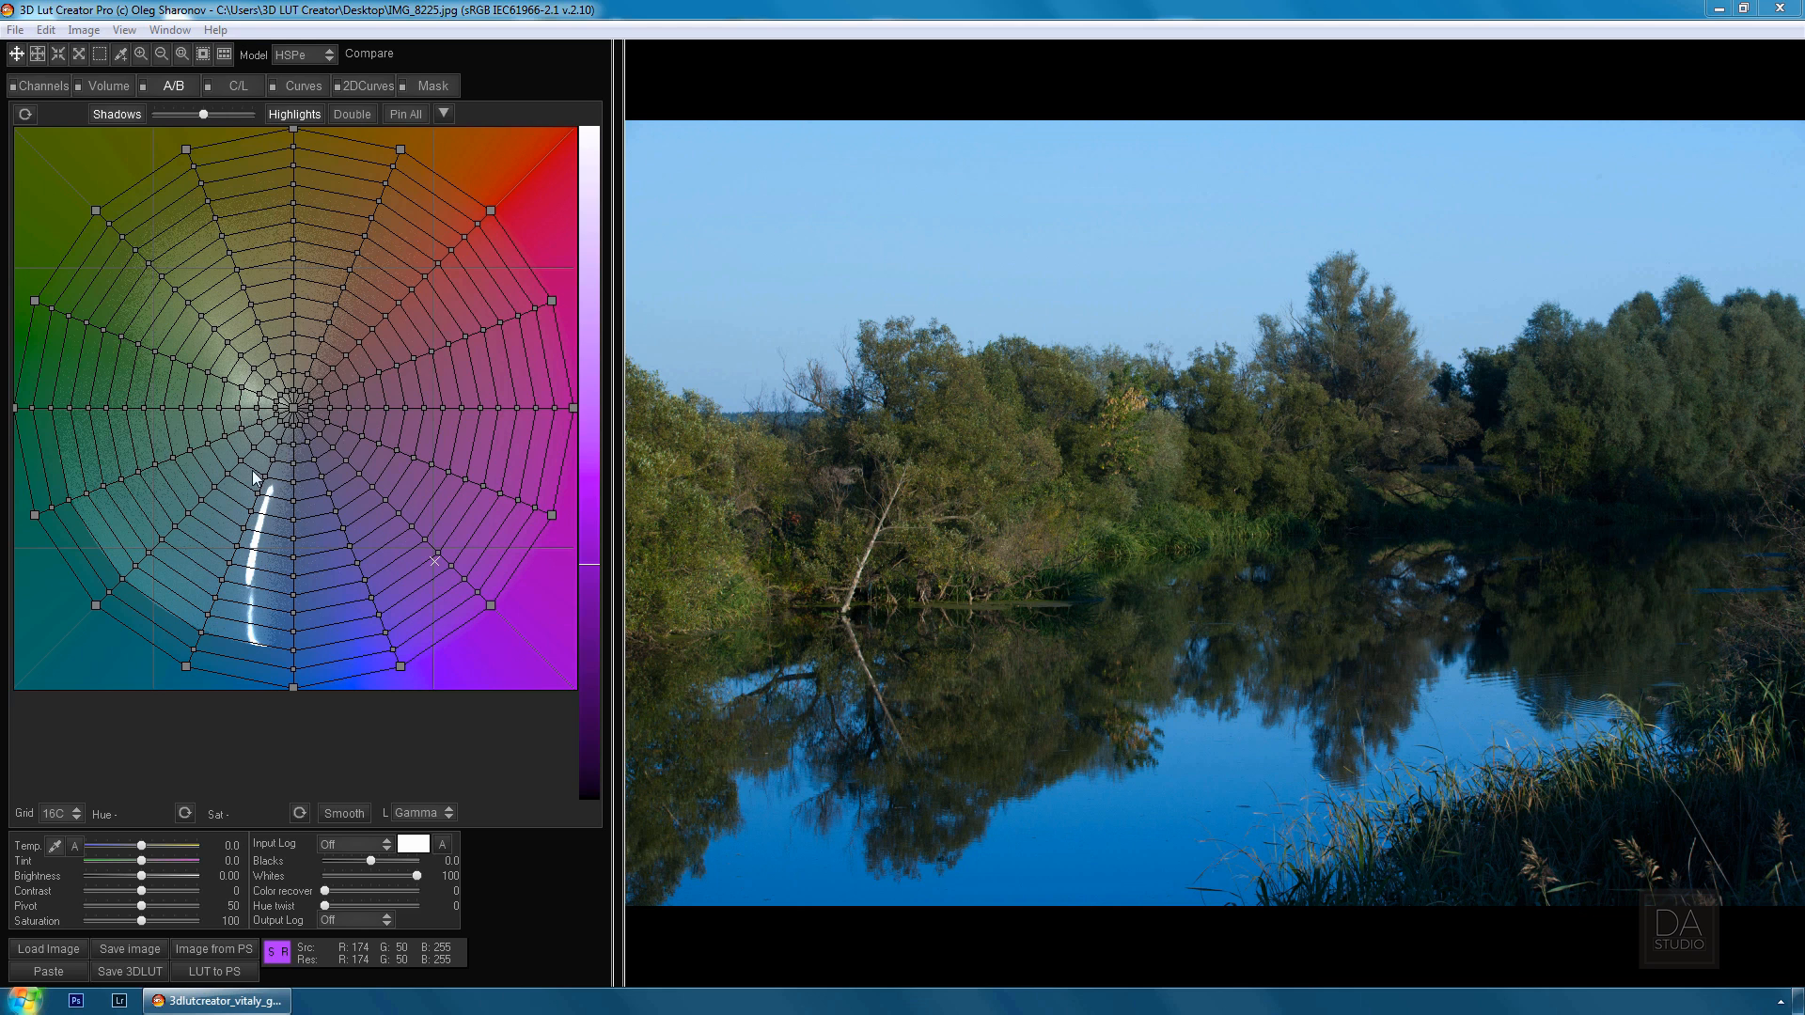
# On the C/L grids, shift a green point to remap the landscape's foliage lightness
pyautogui.click(238, 85)
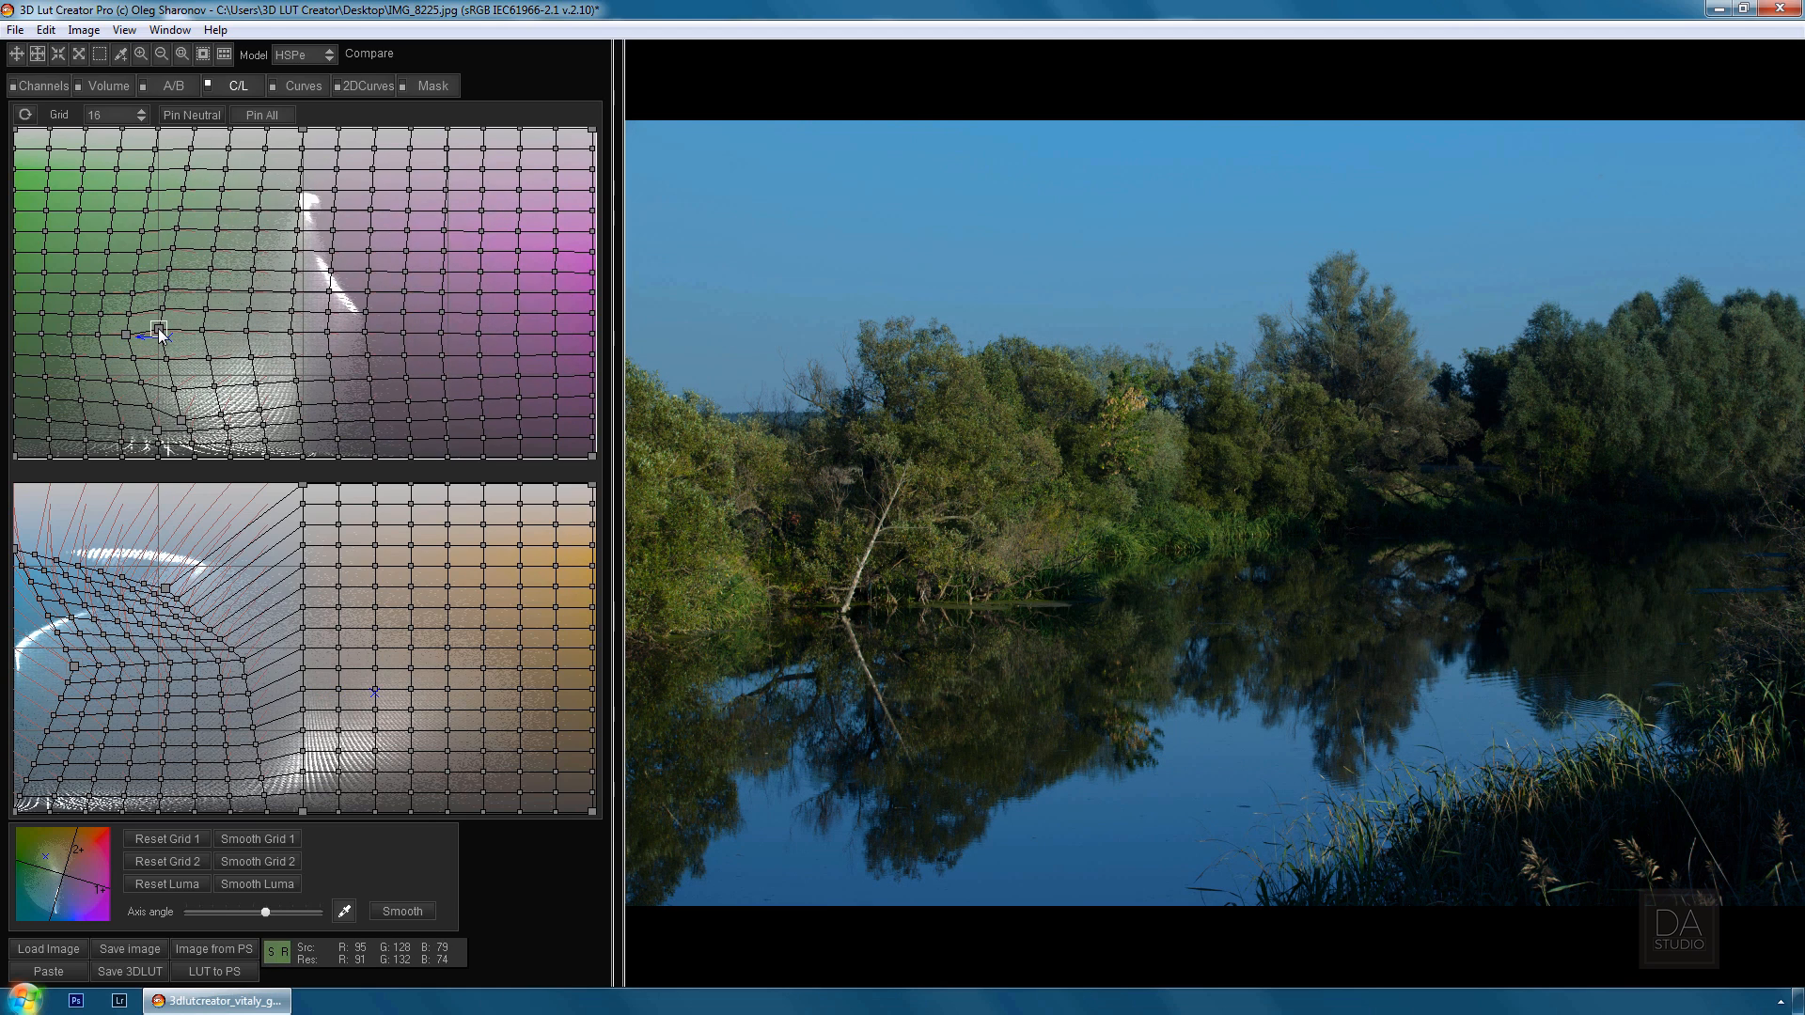
pyautogui.moveTo(157, 327); pyautogui.dragTo(297, 337)
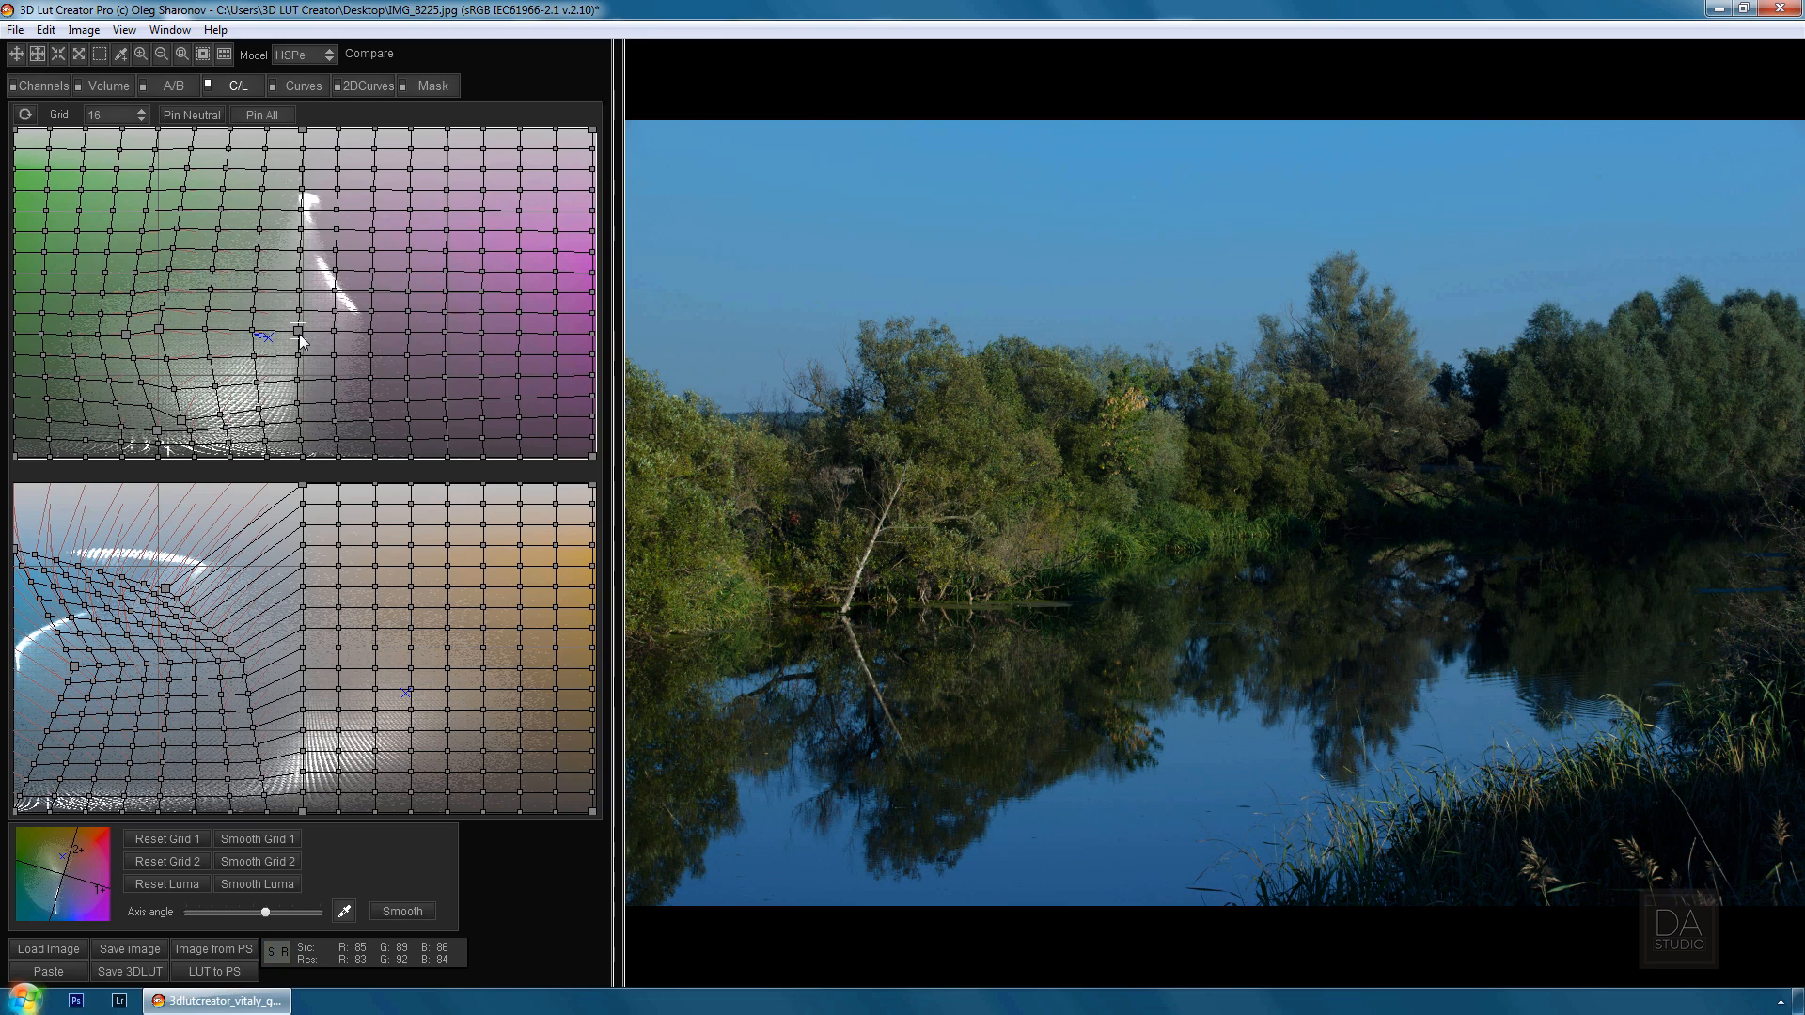
pyautogui.click(368, 53)
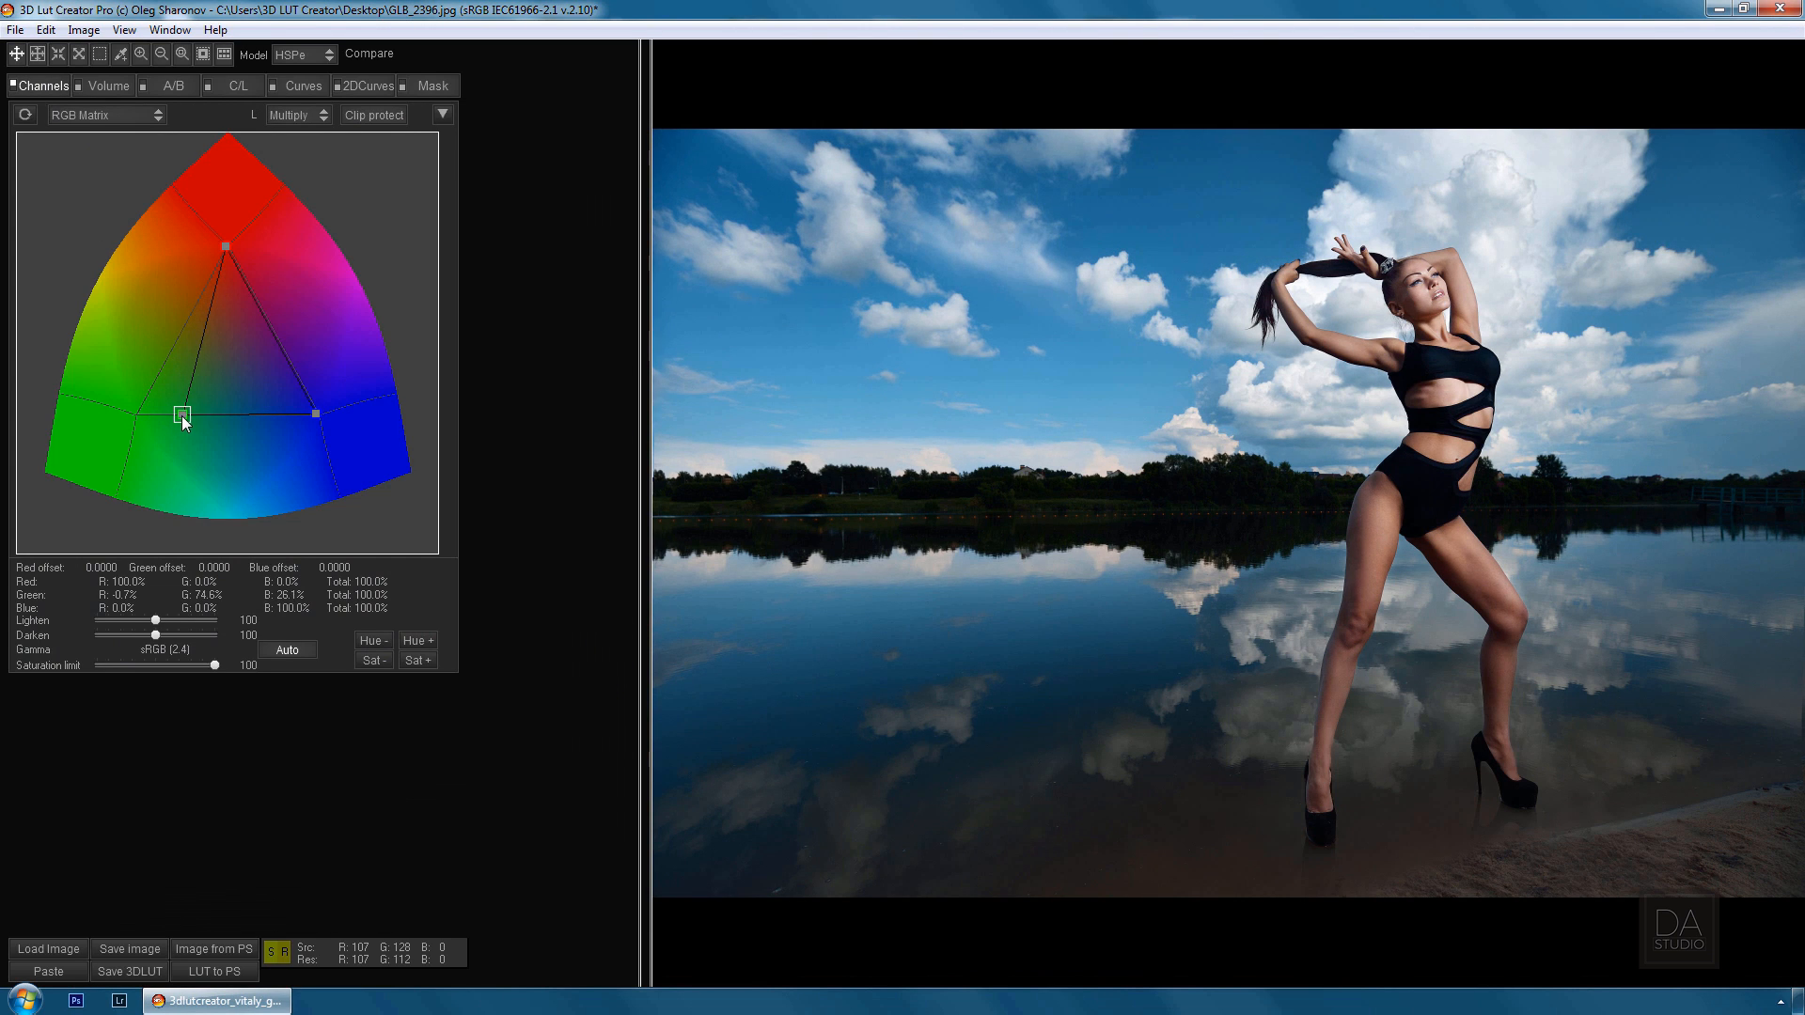
# On the Volume tab, nudge the colour volume point toward red
pyautogui.click(109, 85)
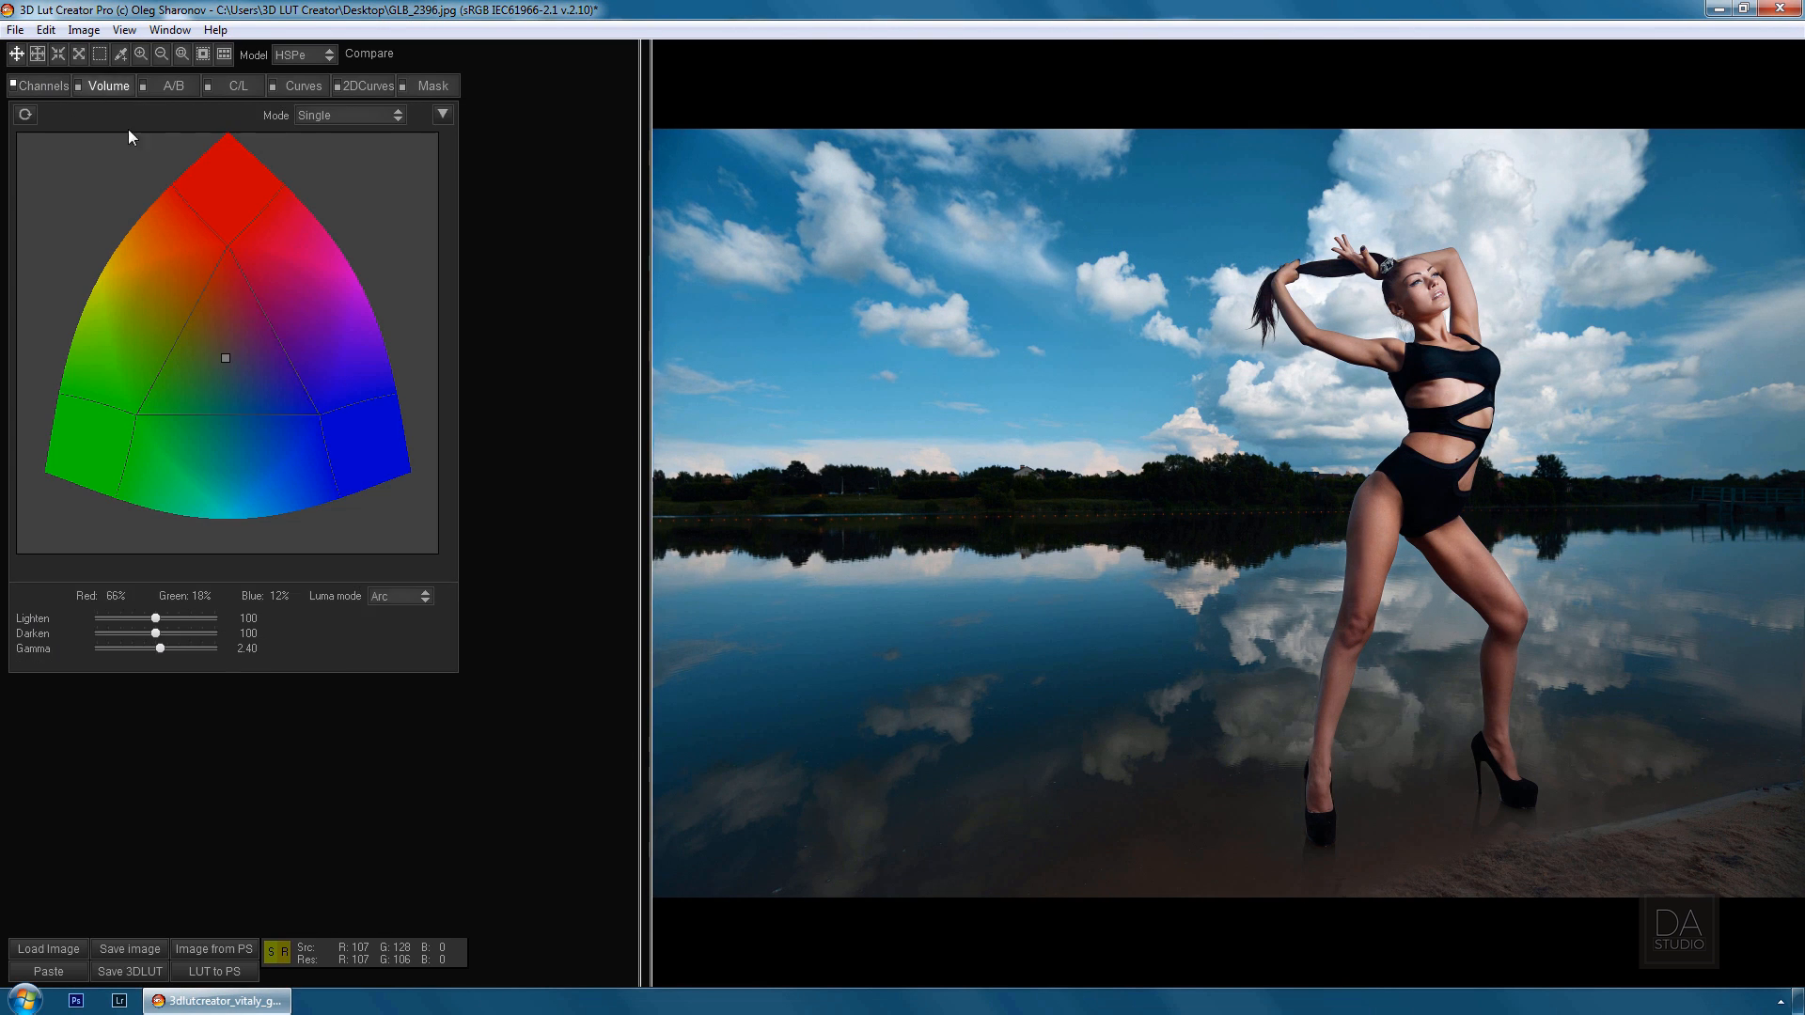
pyautogui.moveTo(223, 358); pyautogui.dragTo(218, 308)
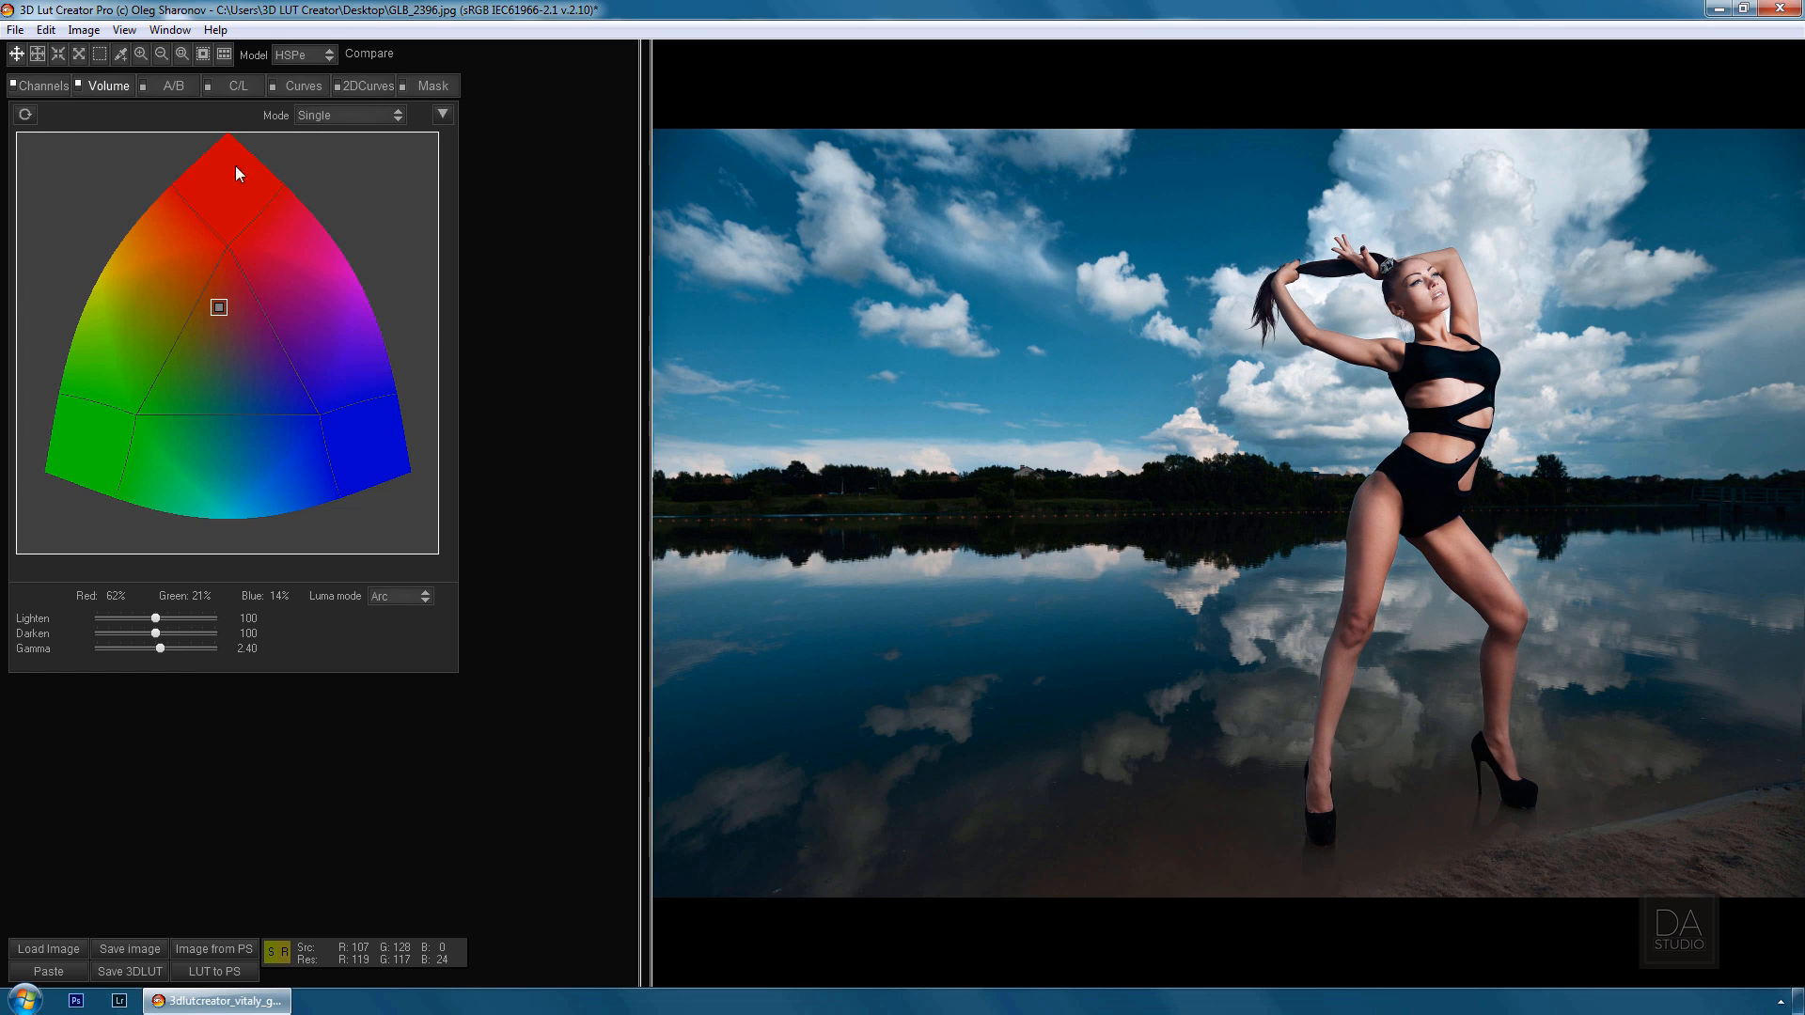
pyautogui.click(303, 85)
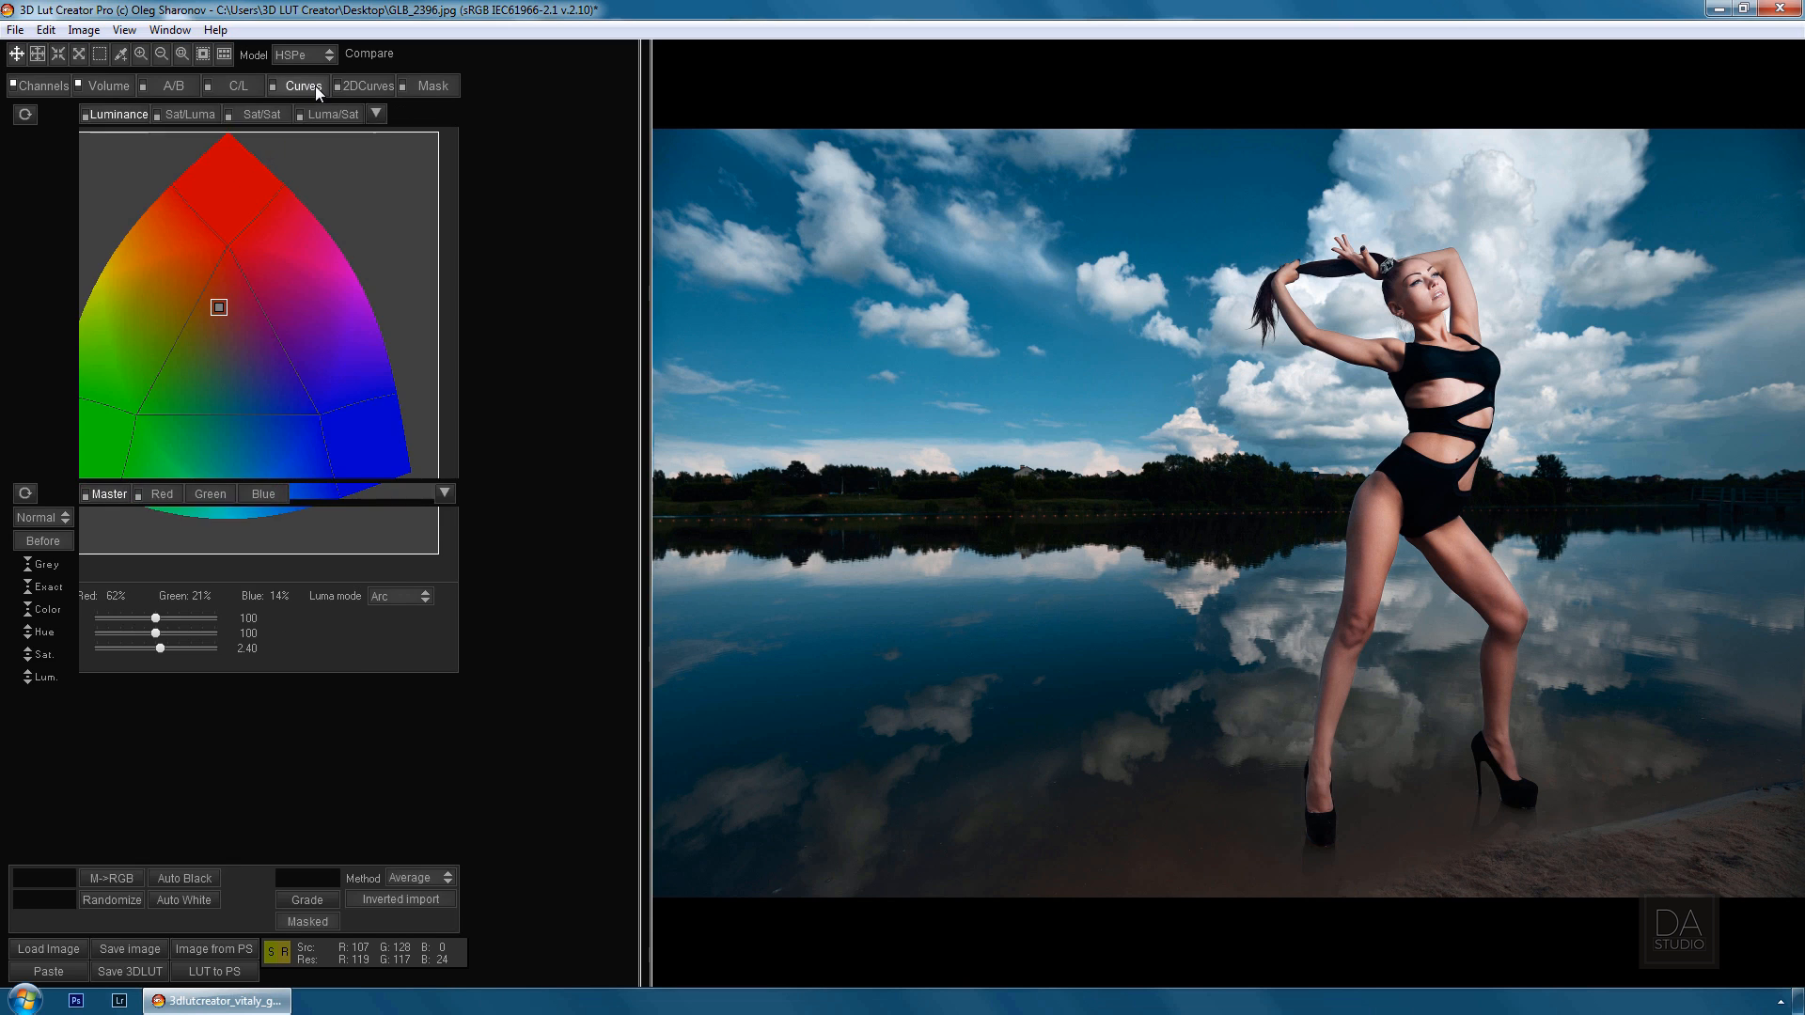
# Pull the right end of the Luma/Sat curve down to desaturate the brightest tones
pyautogui.click(333, 113)
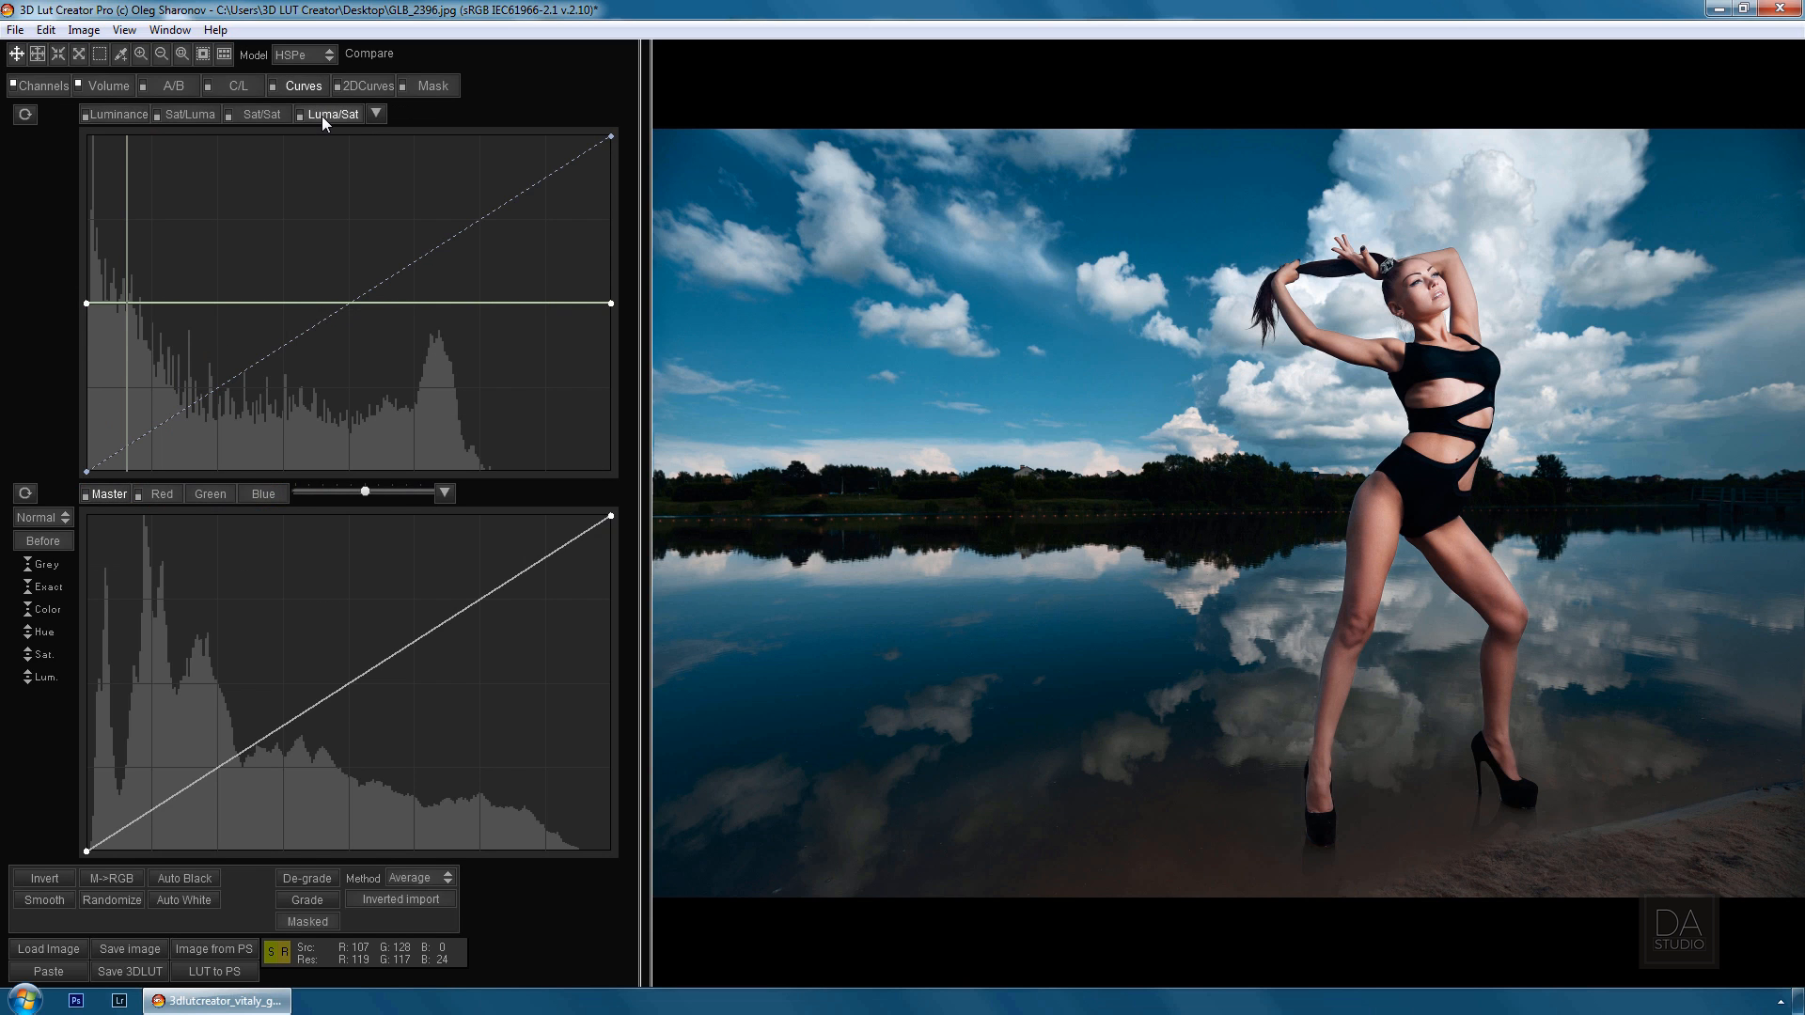
pyautogui.moveTo(609, 135); pyautogui.dragTo(607, 408)
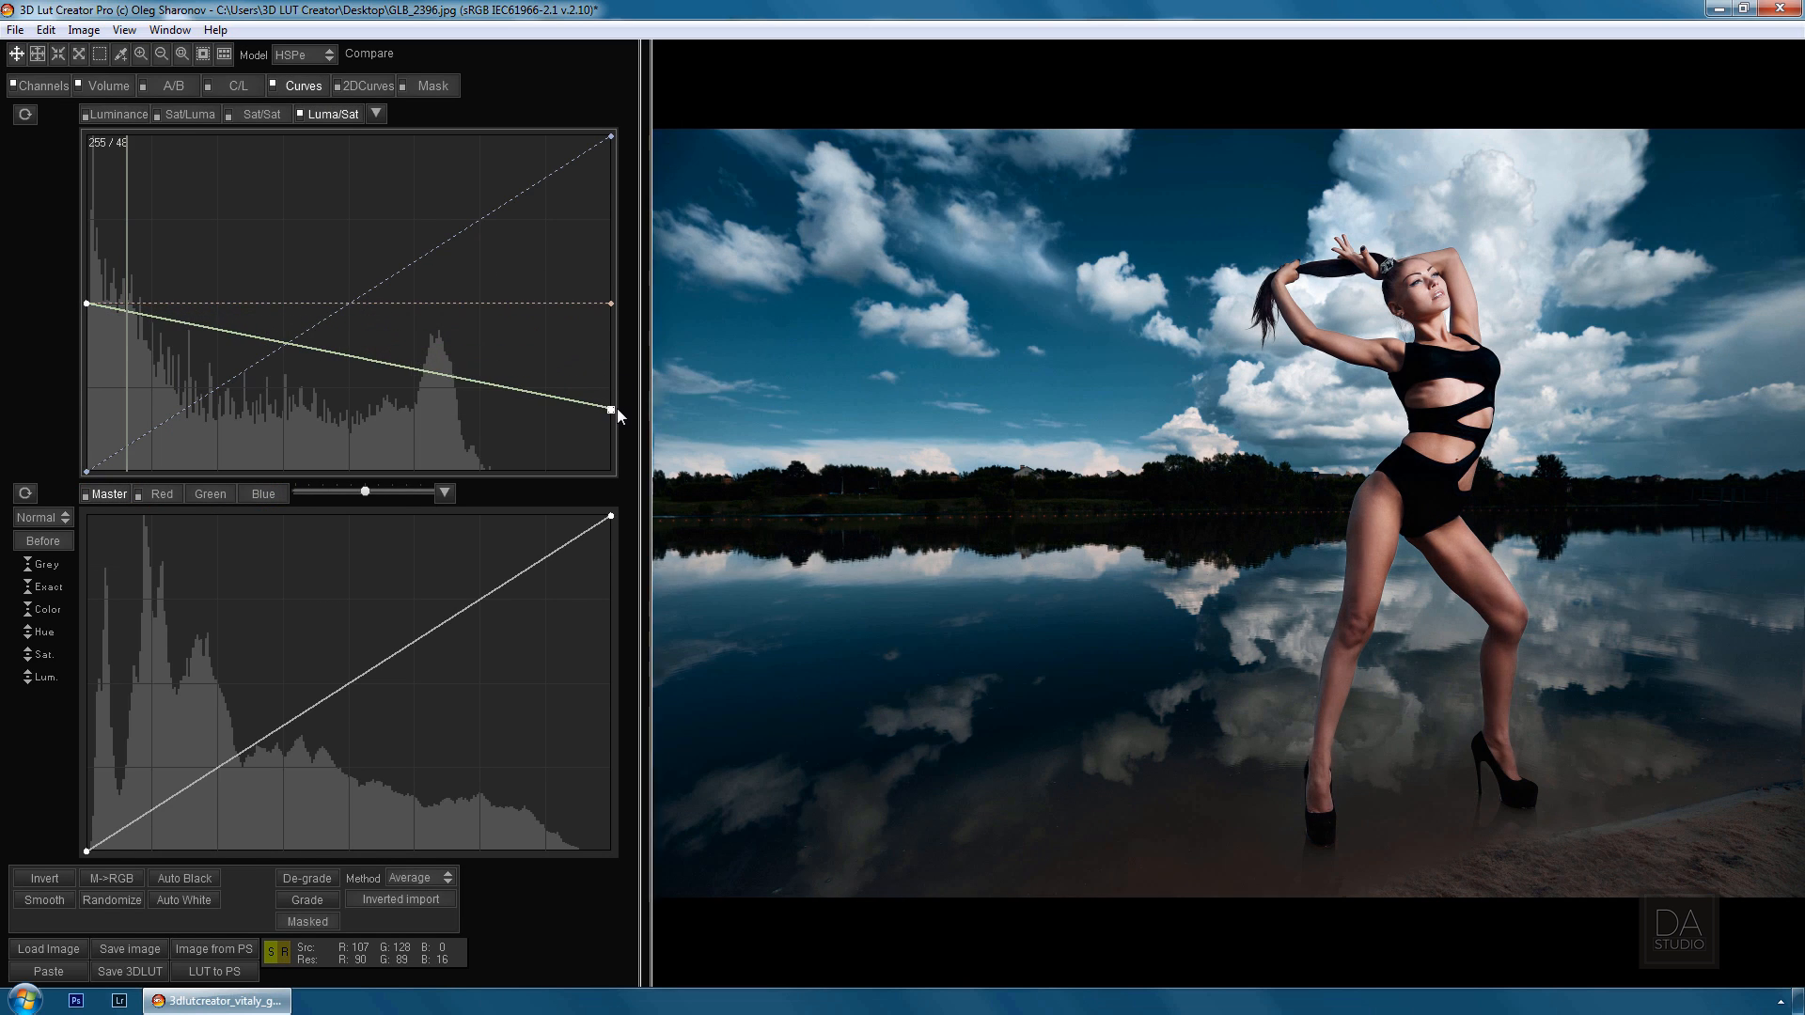
pyautogui.moveTo(609, 408); pyautogui.dragTo(609, 434)
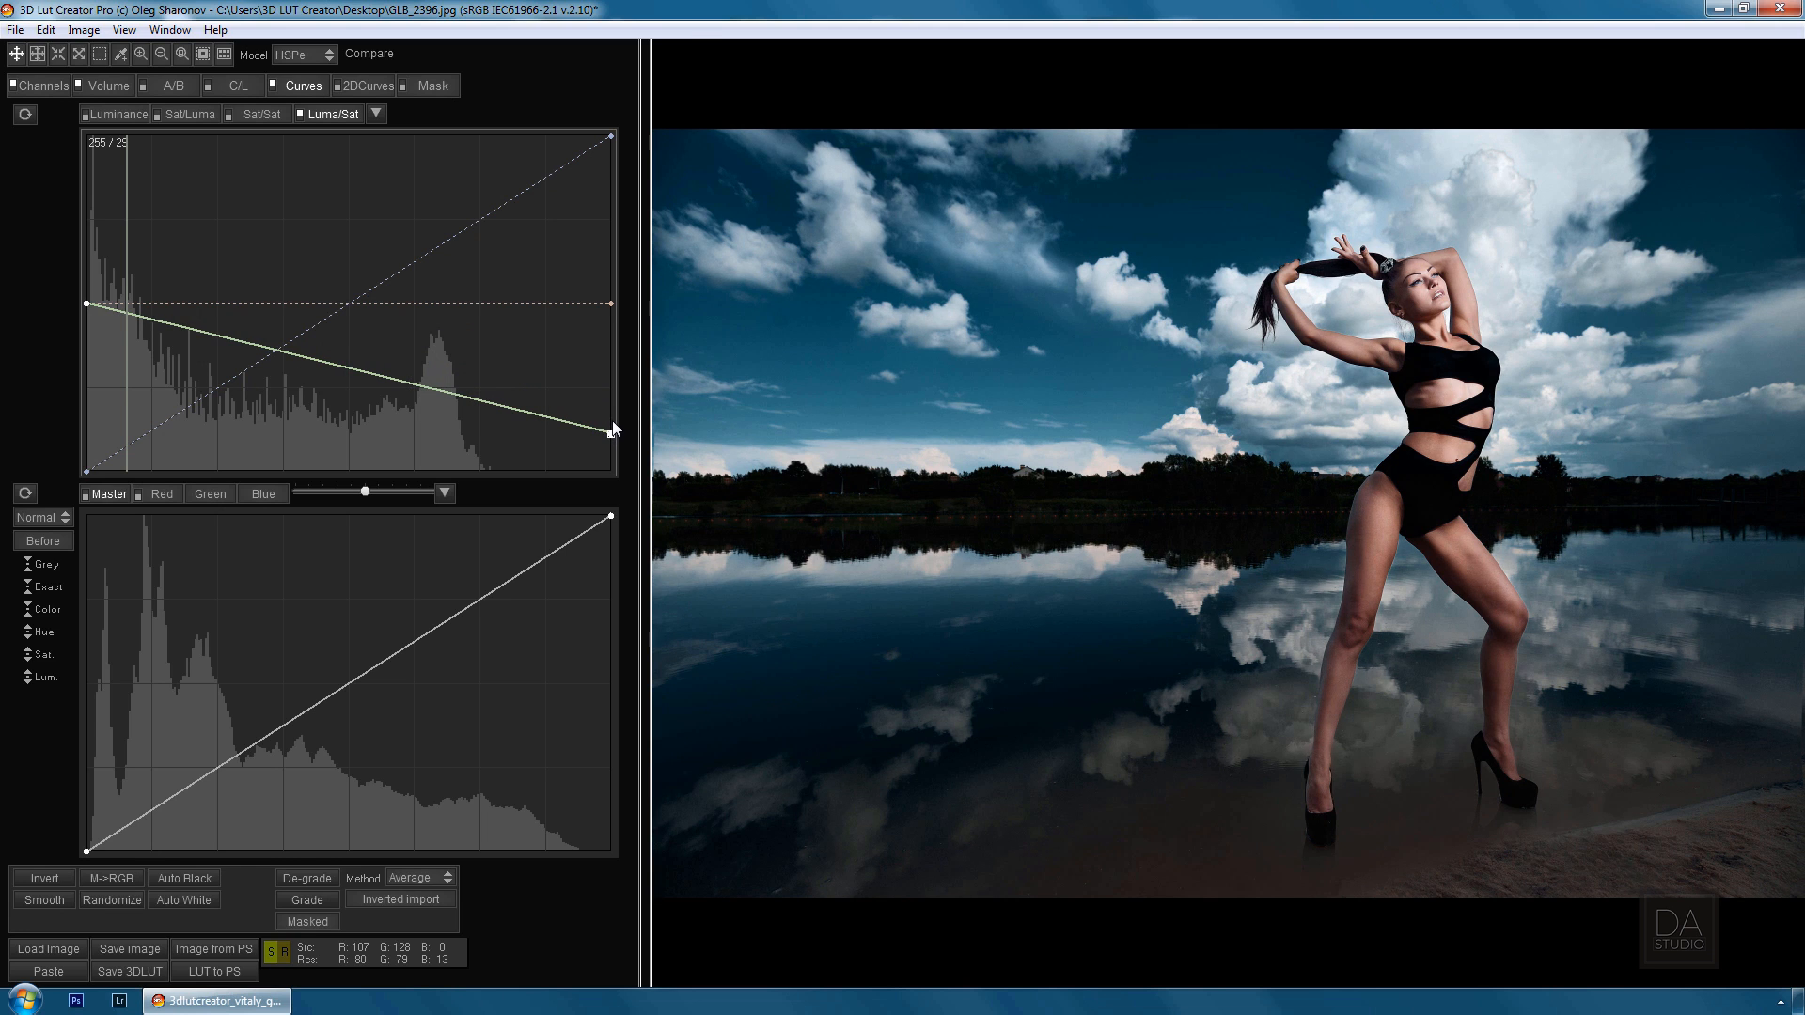
pyautogui.click(42, 541)
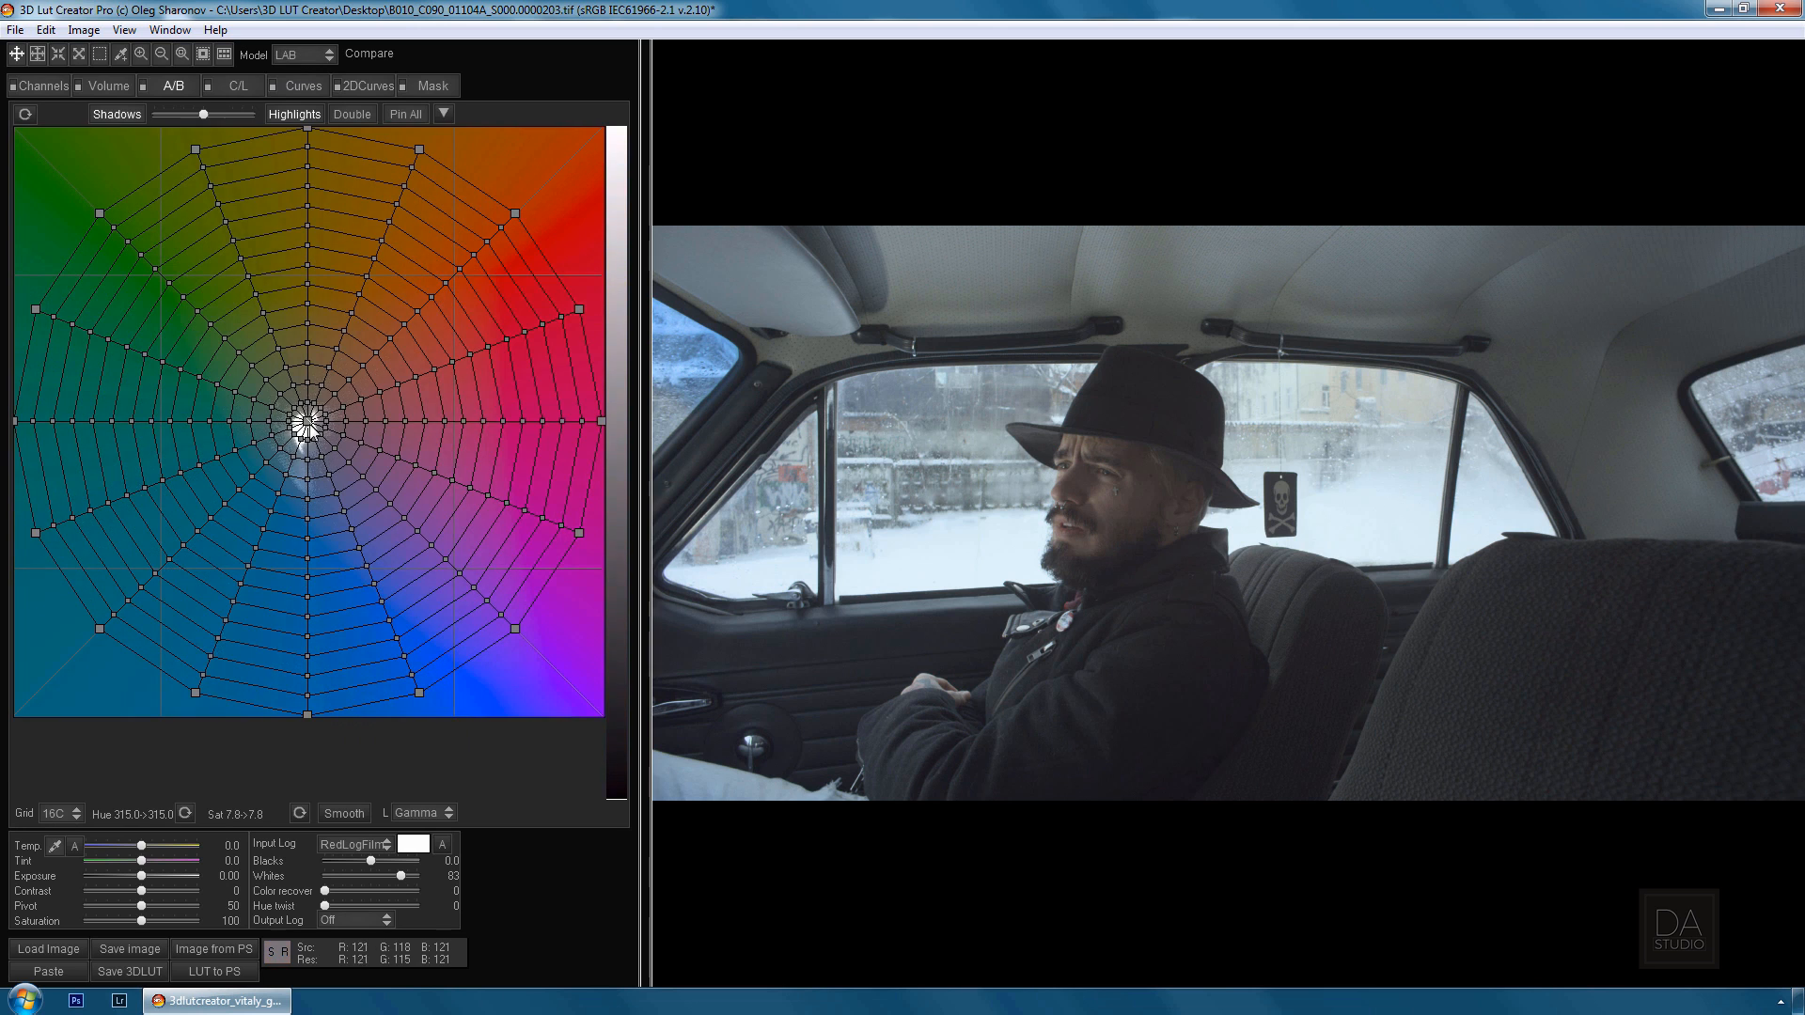
# Shift the A/B grid's central neutral points so the car interior takes a cool blue cast
pyautogui.moveTo(301, 423); pyautogui.dragTo(321, 412)
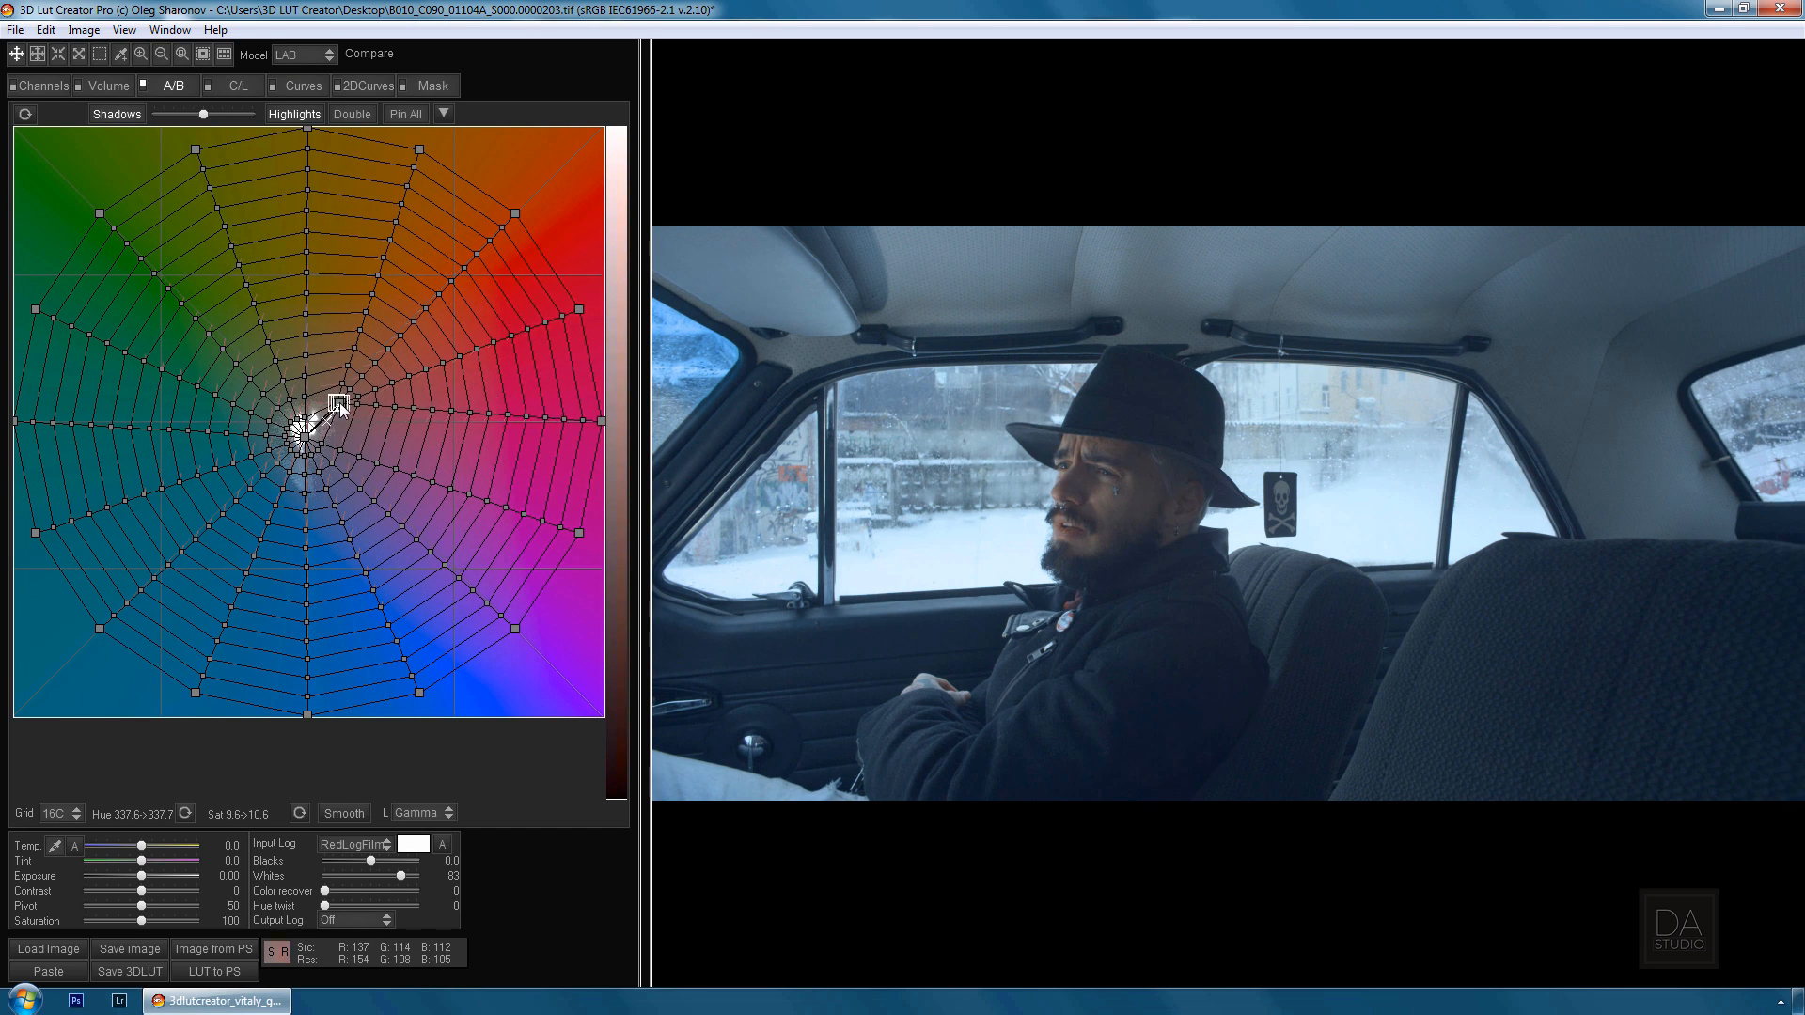
pyautogui.moveTo(335, 408); pyautogui.dragTo(299, 444)
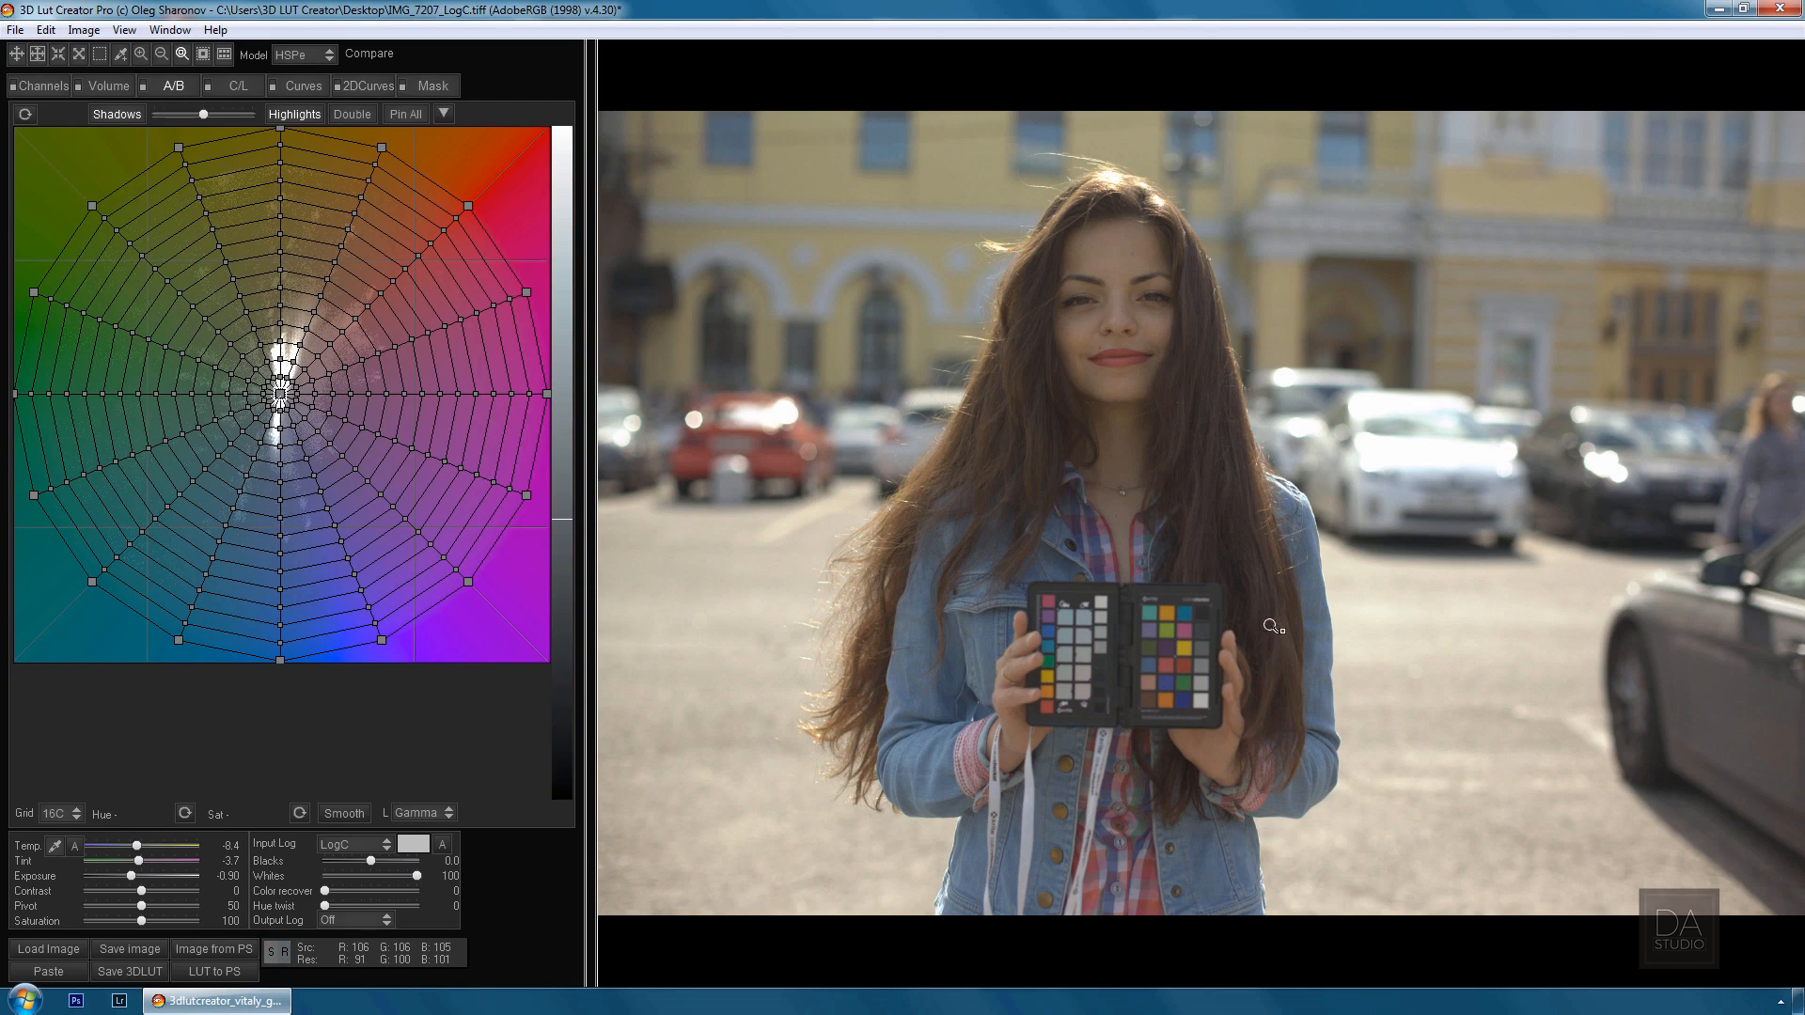
# Match the portrait to an X-Rite ColorChecker overlay aligned on the held chart, then accept with Done
pyautogui.click(716, 52)
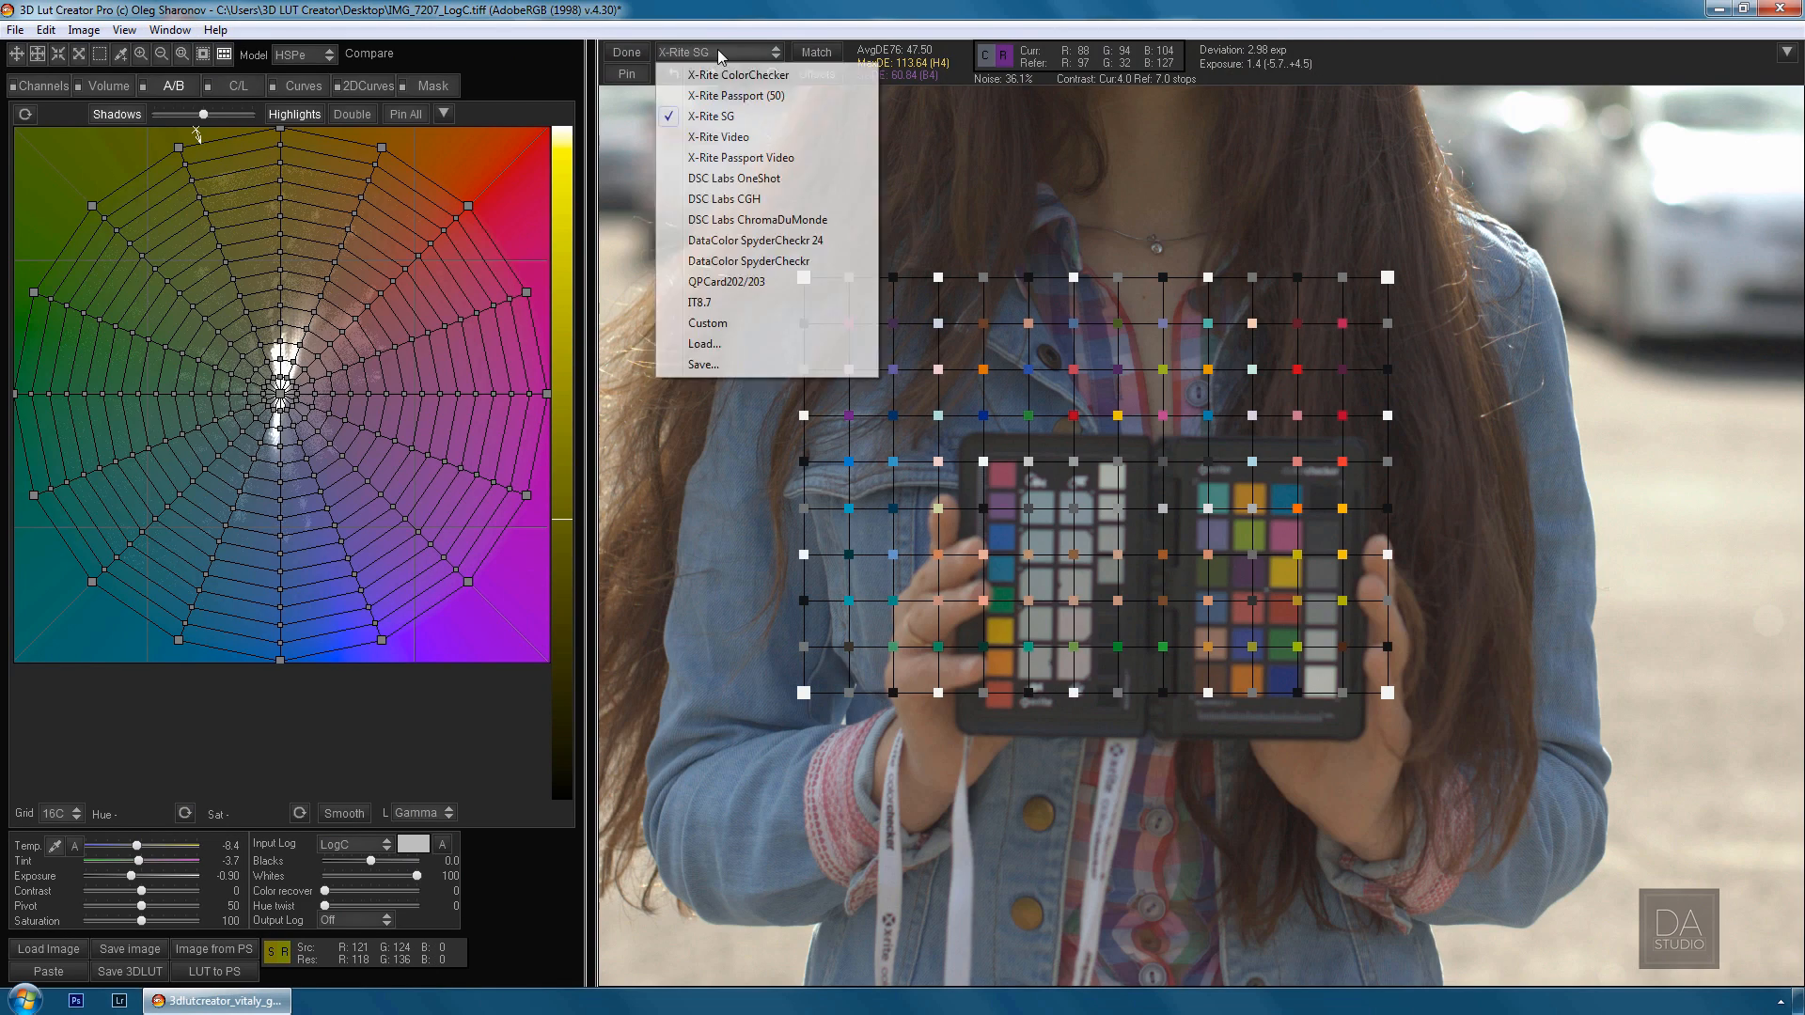
pyautogui.click(741, 75)
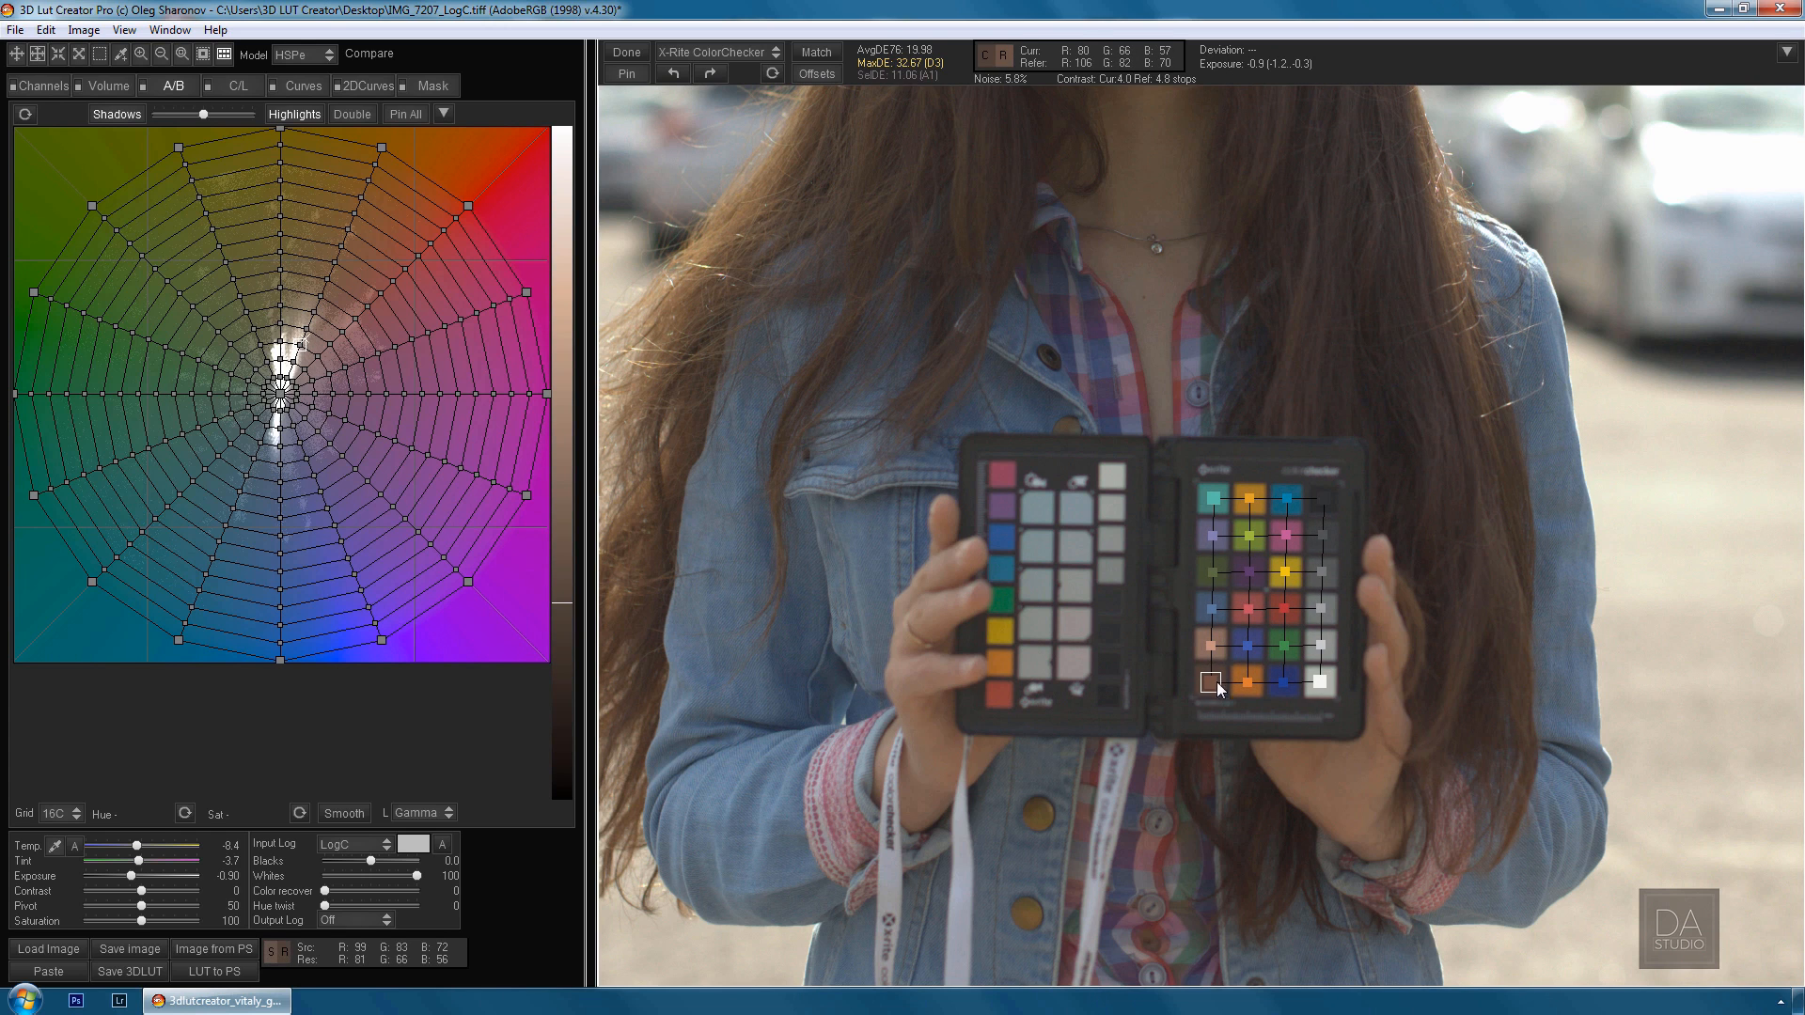
pyautogui.click(816, 52)
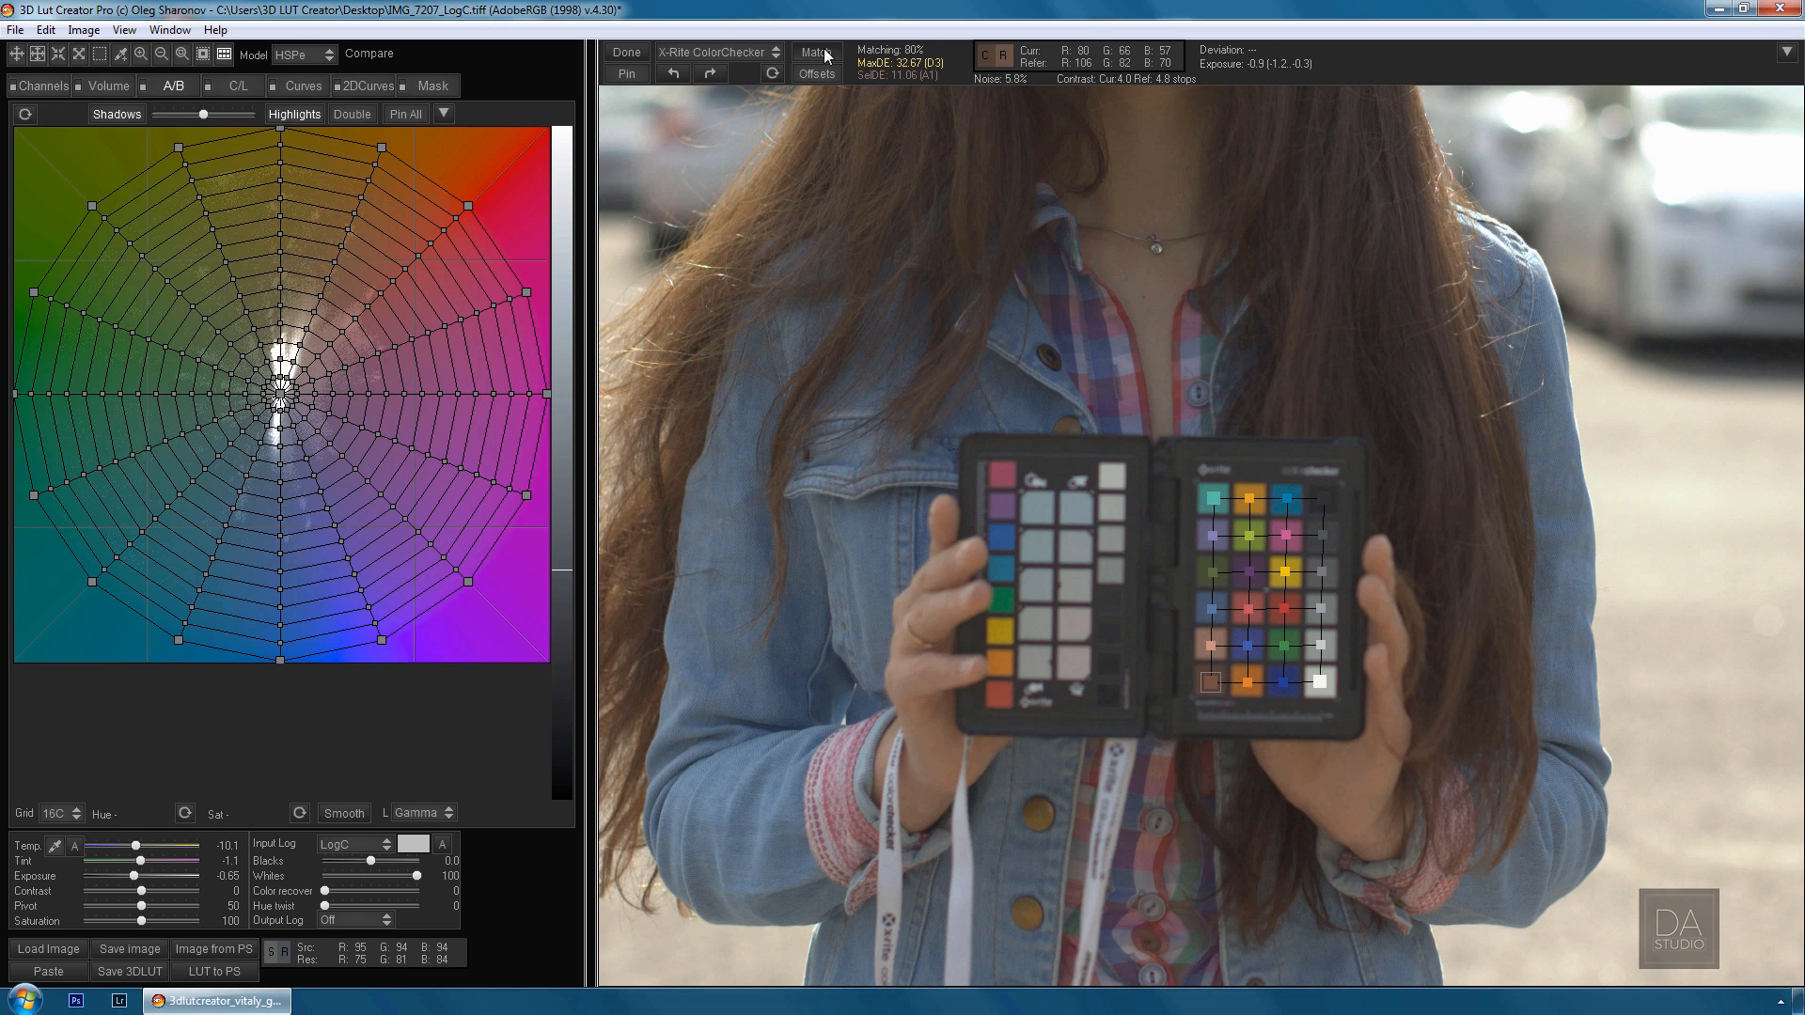
pyautogui.click(43, 85)
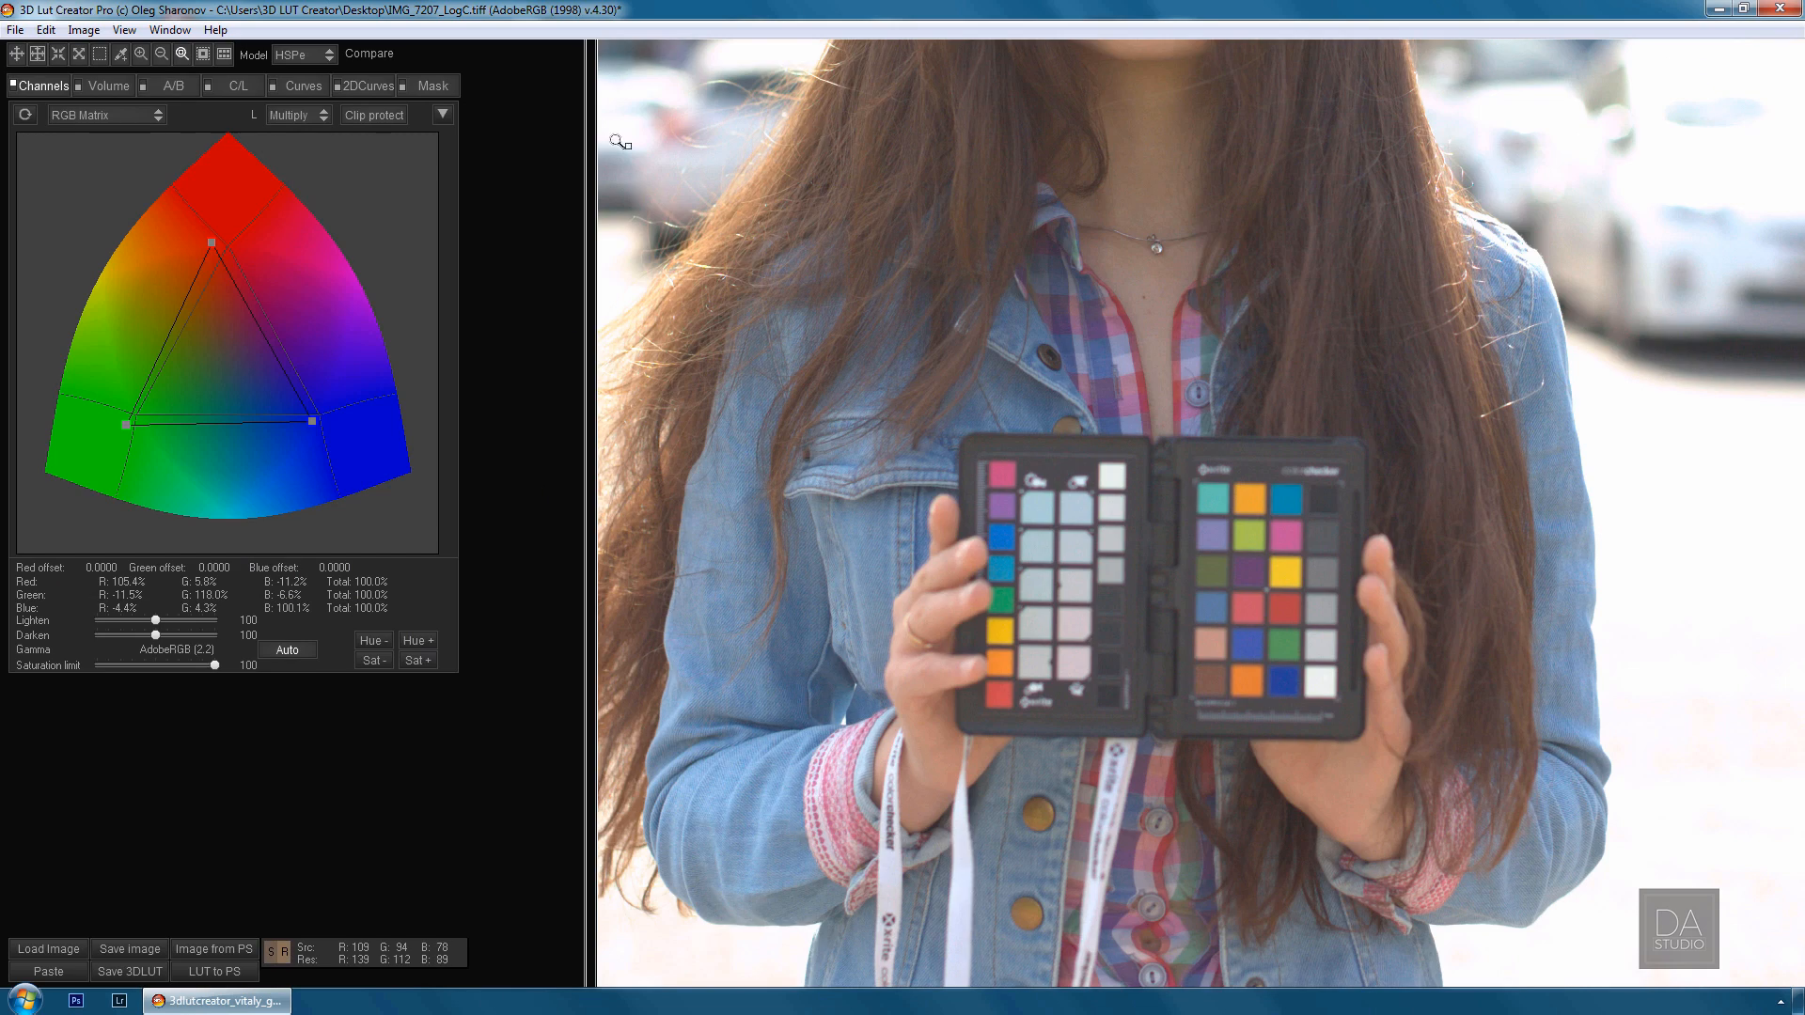
pyautogui.click(172, 84)
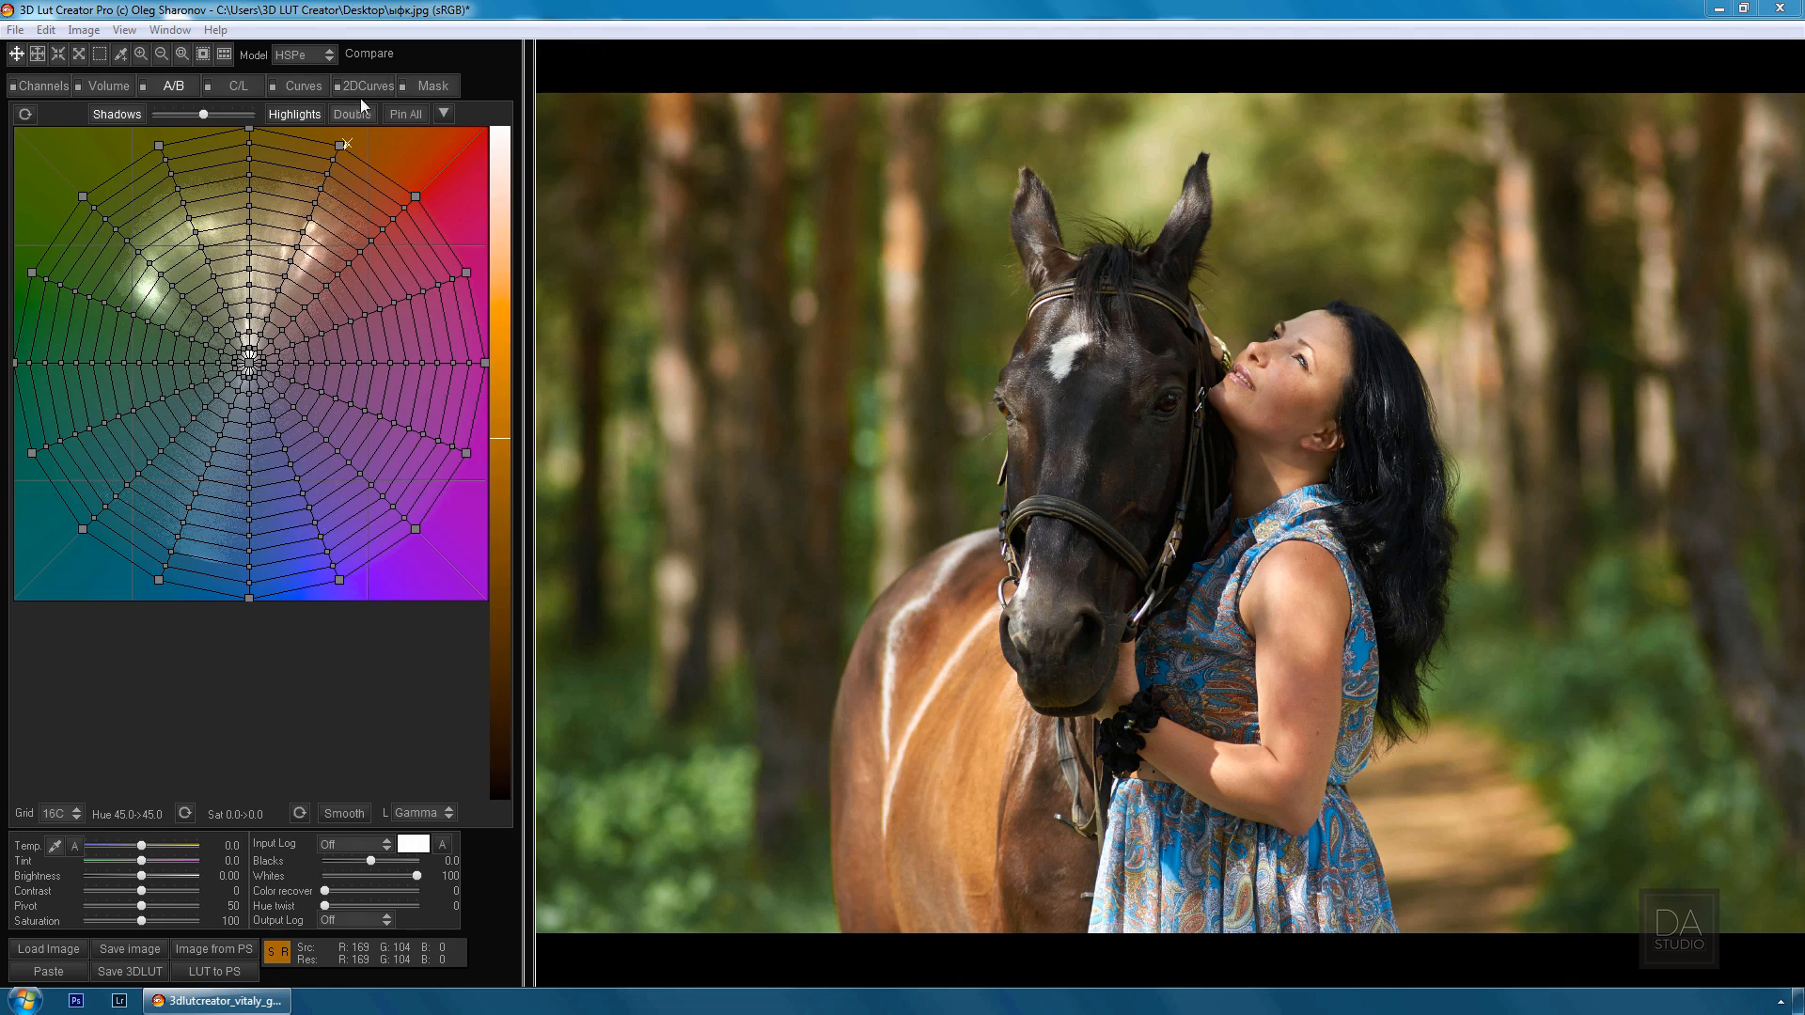
# Load the pale creature reference, tune the Color Match luminance range, and apply the match to the warrior still
pyautogui.click(47, 948)
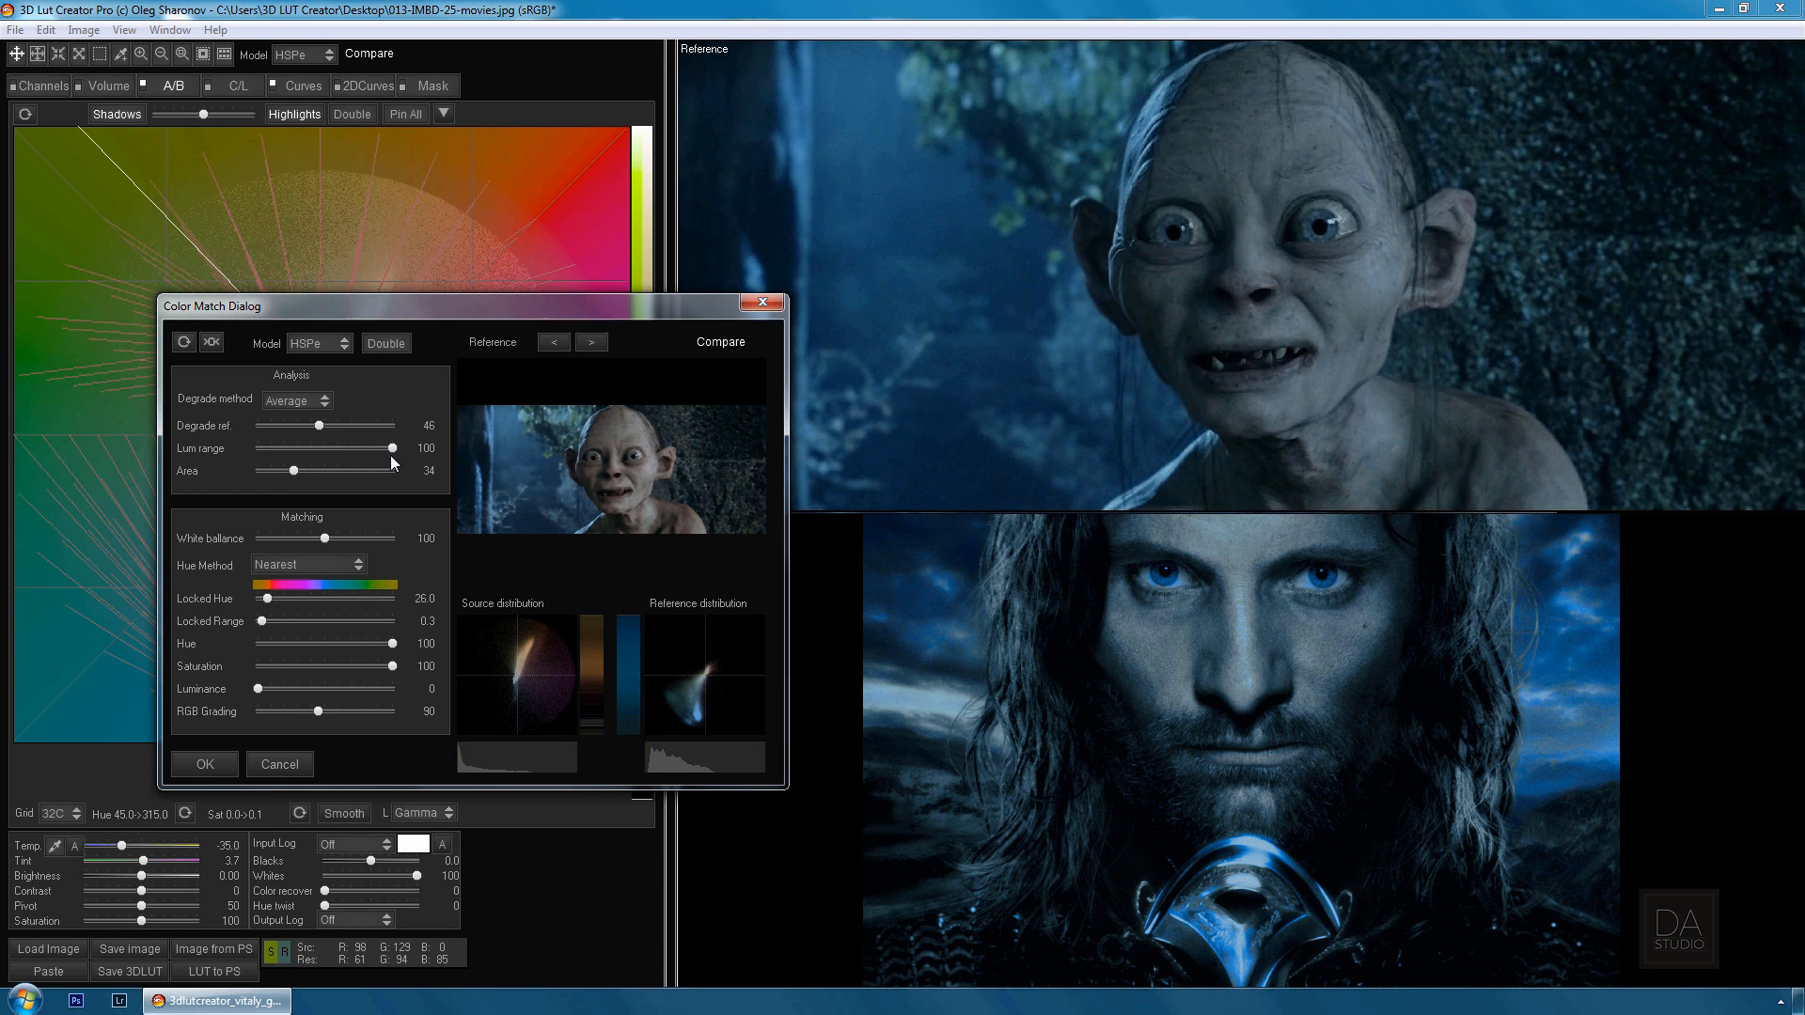
pyautogui.click(203, 763)
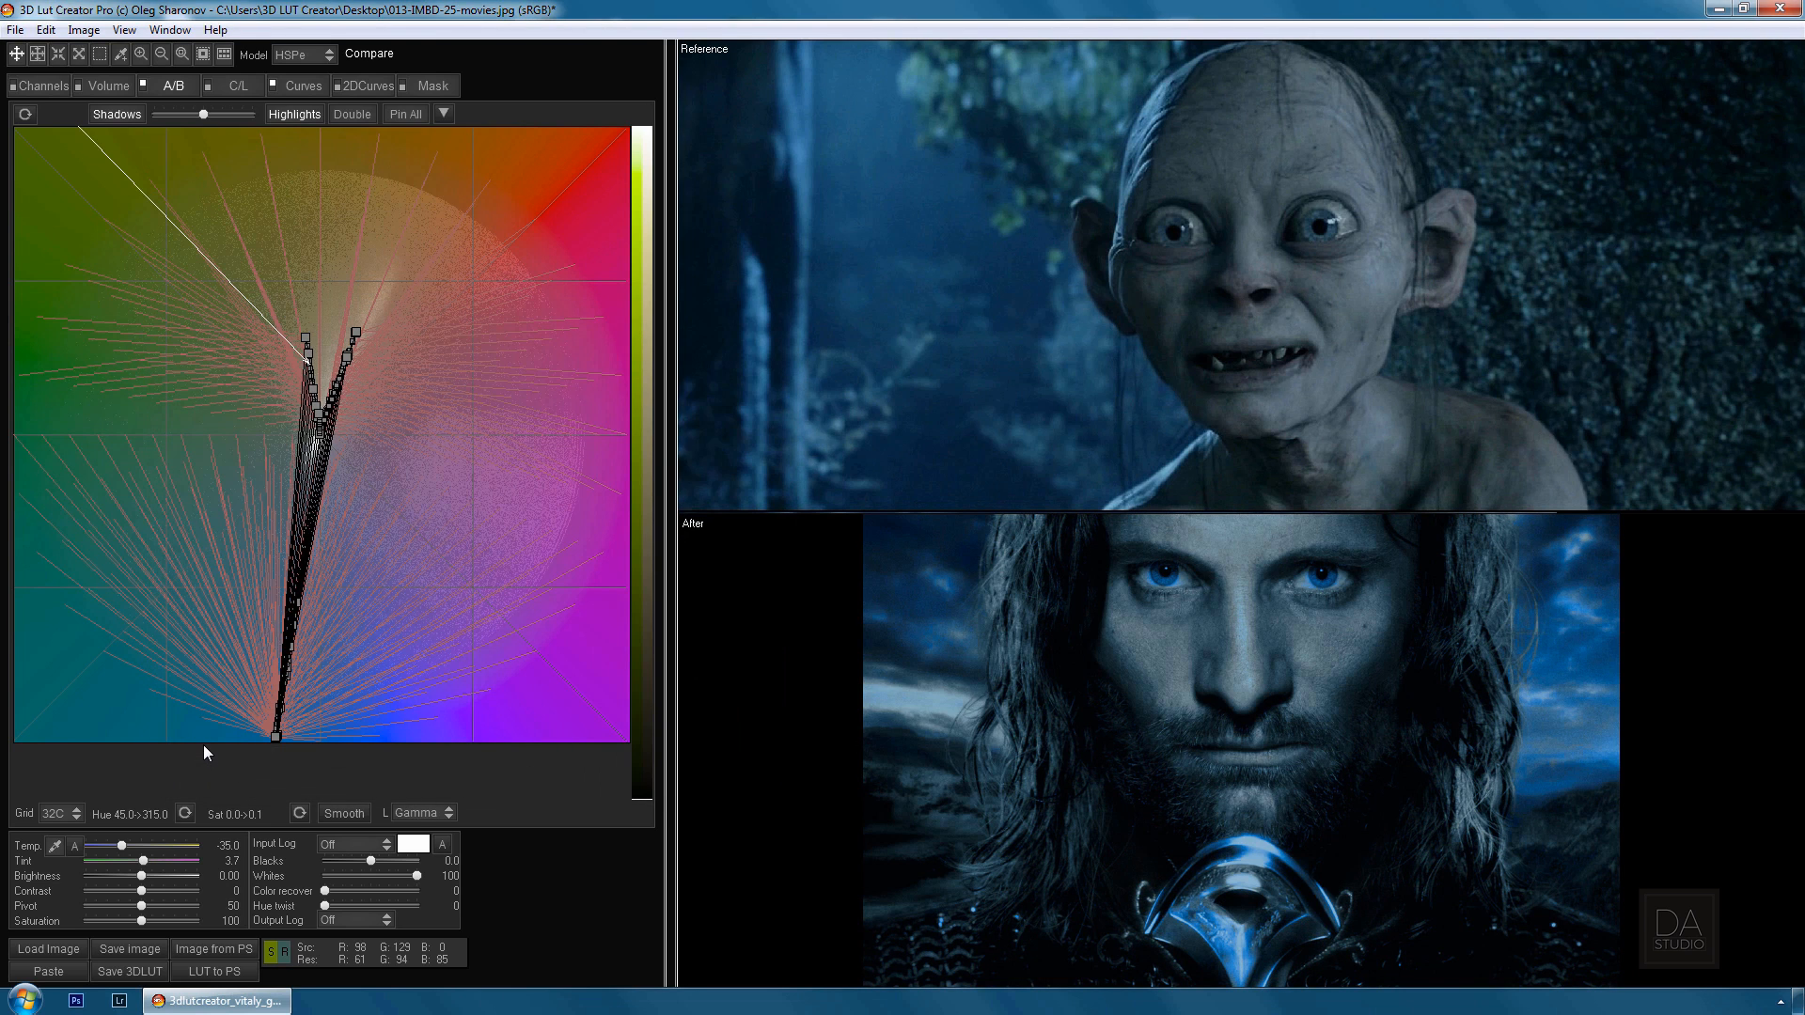
pyautogui.click(169, 30)
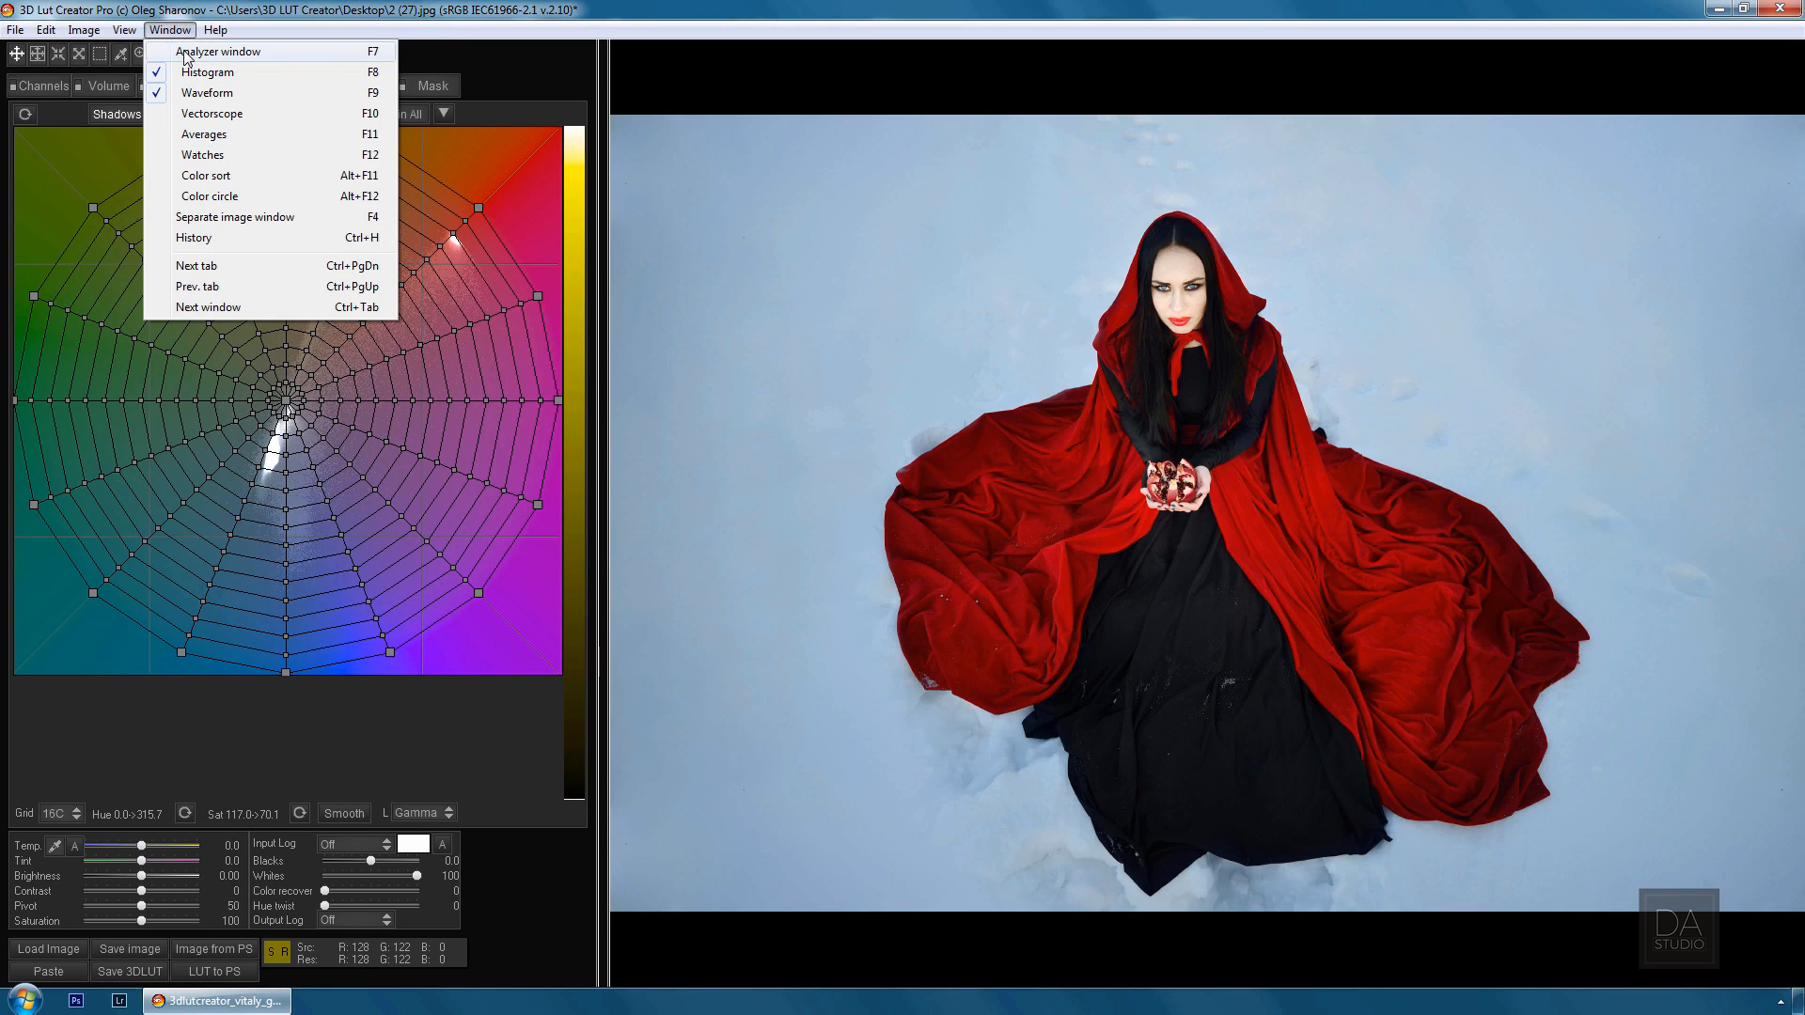
# Show the Analyzer with vectorscope enabled and drag the red grid point so the cloak turns magenta
pyautogui.click(218, 50)
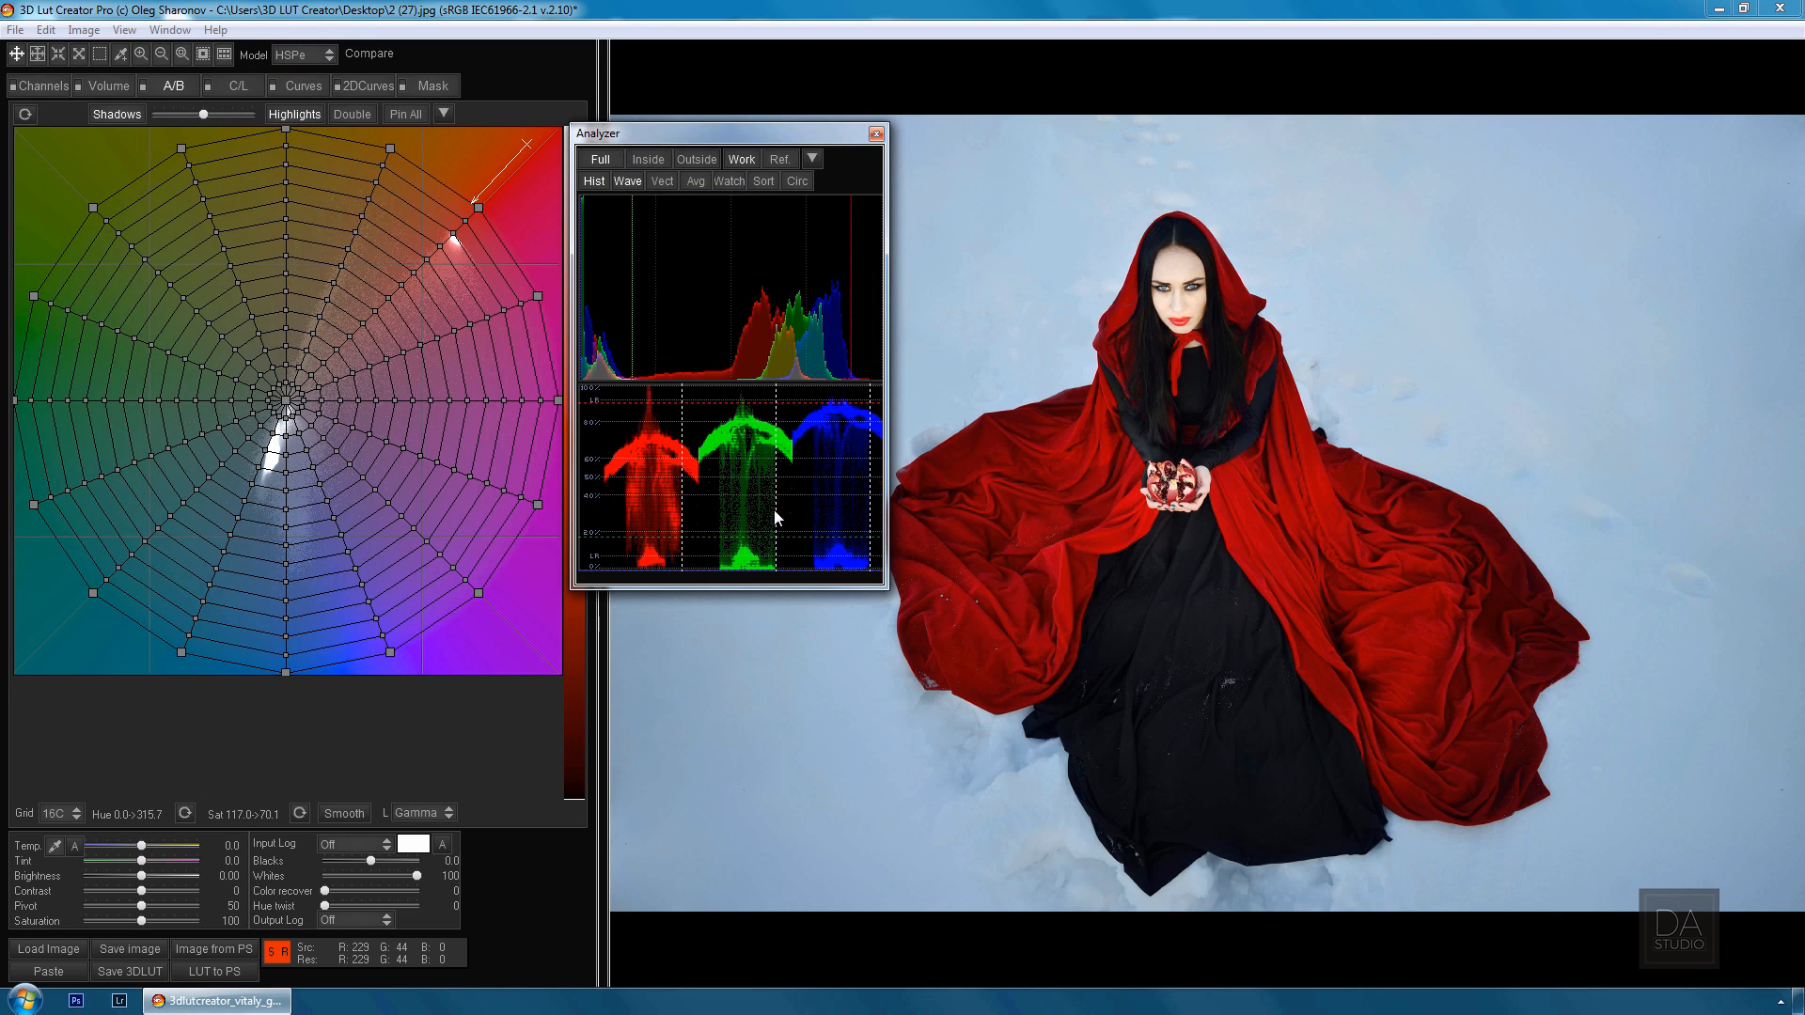
pyautogui.click(661, 181)
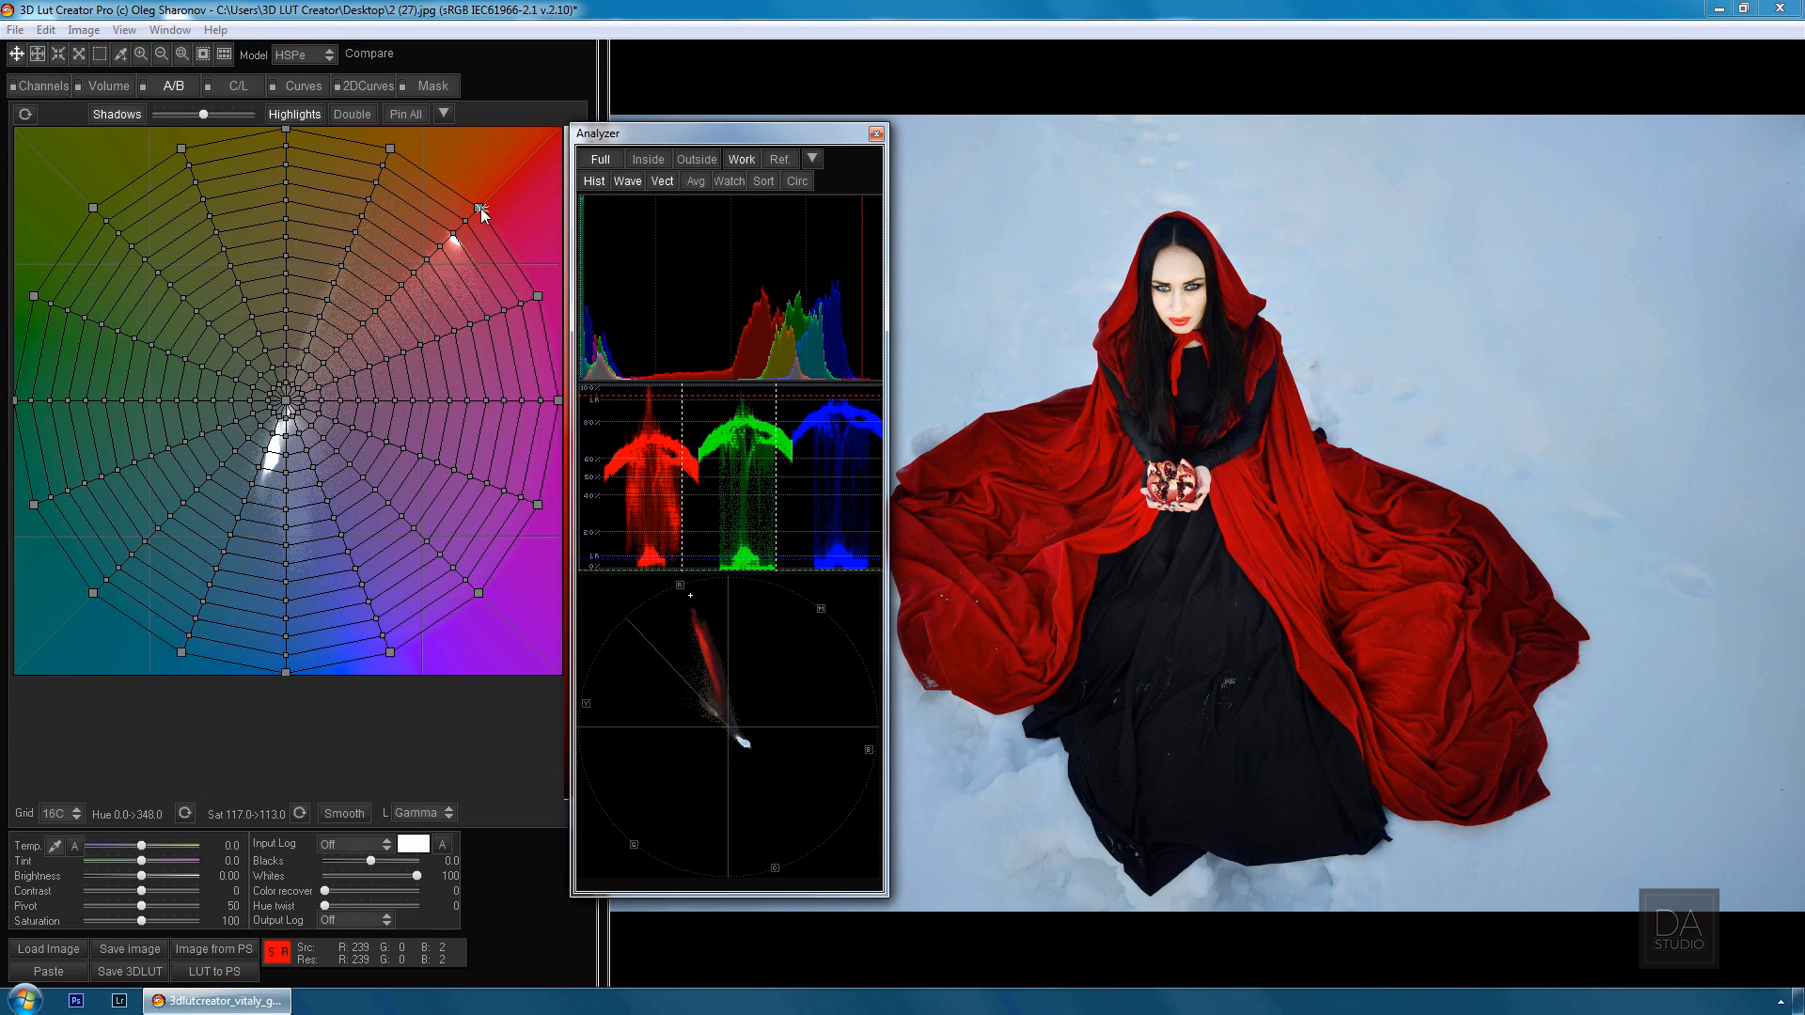
pyautogui.moveTo(481, 213); pyautogui.dragTo(515, 380)
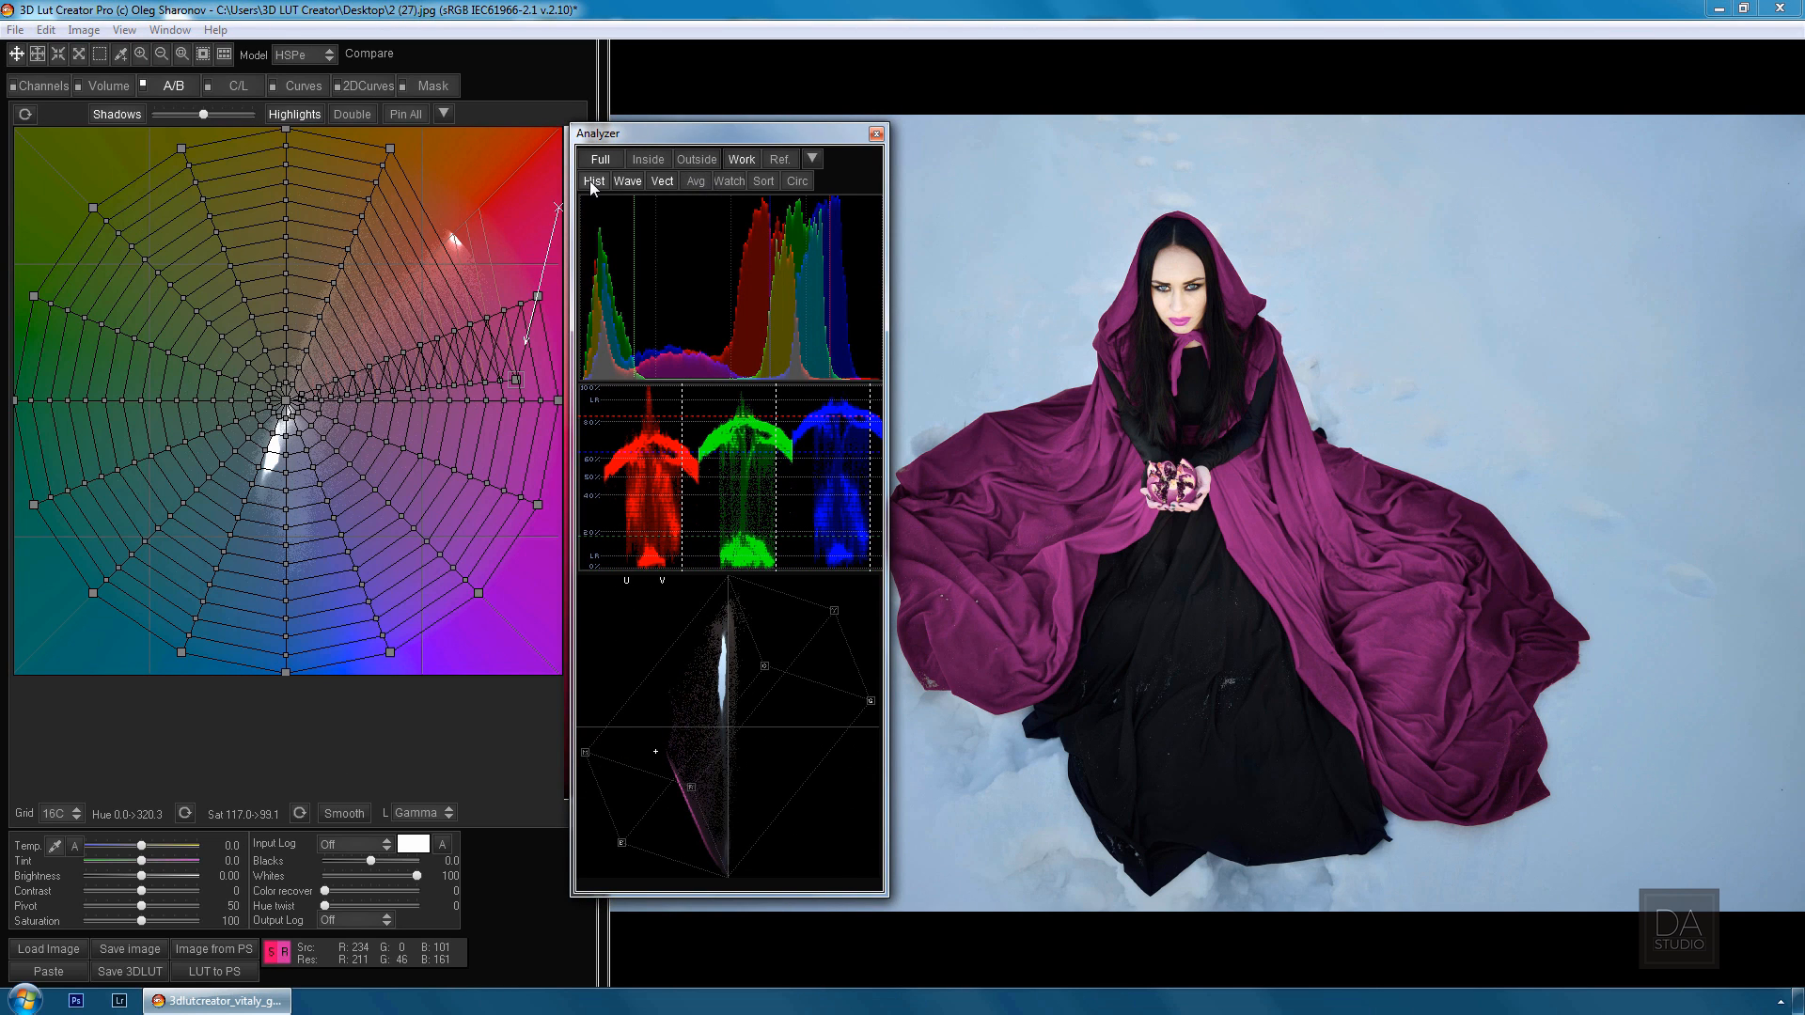
pyautogui.click(795, 181)
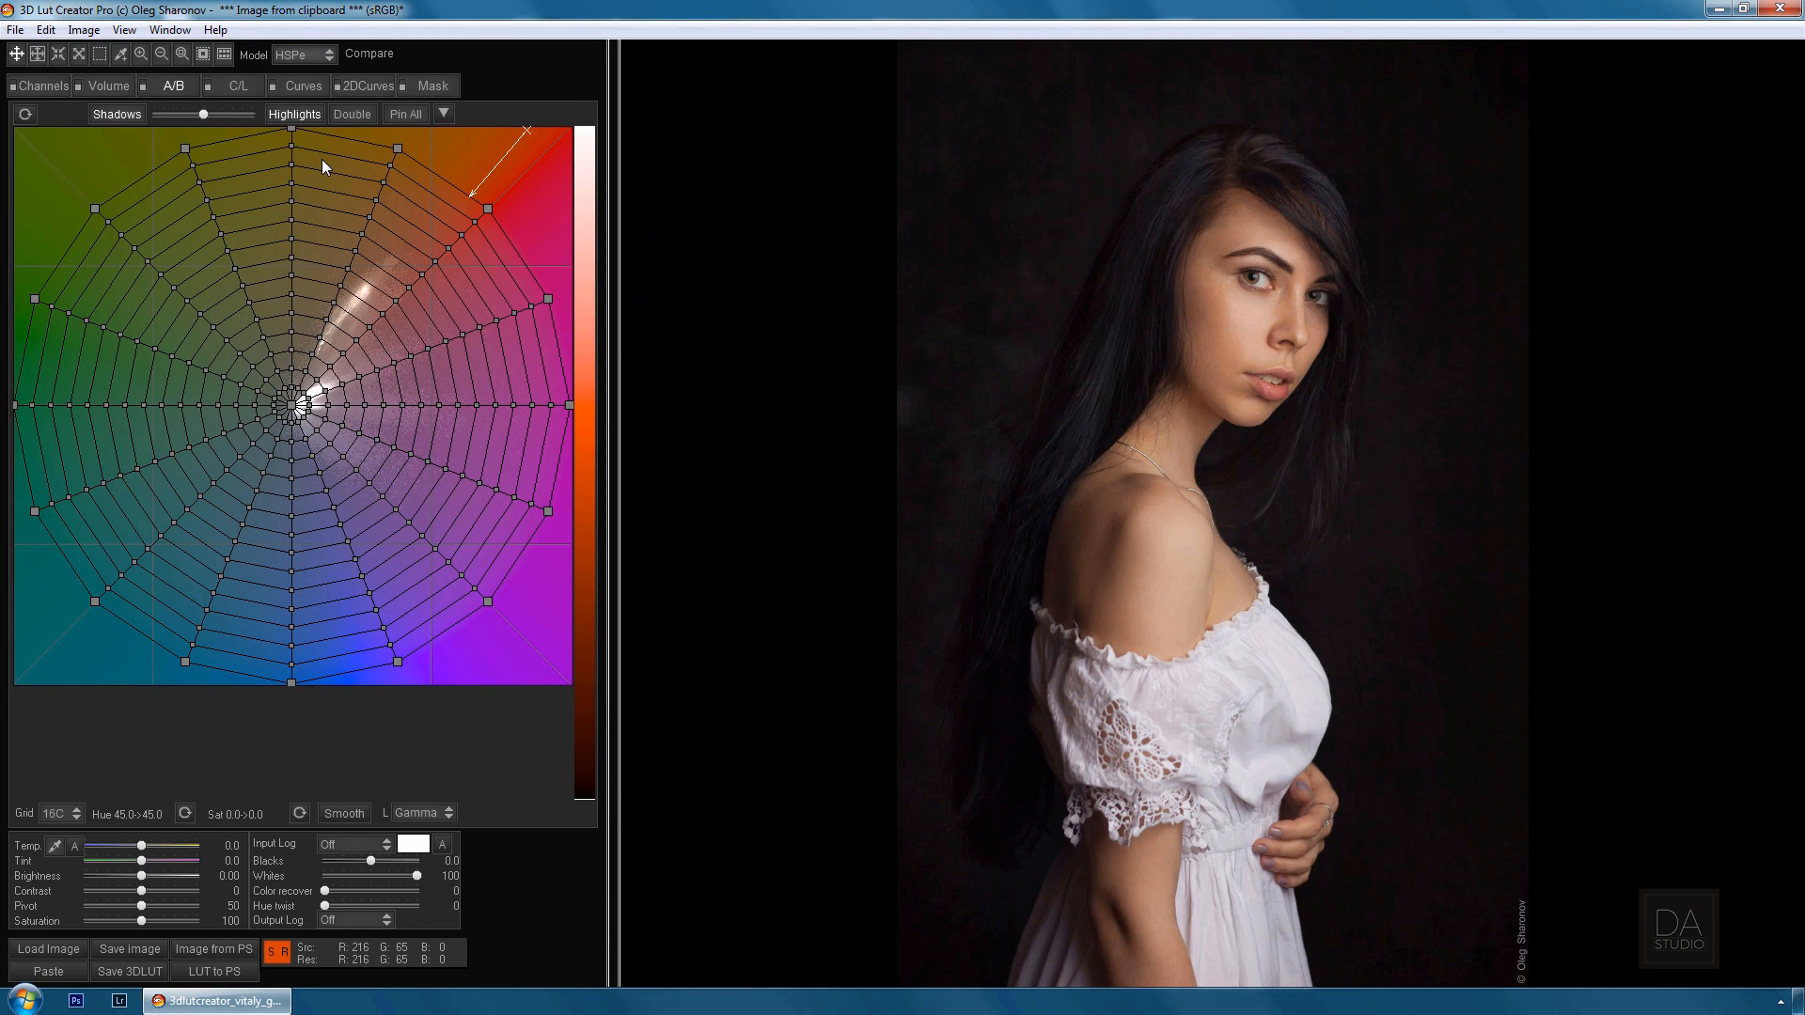
# Split the A/B grid with Double for separate shadow/highlight grading, then load the boat photo via Volume back to A/B
pyautogui.click(351, 115)
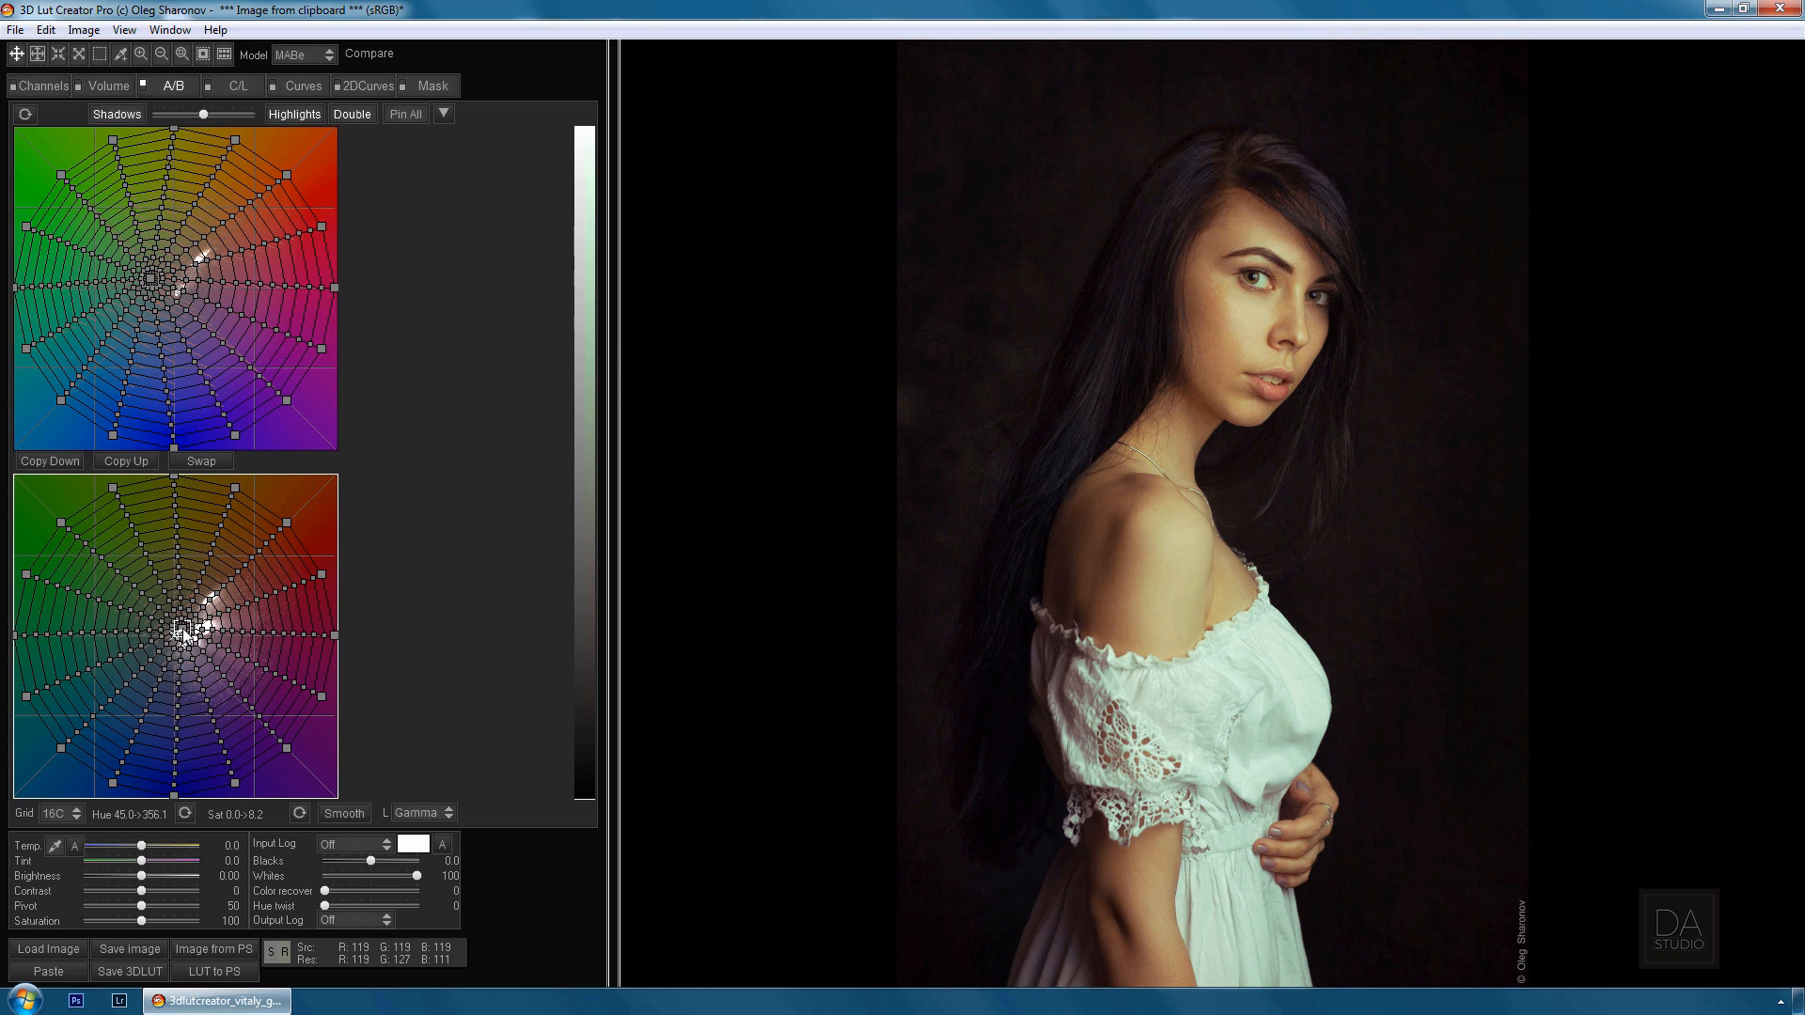
pyautogui.click(303, 85)
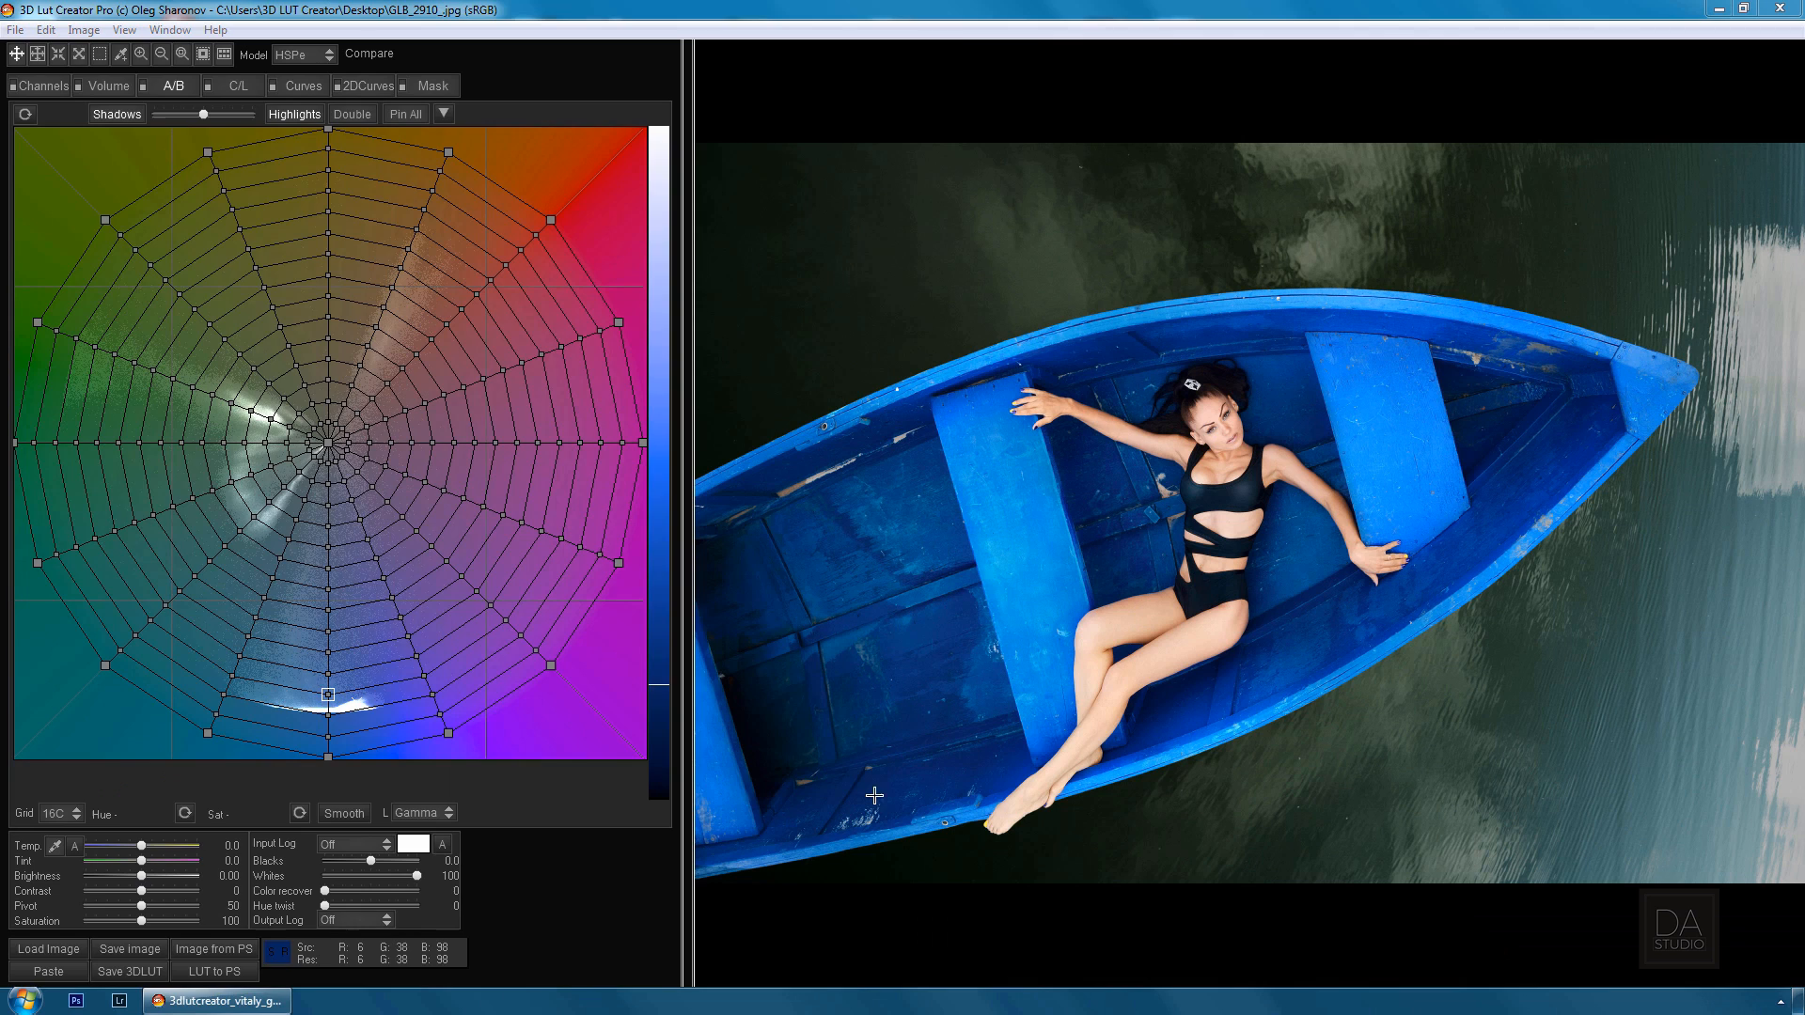
pyautogui.click(109, 85)
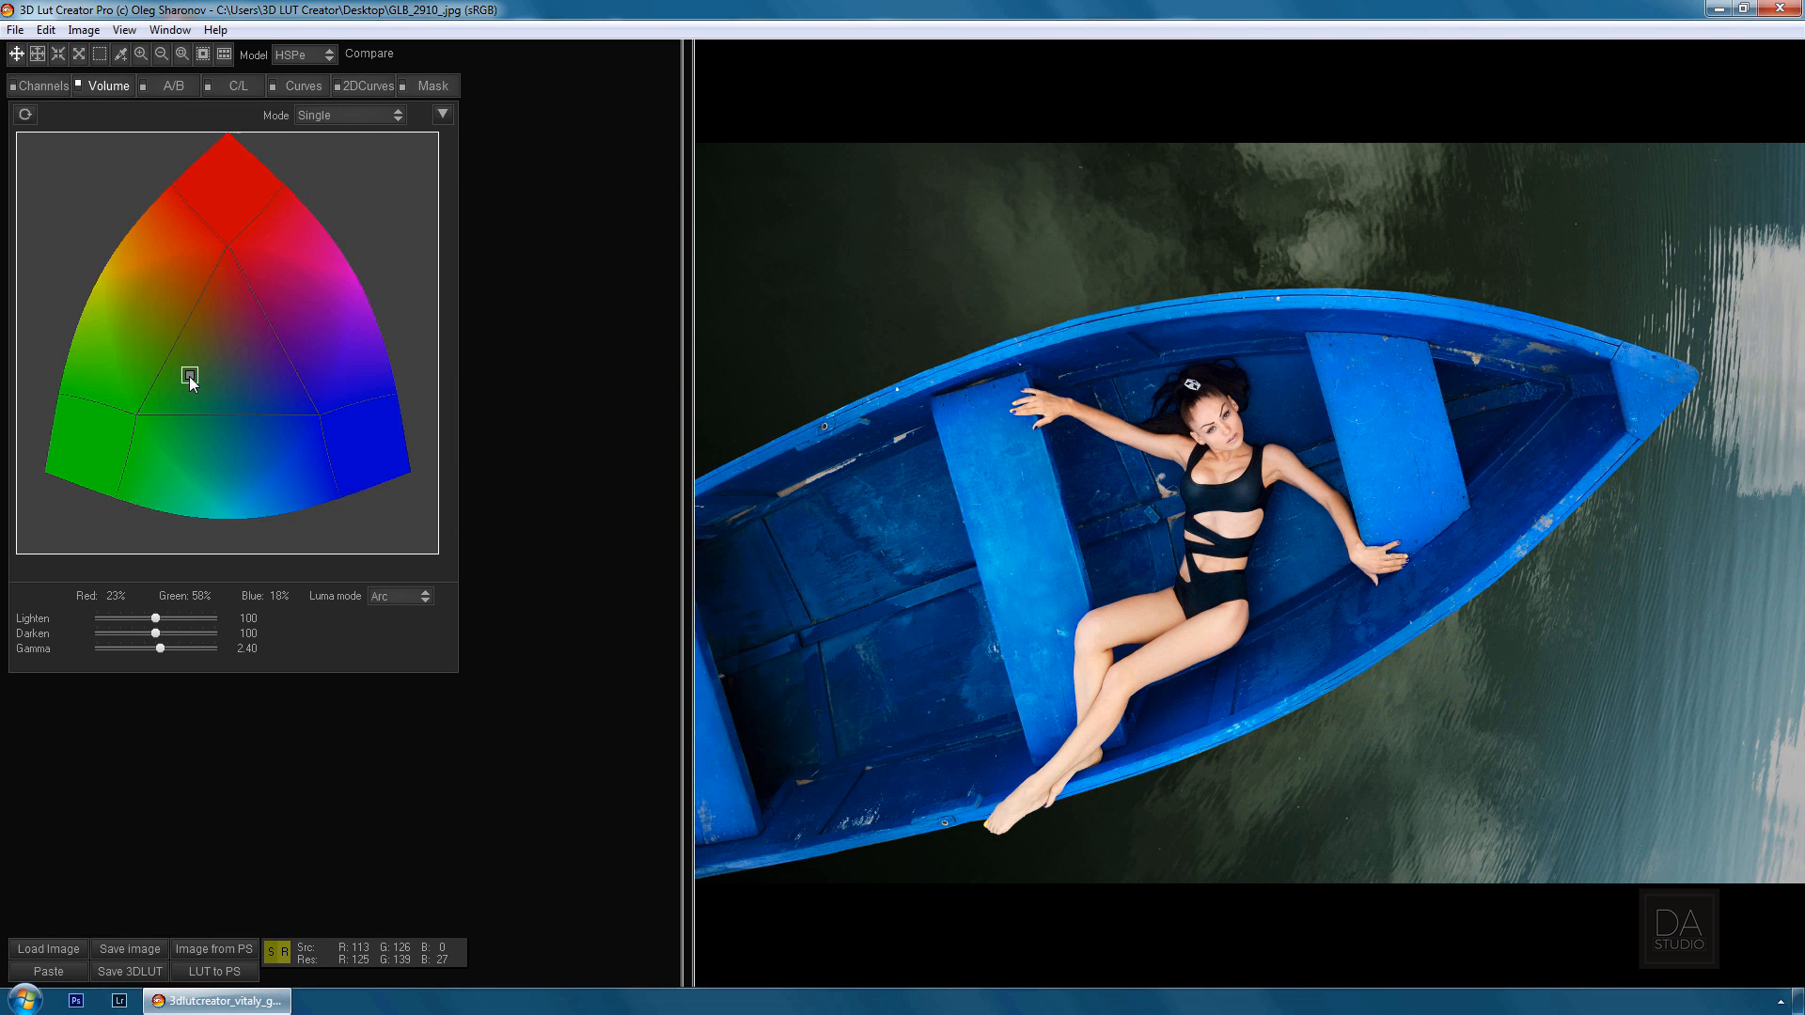
pyautogui.click(173, 84)
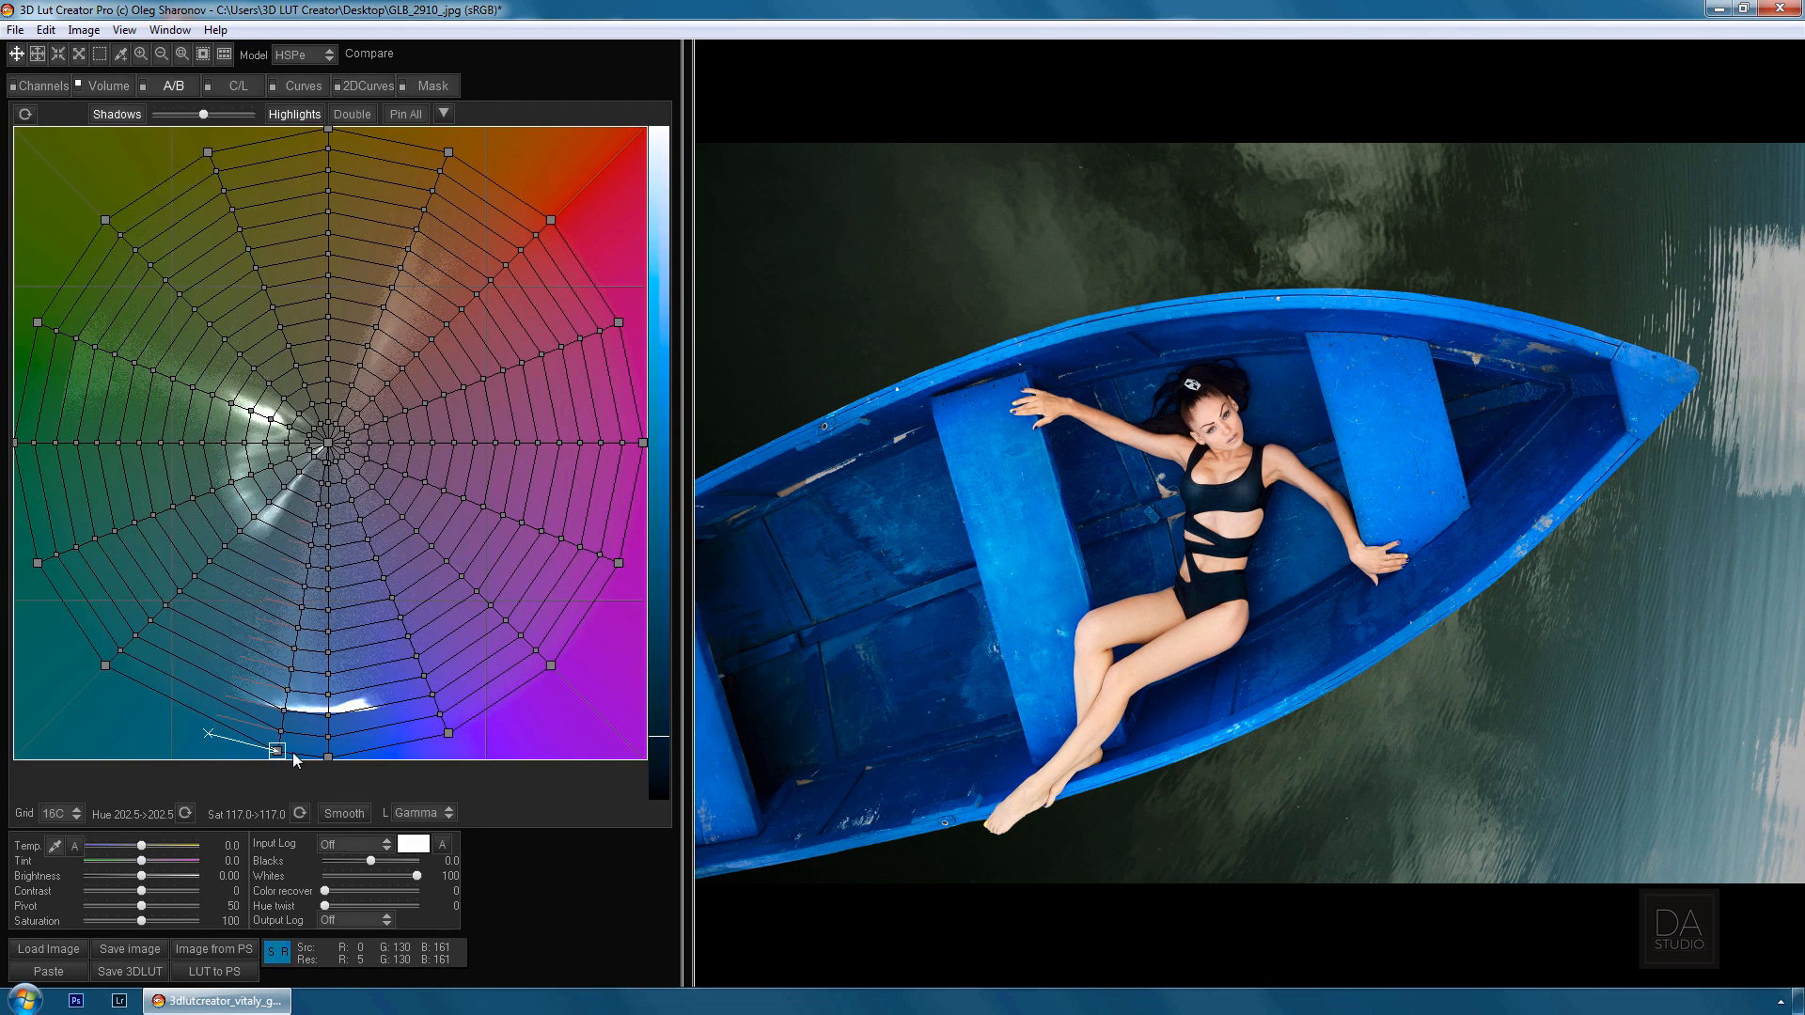